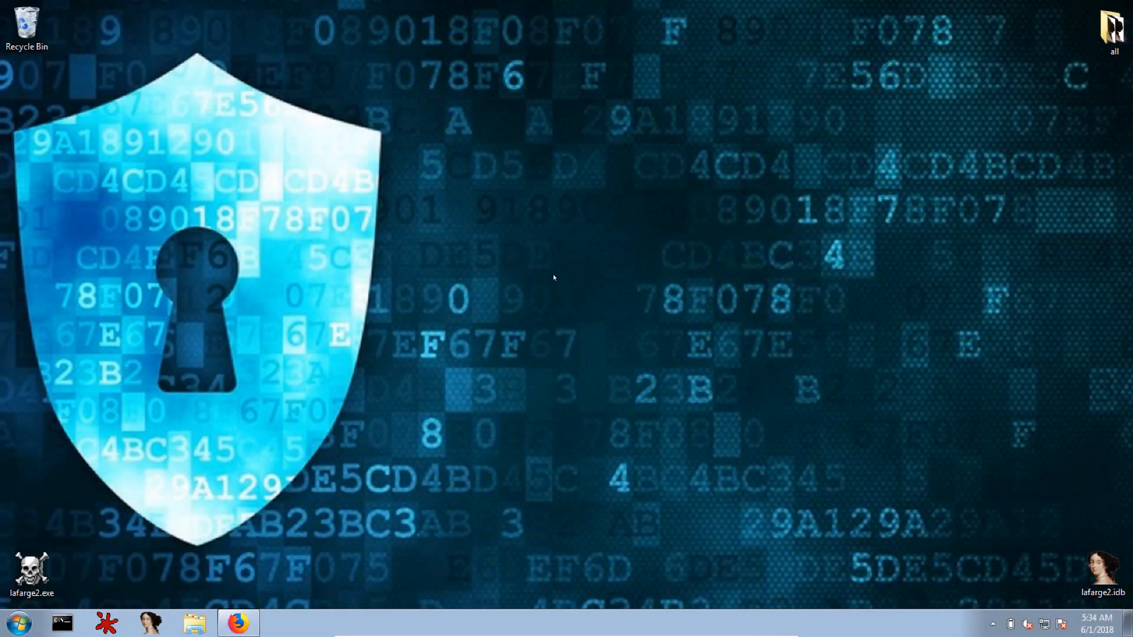
{"action": "mouse_move", "coordinate": [670, 354]}
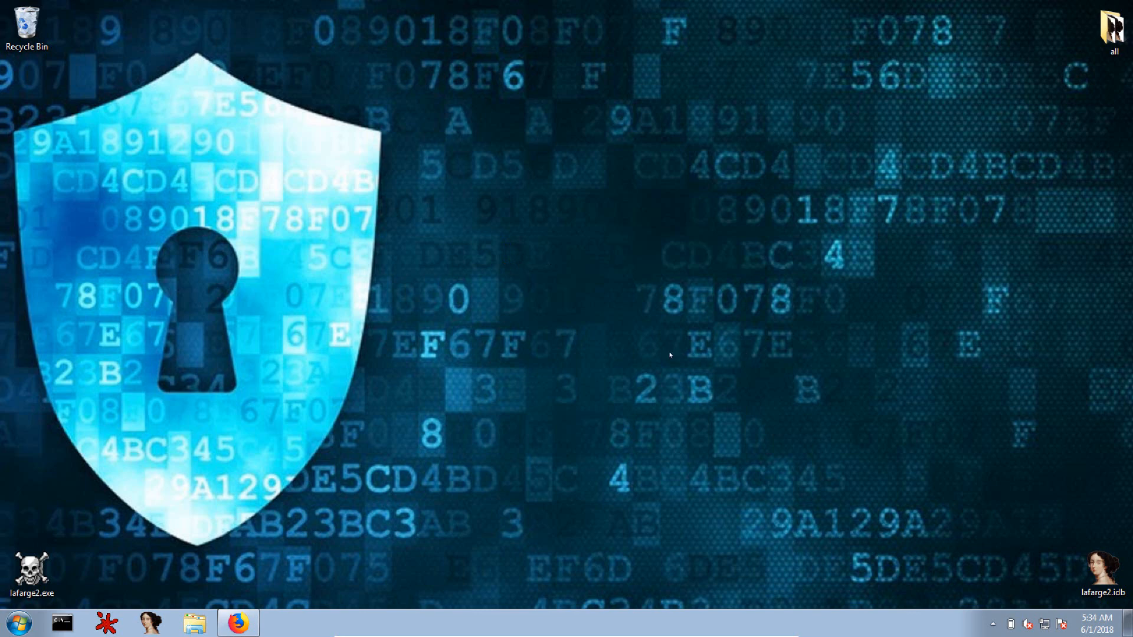
{"action": "mouse_move", "coordinate": [648, 343]}
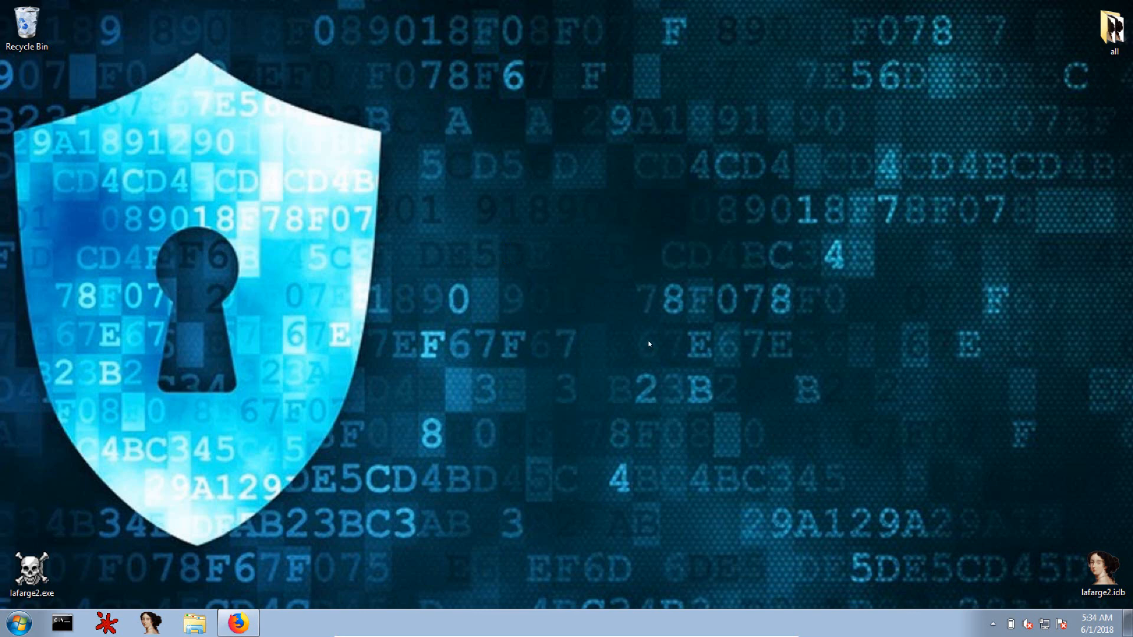
{"action": "mouse_move", "coordinate": [593, 284]}
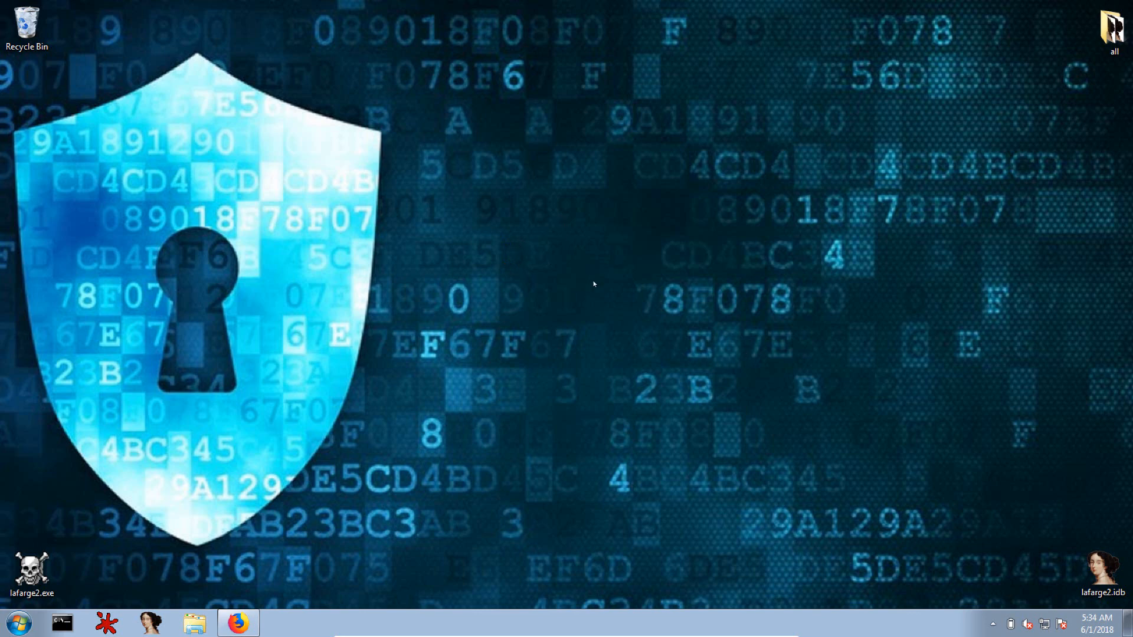
{"action": "mouse_move", "coordinate": [701, 294]}
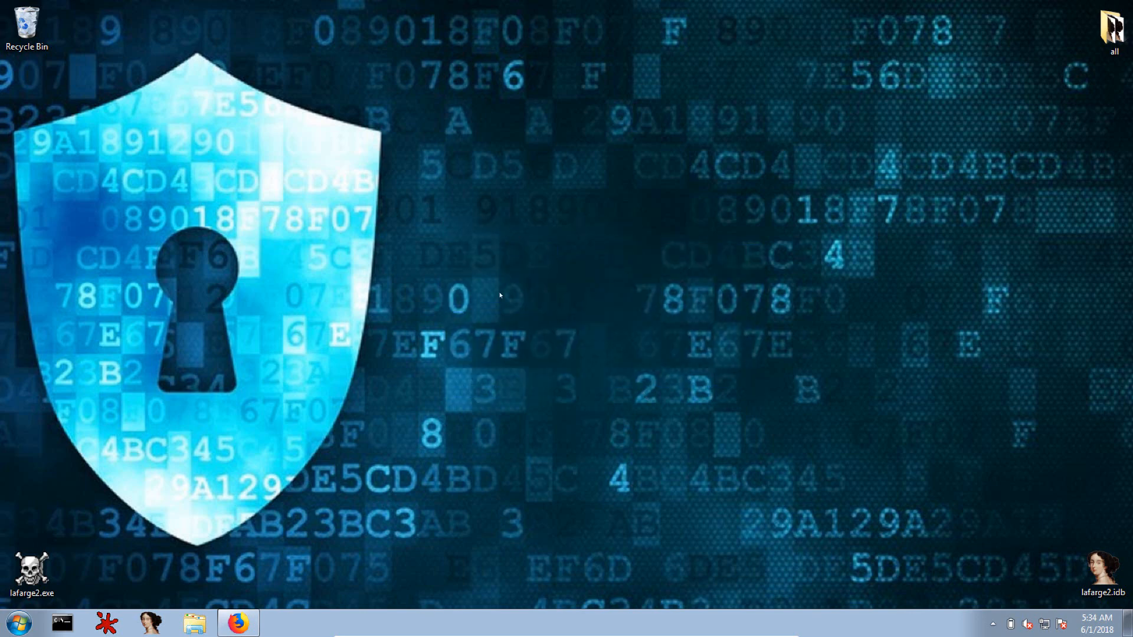
Review the crackmes.one welcome page and its counts, then minimize Firefox to the desktop.
{"action": "left_click", "coordinate": [239, 622]}
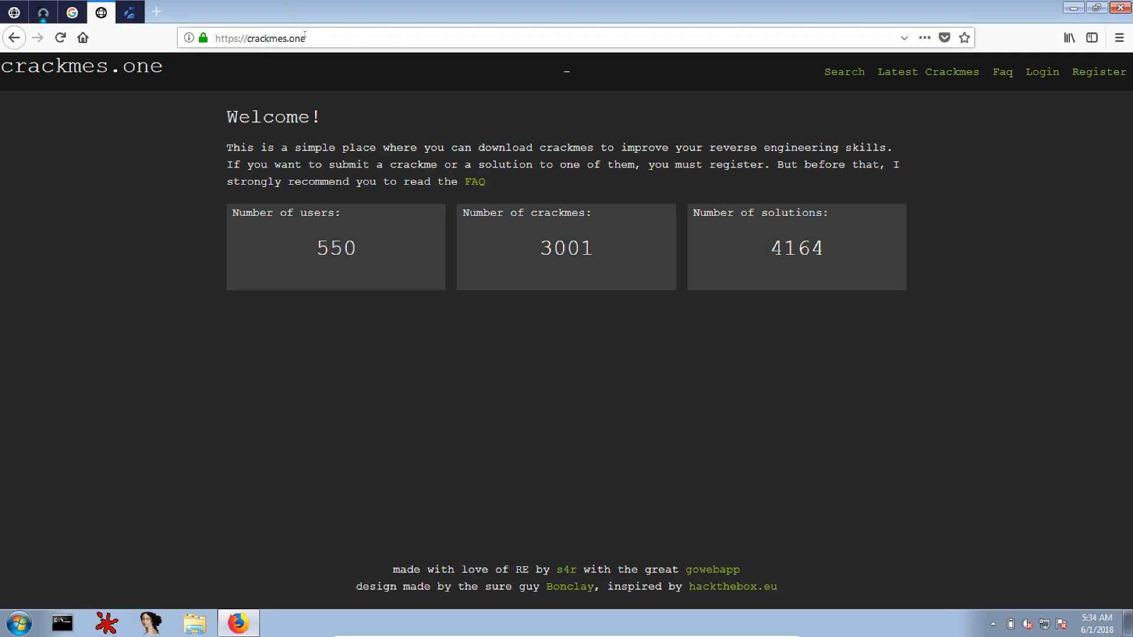
{"action": "mouse_move", "coordinate": [677, 455]}
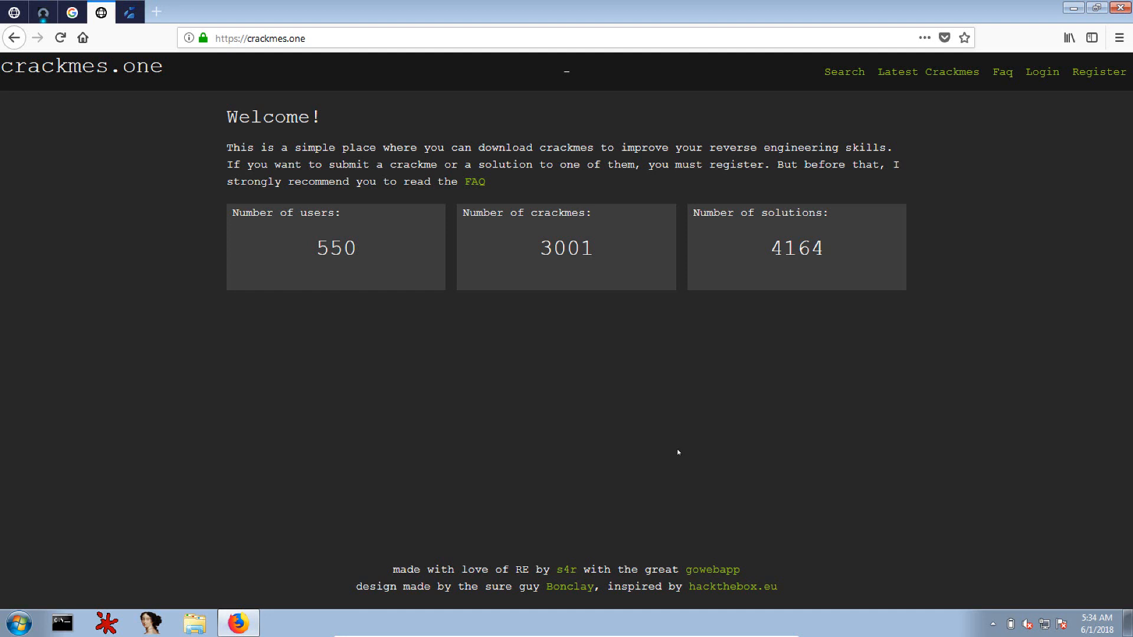
{"action": "mouse_move", "coordinate": [660, 440]}
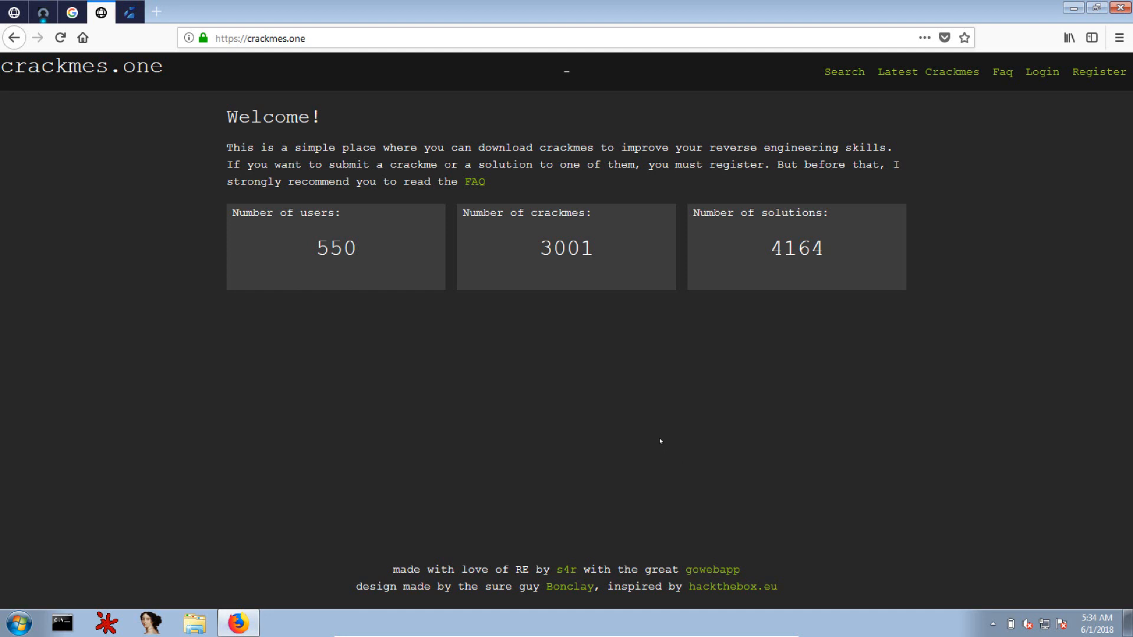
{"action": "mouse_move", "coordinate": [652, 421]}
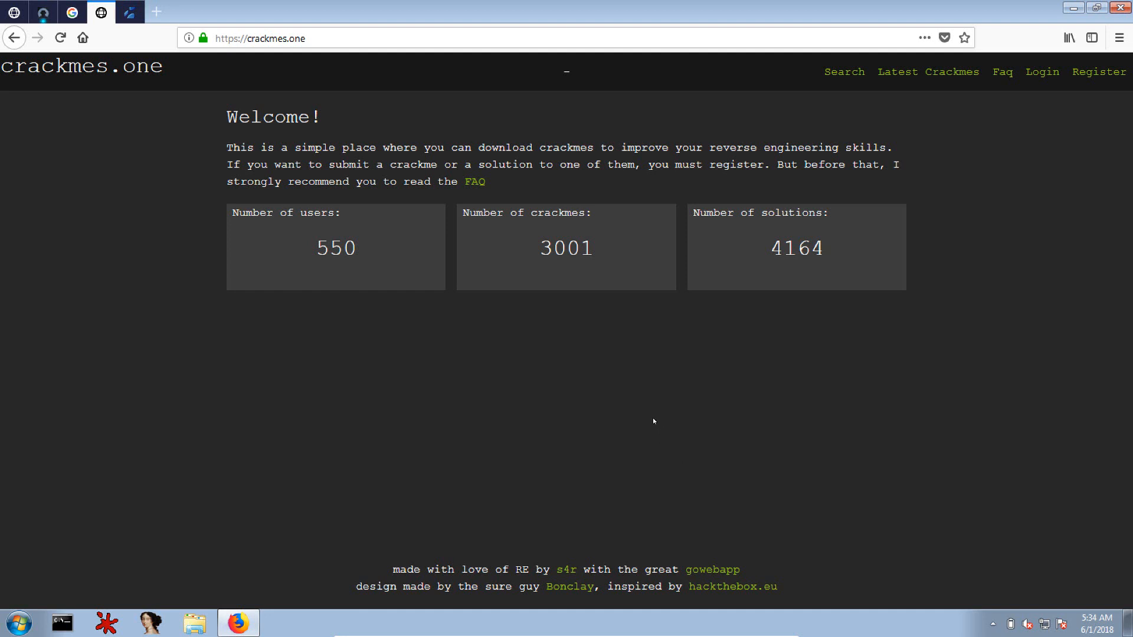
{"action": "mouse_move", "coordinate": [651, 288]}
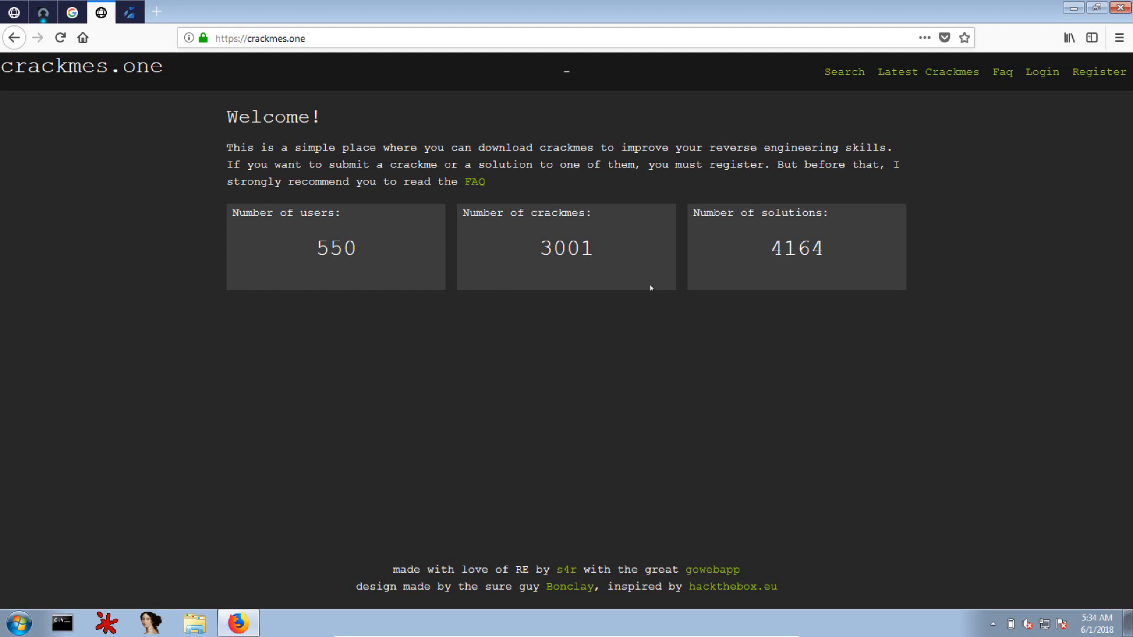
{"action": "mouse_move", "coordinate": [667, 275]}
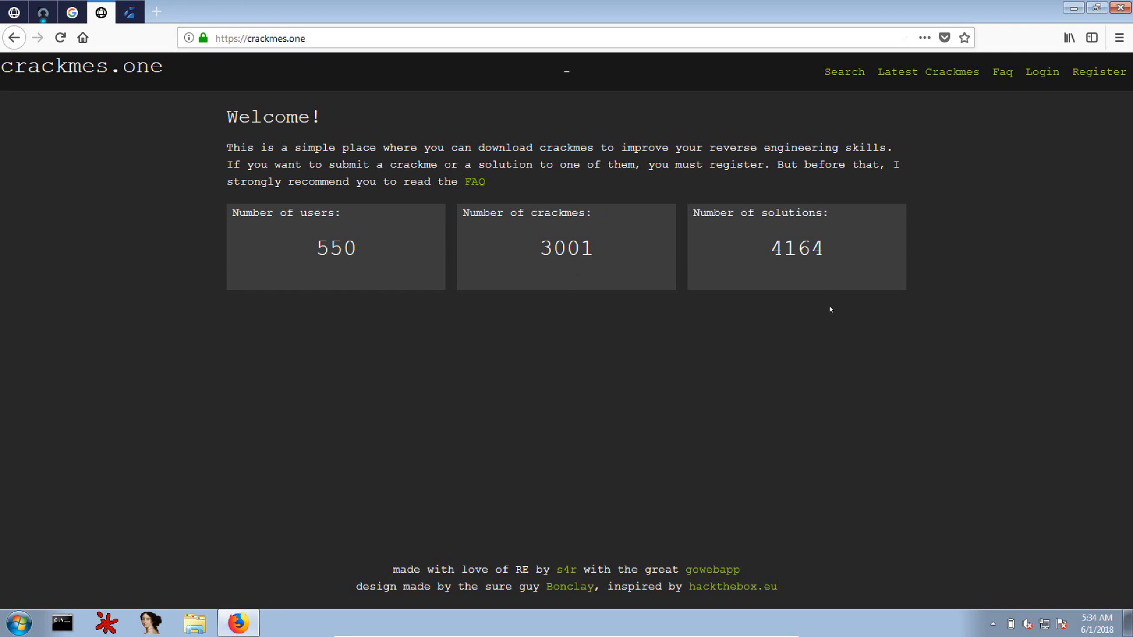
{"action": "mouse_move", "coordinate": [561, 237]}
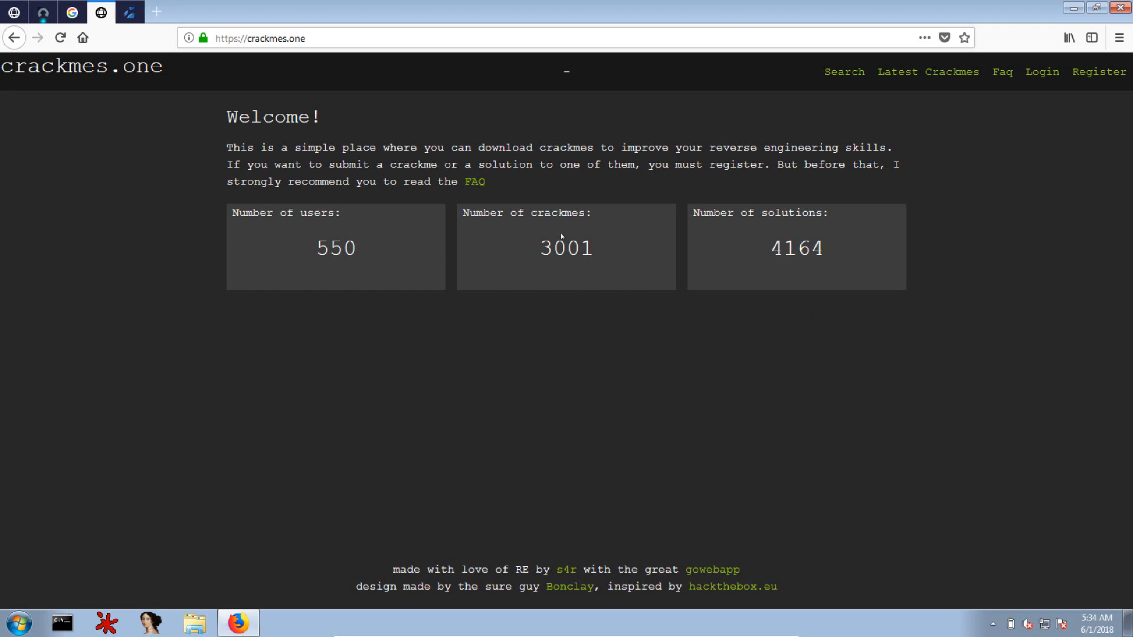
{"action": "mouse_move", "coordinate": [526, 259]}
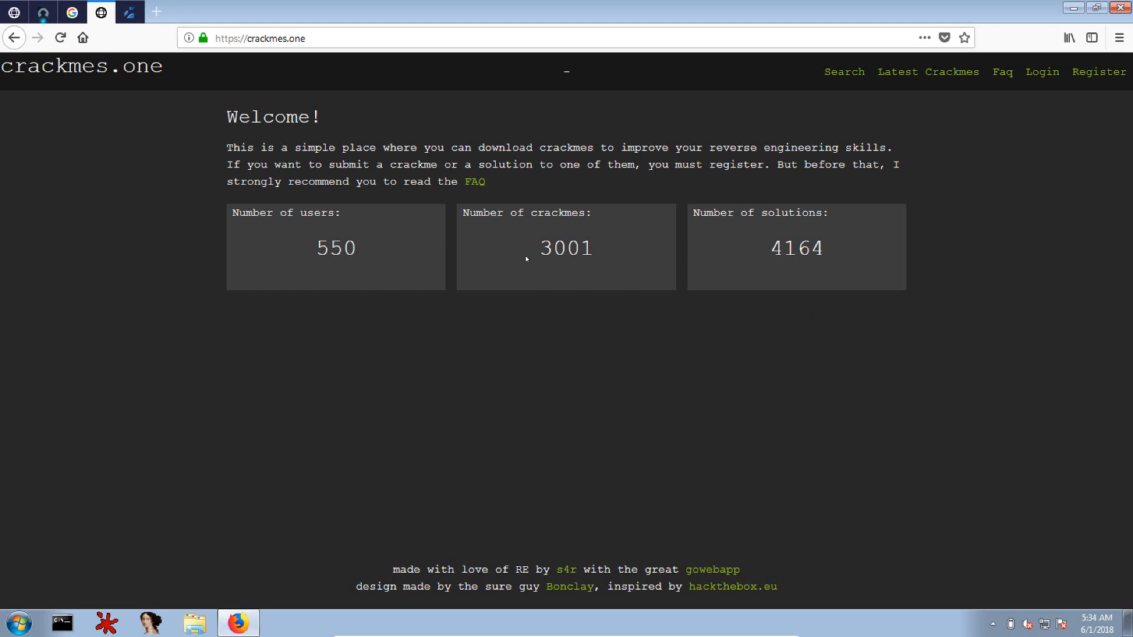
{"action": "mouse_move", "coordinate": [483, 268]}
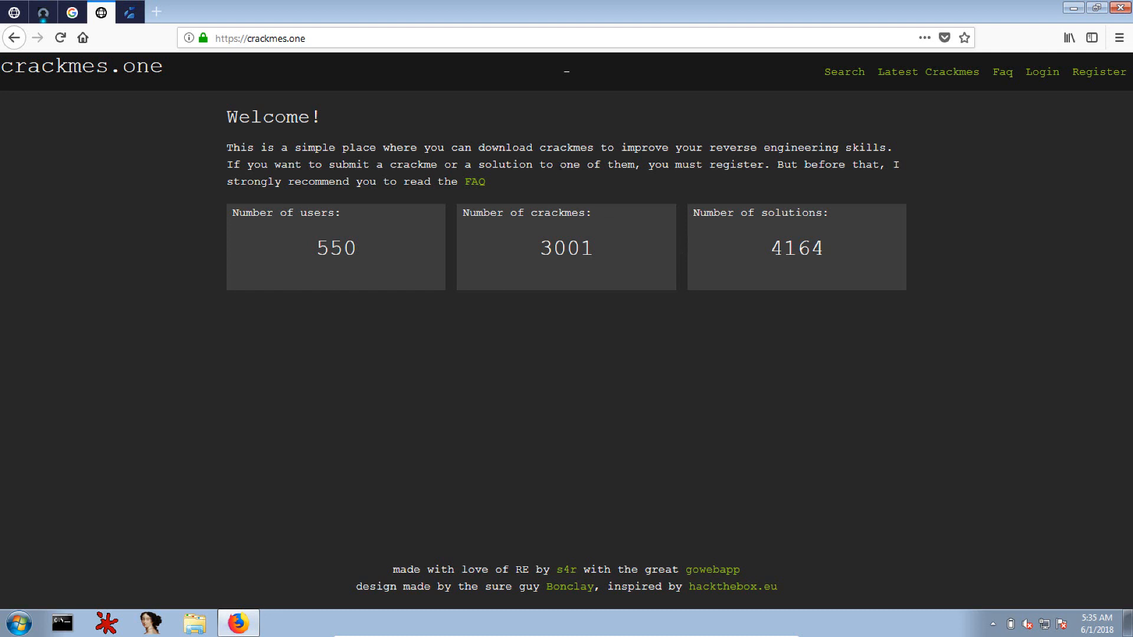
{"action": "mouse_move", "coordinate": [440, 142]}
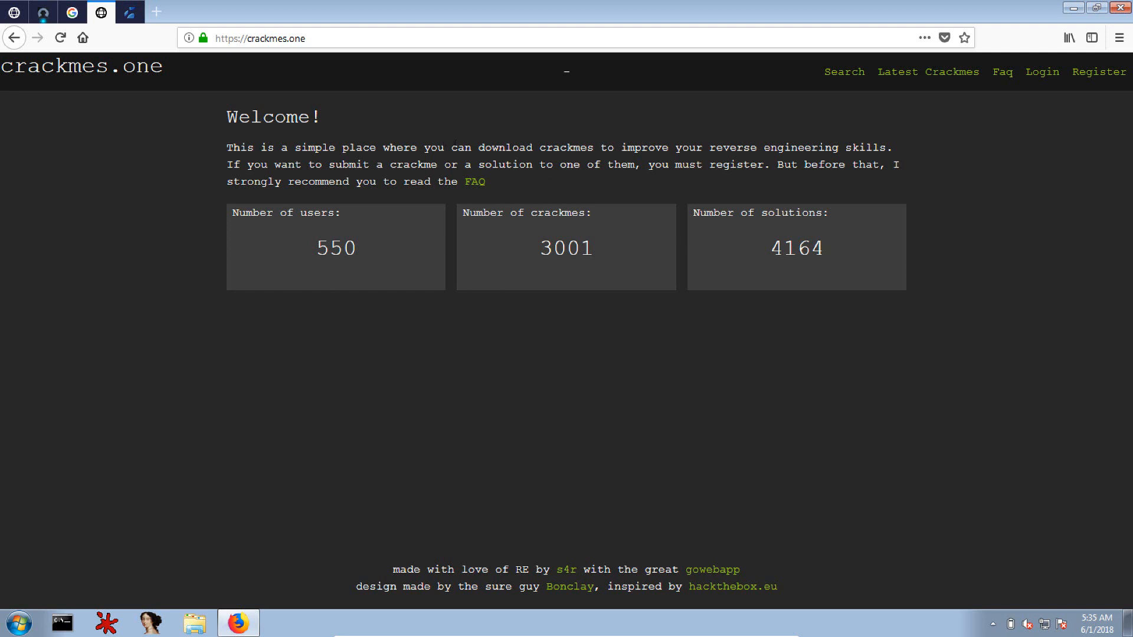
{"action": "mouse_move", "coordinate": [486, 133]}
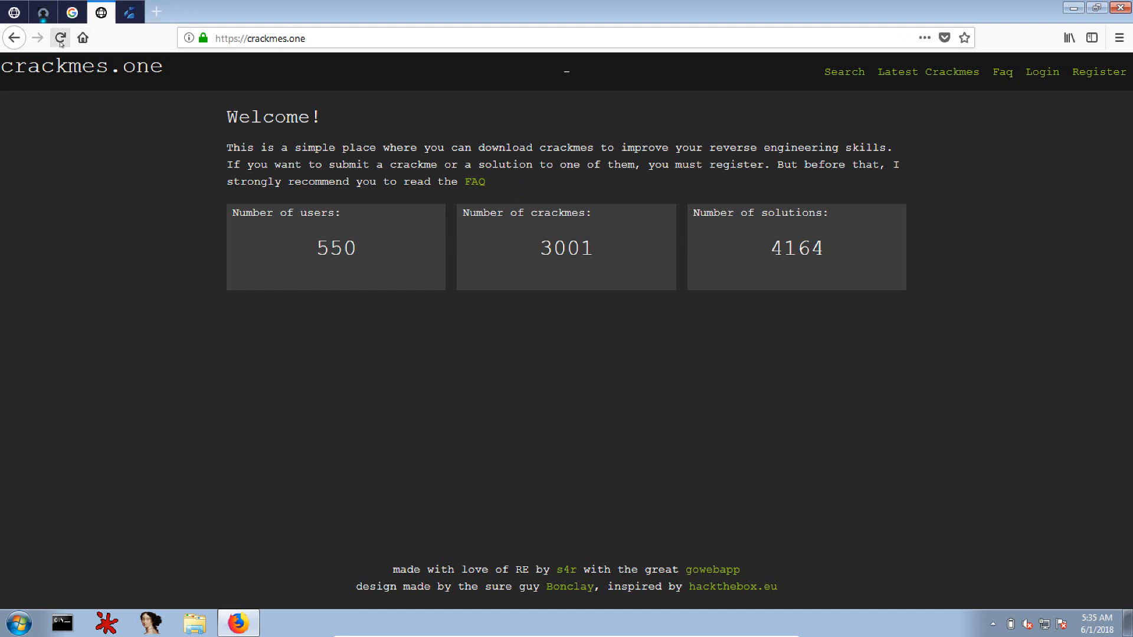
{"action": "left_click", "coordinate": [61, 38]}
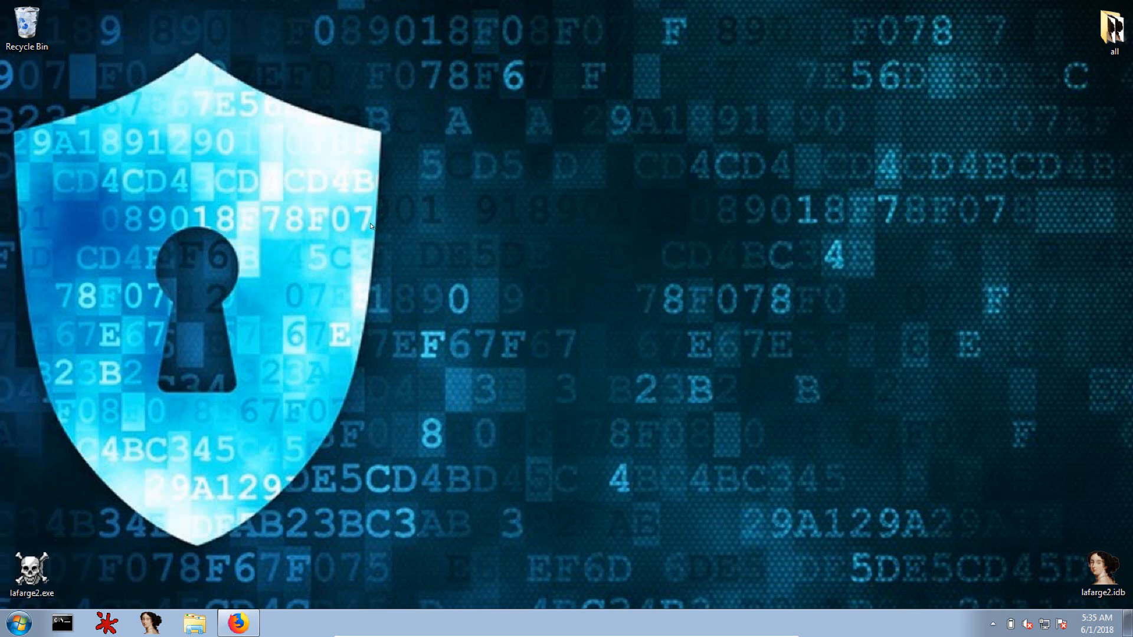
{"action": "left_click_drag", "start_coordinate": [368, 223], "coordinate": [609, 371]}
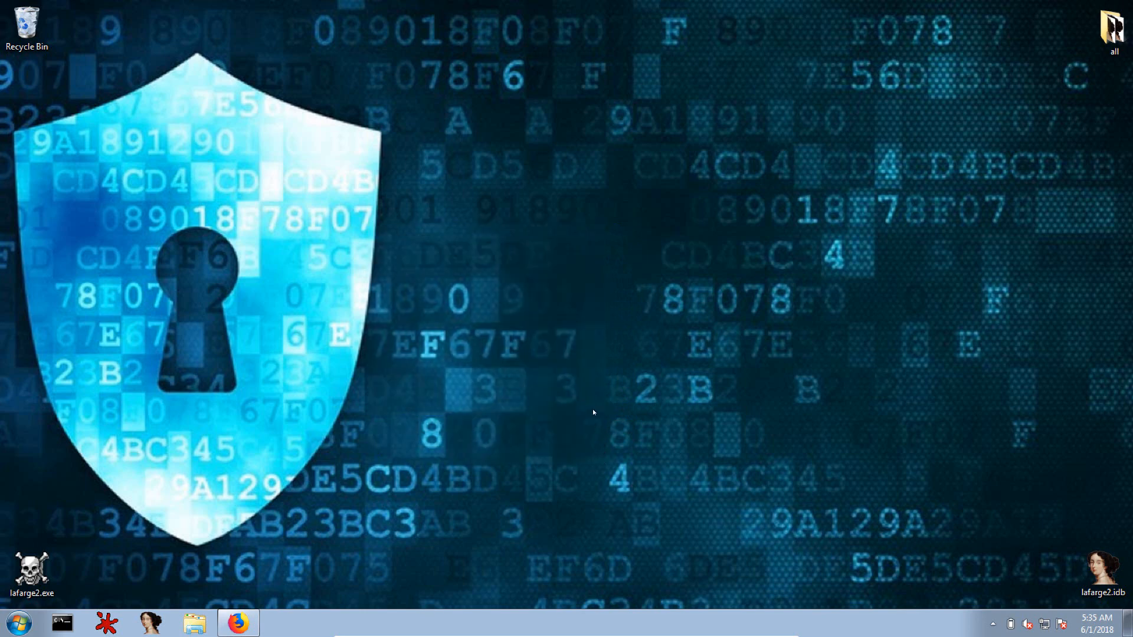
{"action": "mouse_move", "coordinate": [506, 285]}
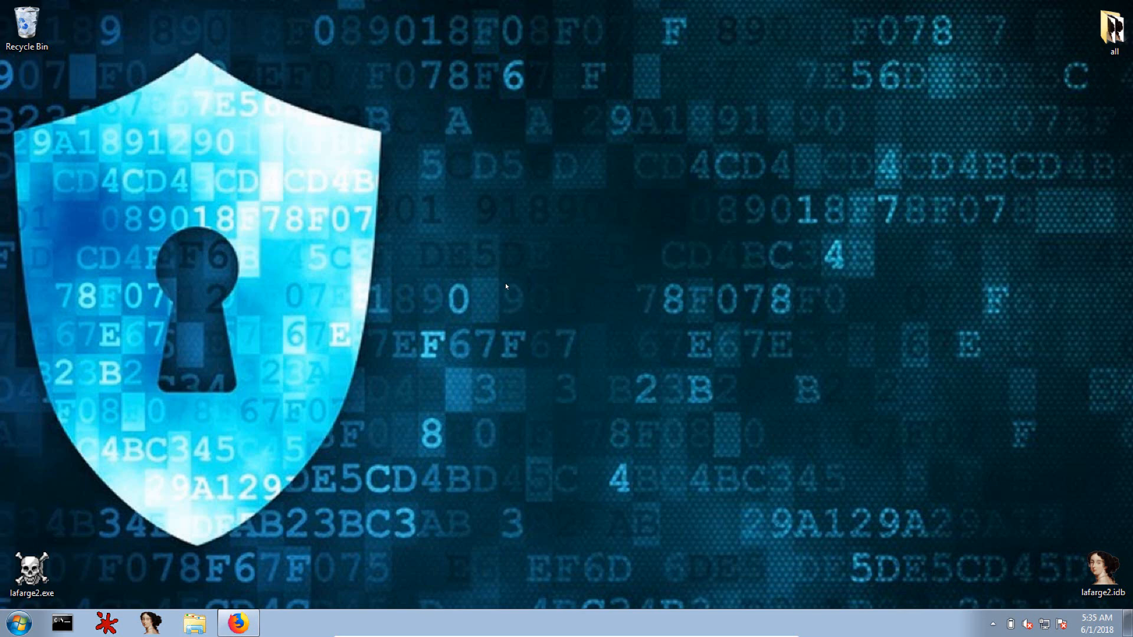
{"action": "mouse_move", "coordinate": [300, 433]}
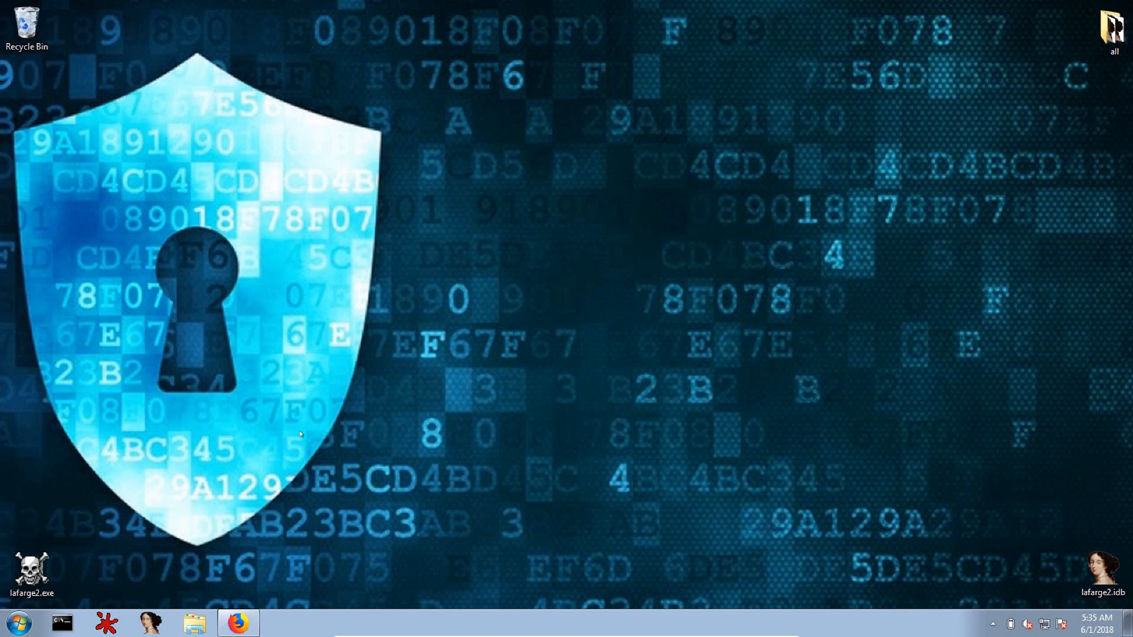
{"action": "mouse_move", "coordinate": [544, 264]}
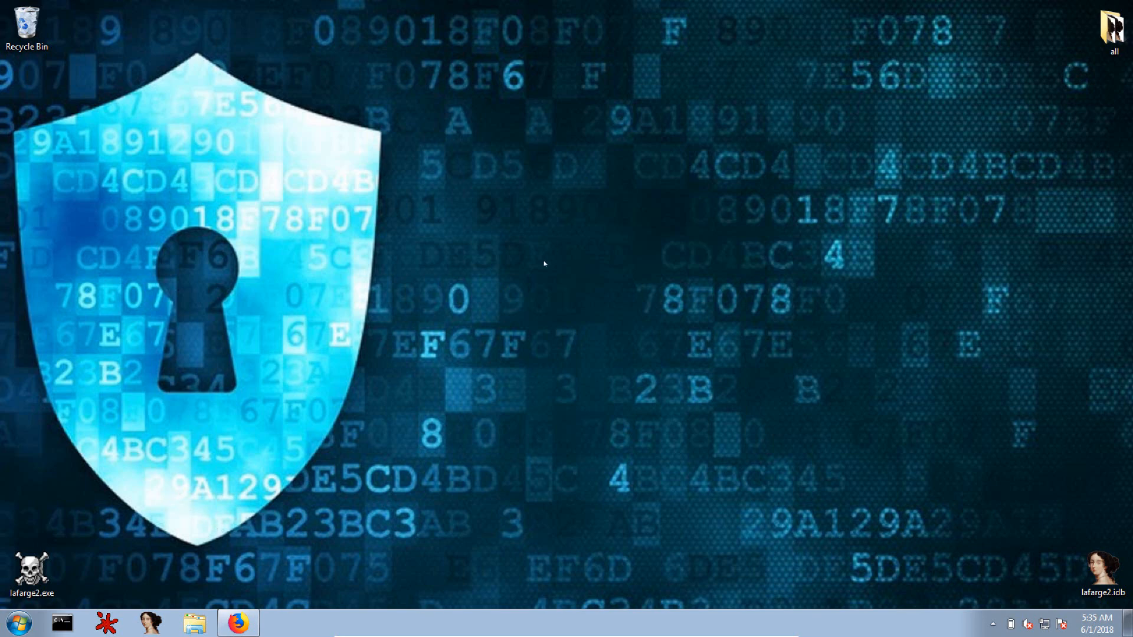
{"action": "mouse_move", "coordinate": [49, 587]}
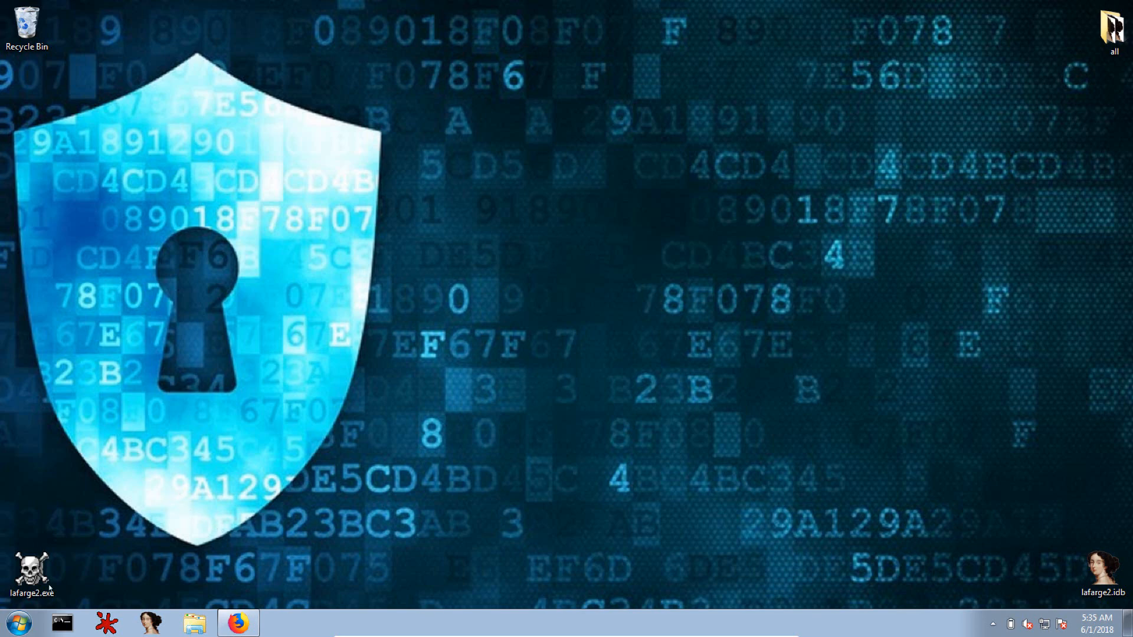
{"action": "mouse_move", "coordinate": [28, 571]}
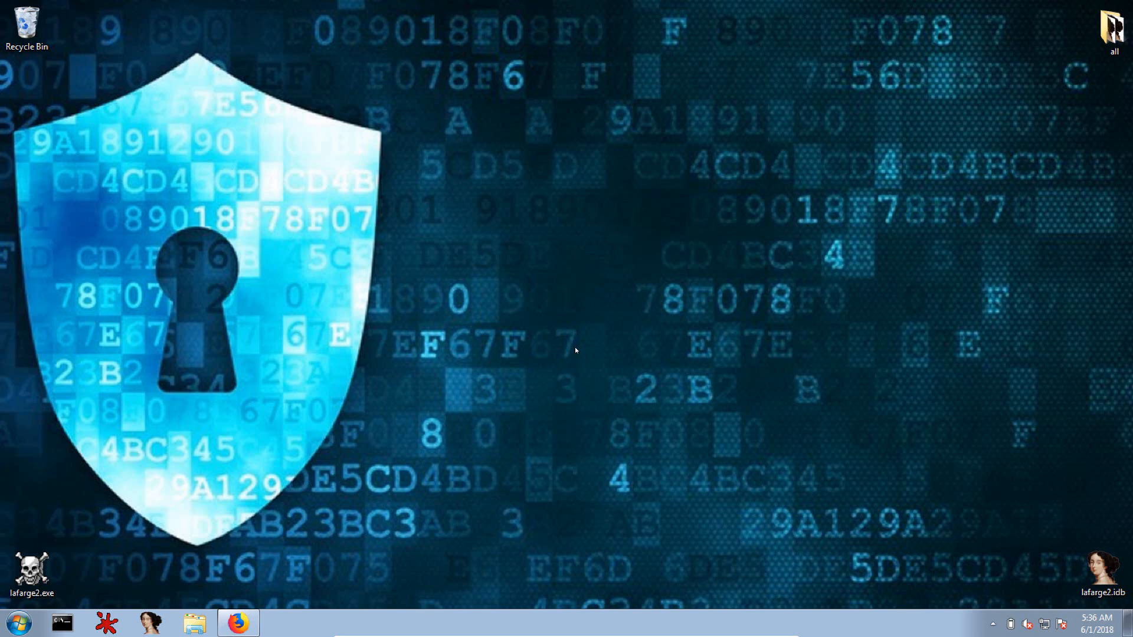
{"action": "mouse_move", "coordinate": [1003, 327]}
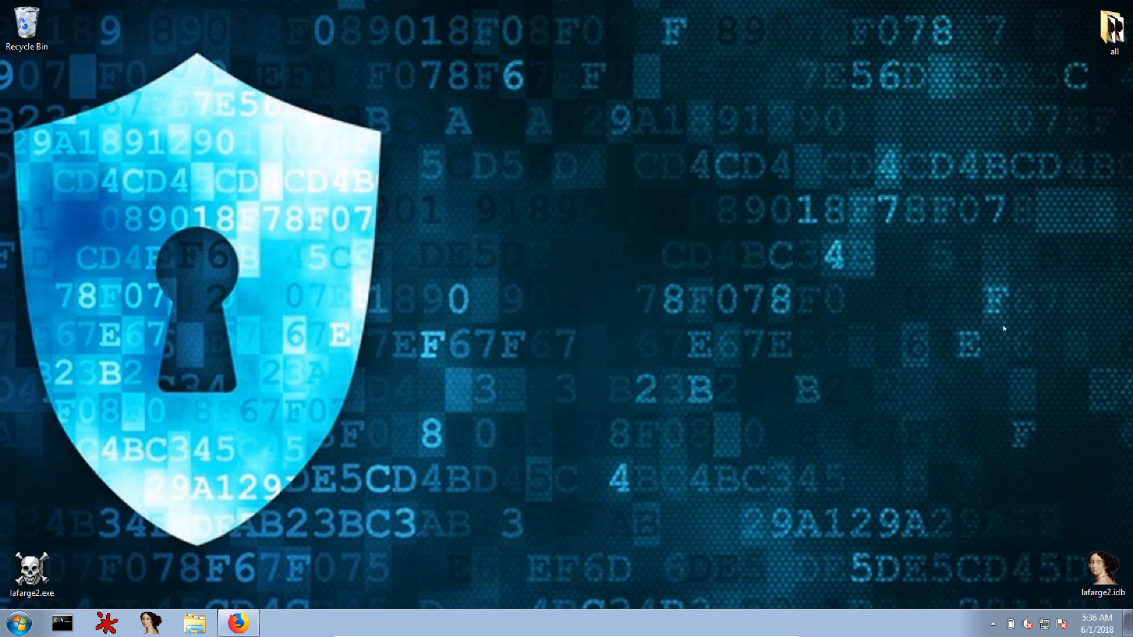
{"action": "mouse_move", "coordinate": [591, 318]}
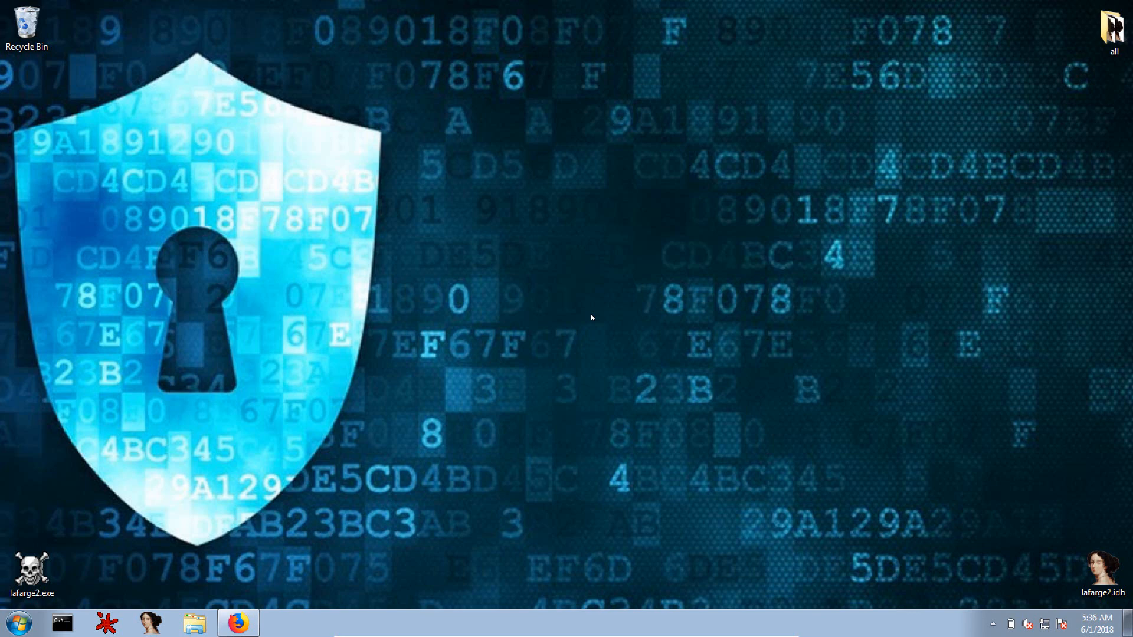
{"action": "mouse_move", "coordinate": [580, 346]}
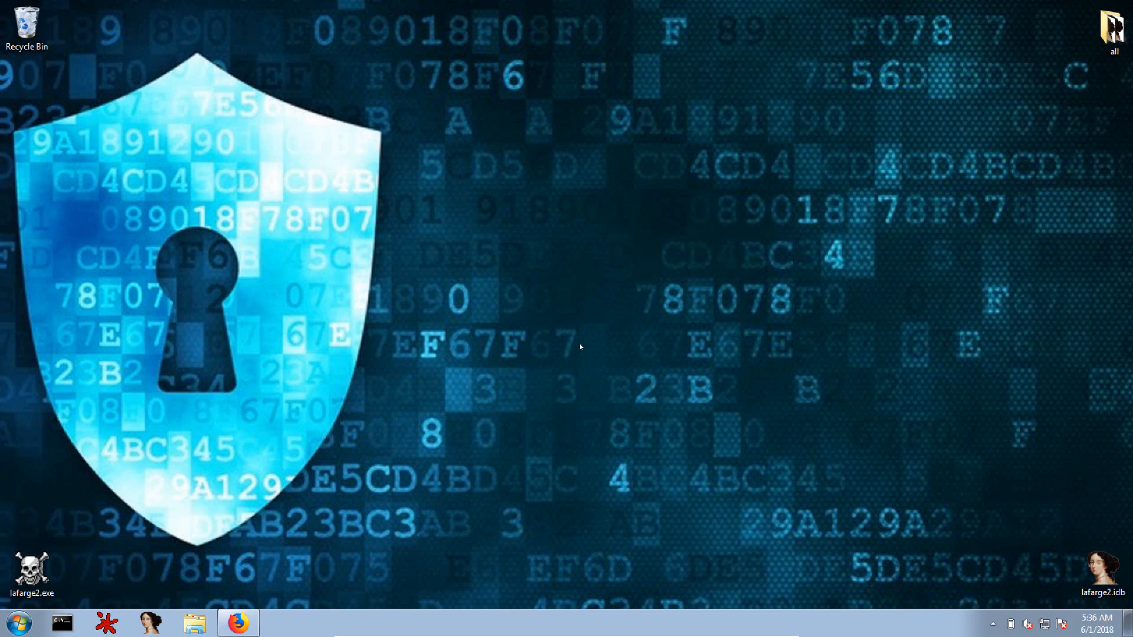
{"action": "mouse_move", "coordinate": [594, 324]}
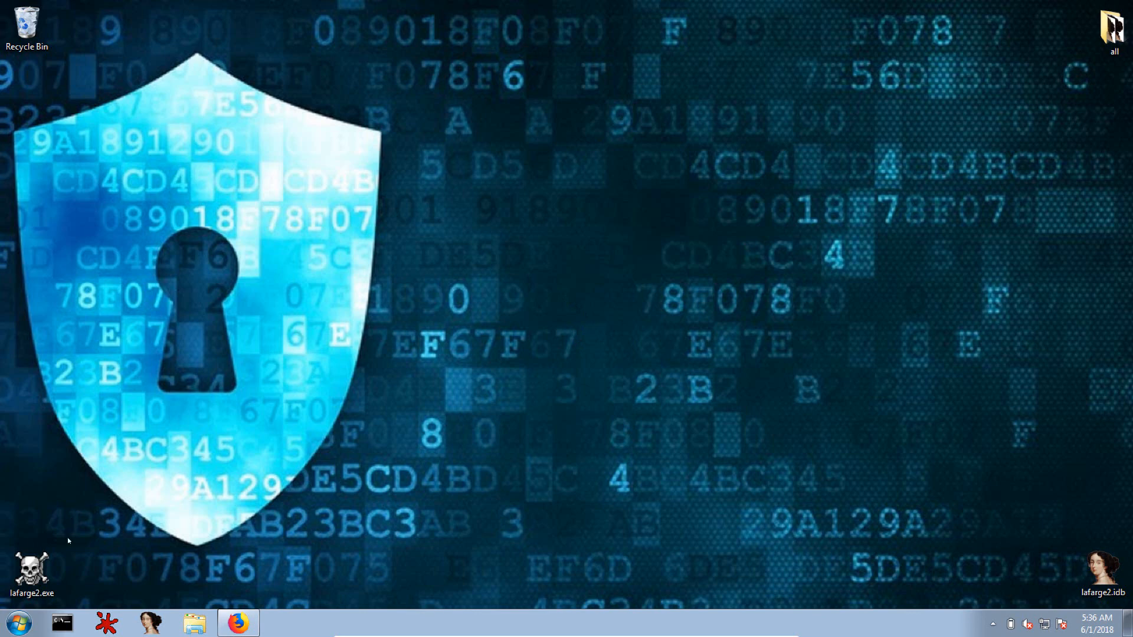
{"action": "mouse_move", "coordinate": [584, 281]}
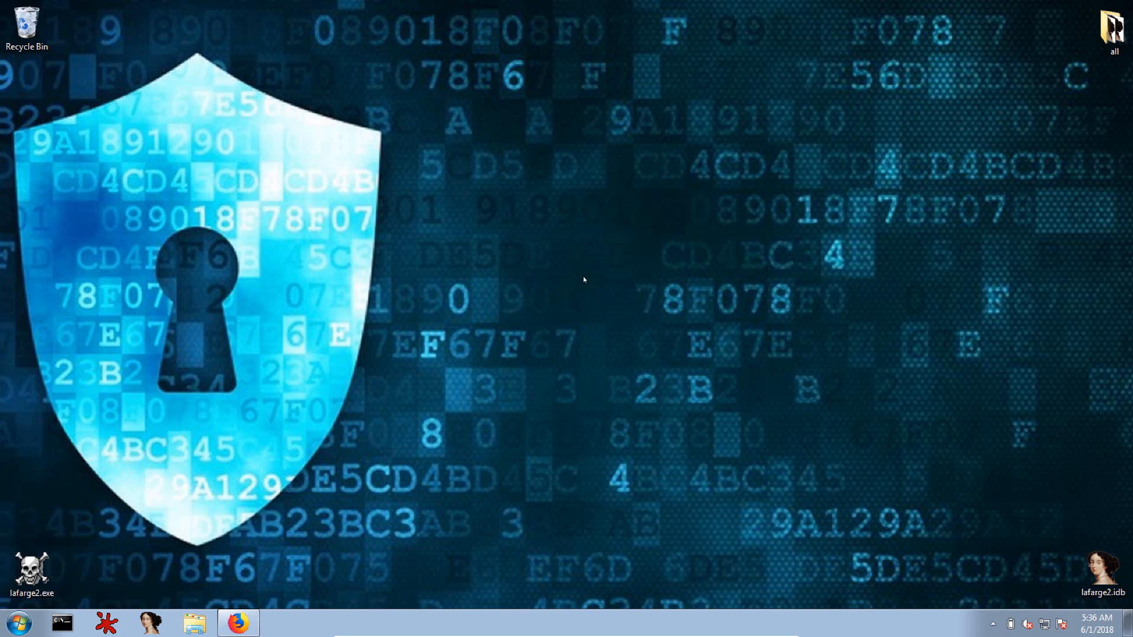
{"action": "double_click", "coordinate": [31, 570]}
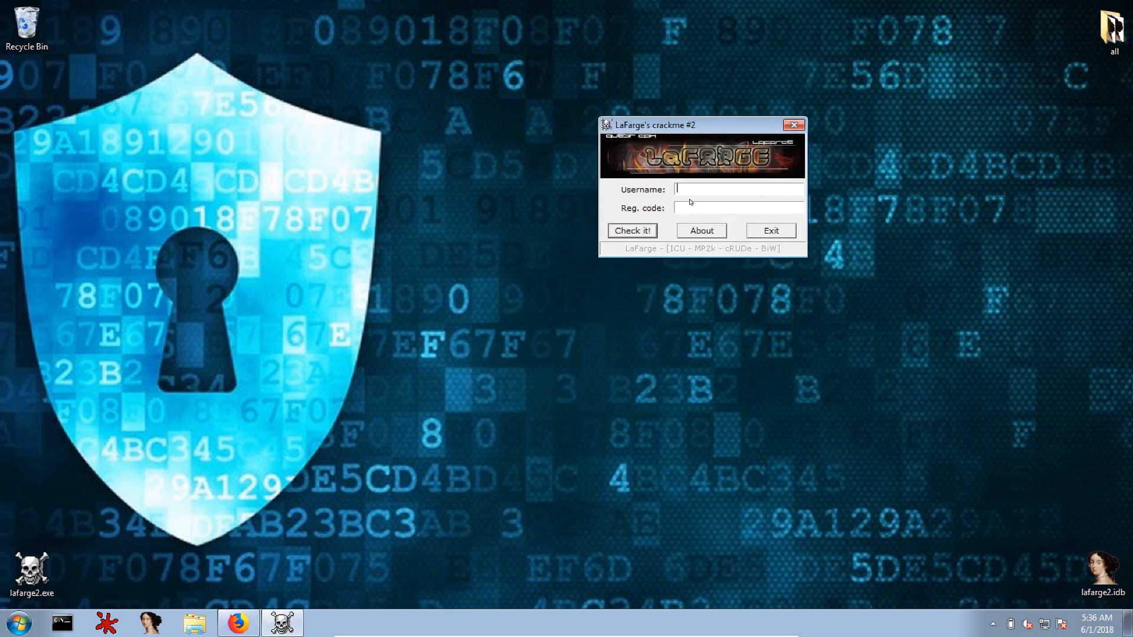
{"action": "type", "text": "1"}
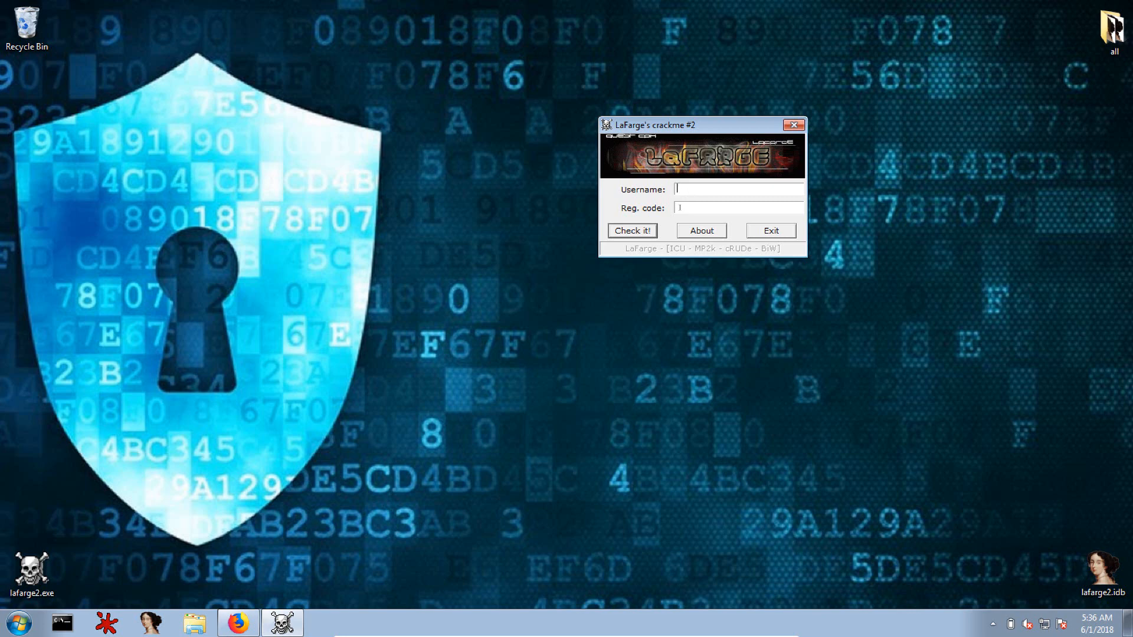
{"action": "type", "text": "Daniel"}
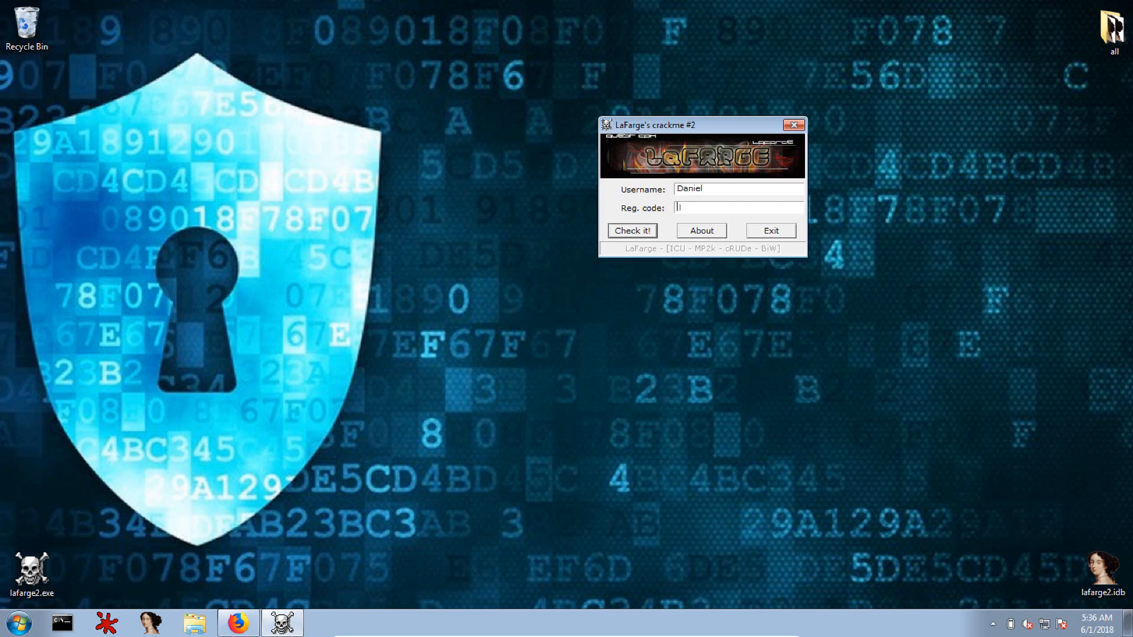
{"action": "type", "text": "passwo"}
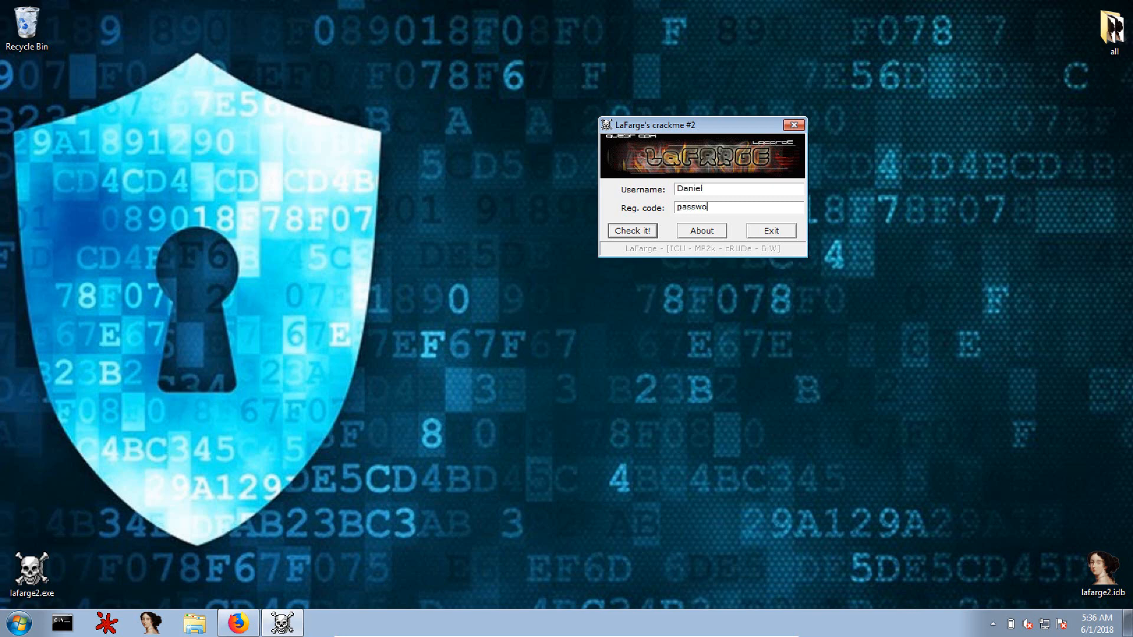
{"action": "type", "text": "rd10"}
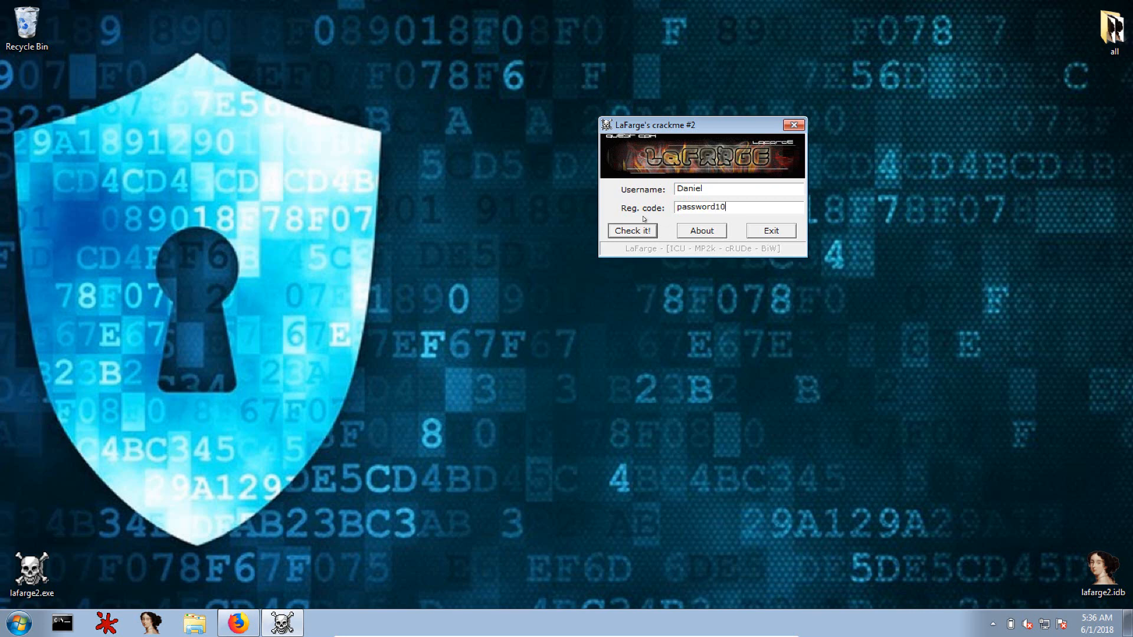
{"action": "left_click", "coordinate": [631, 231]}
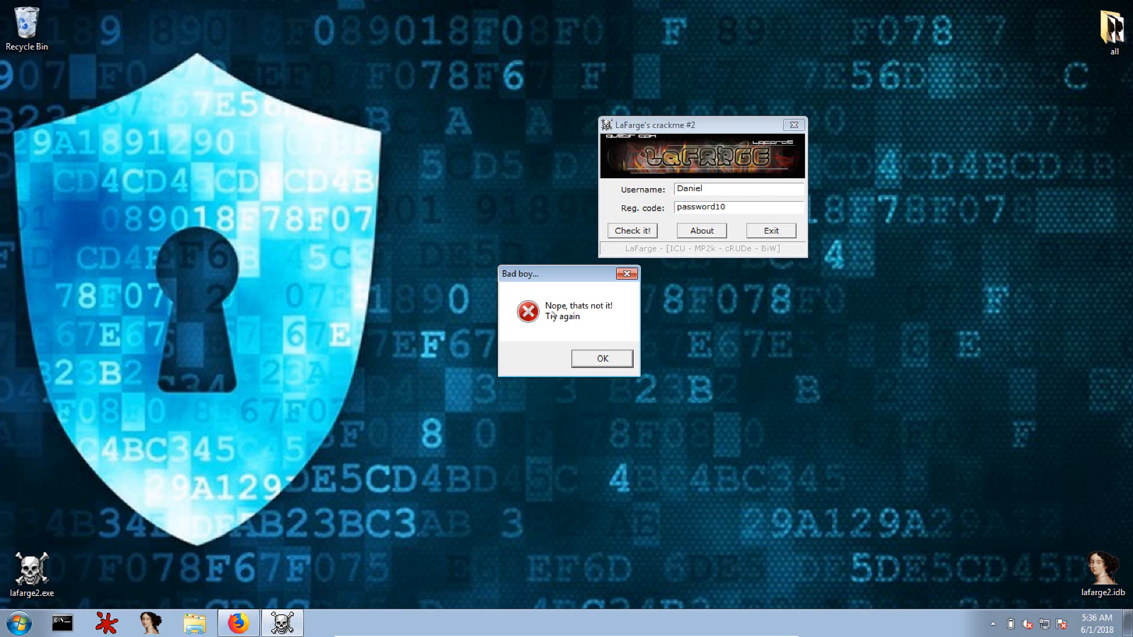
{"action": "left_click", "coordinate": [601, 357]}
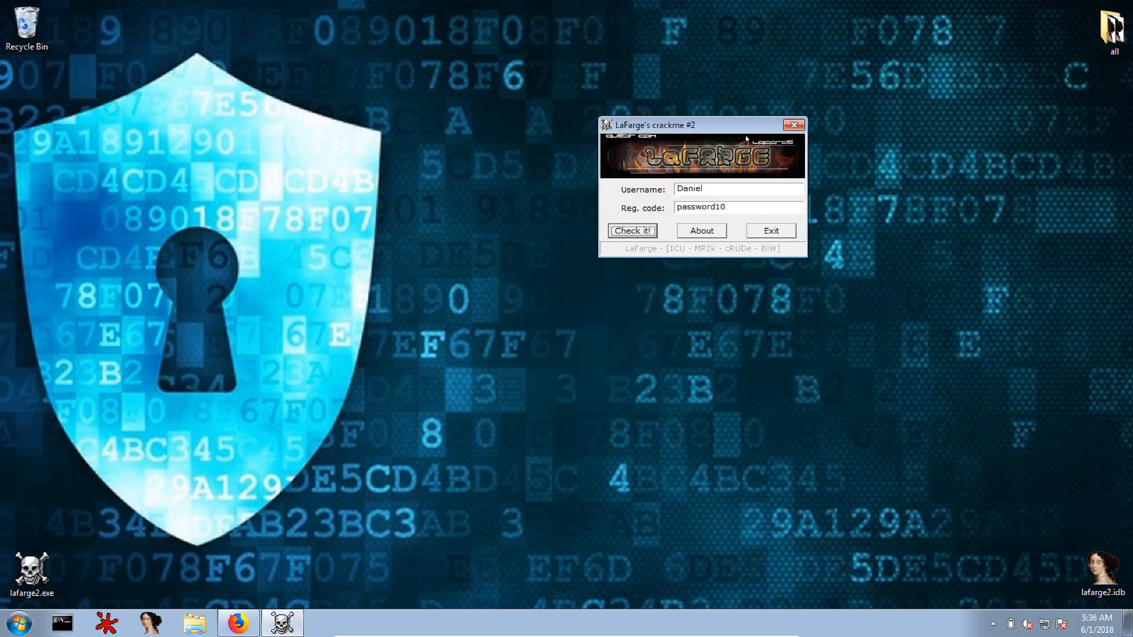
{"action": "mouse_move", "coordinate": [744, 207]}
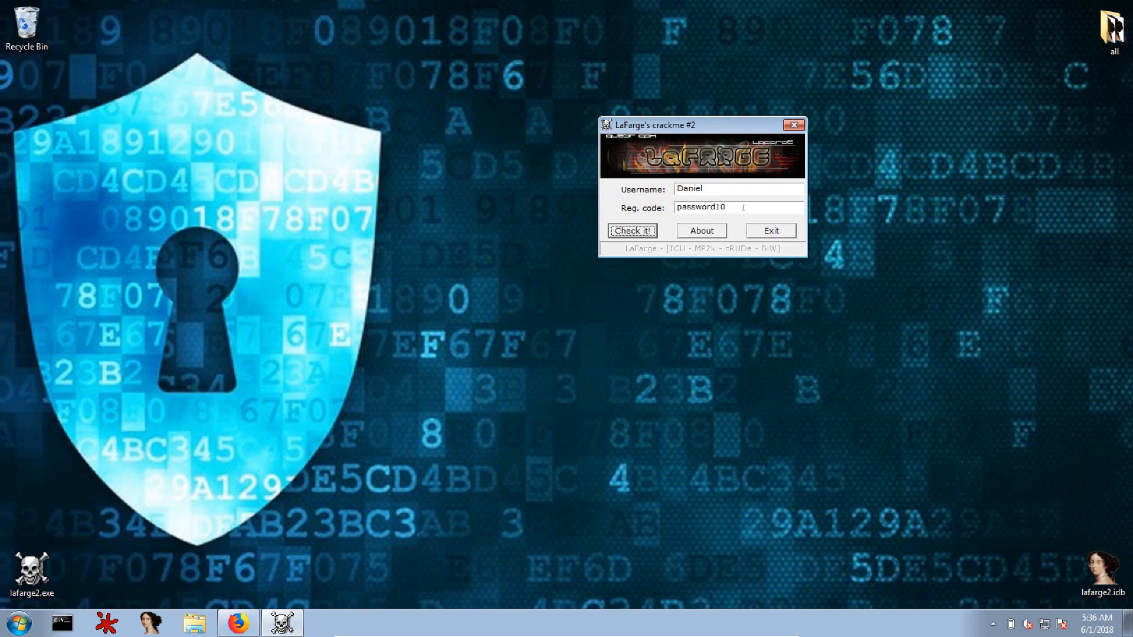
{"action": "mouse_move", "coordinate": [671, 194]}
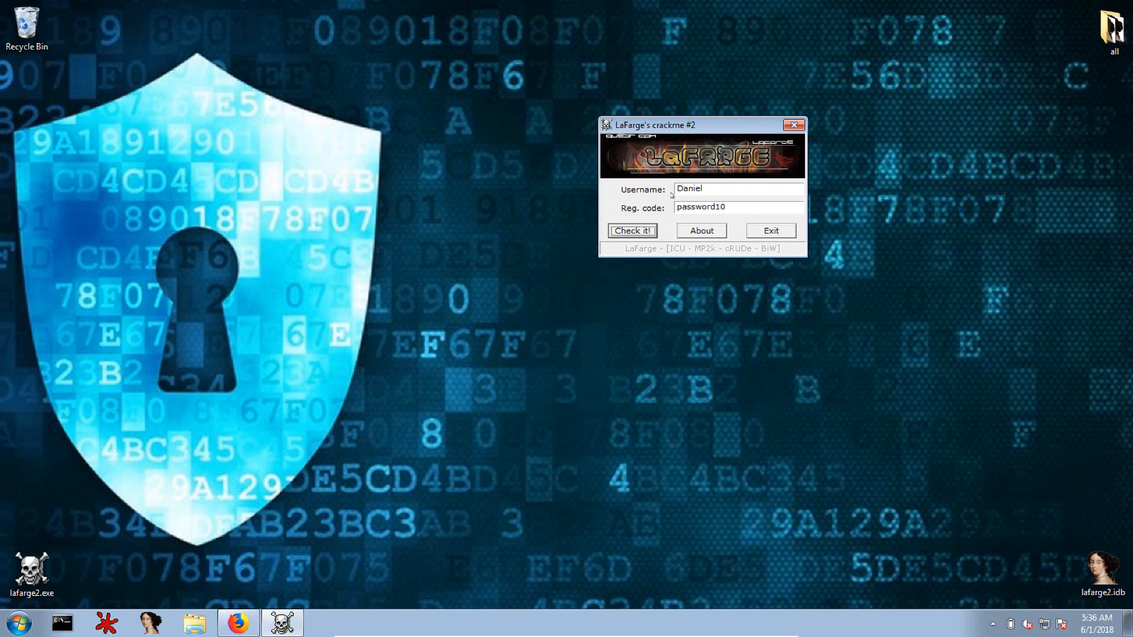
{"action": "left_click", "coordinate": [722, 208]}
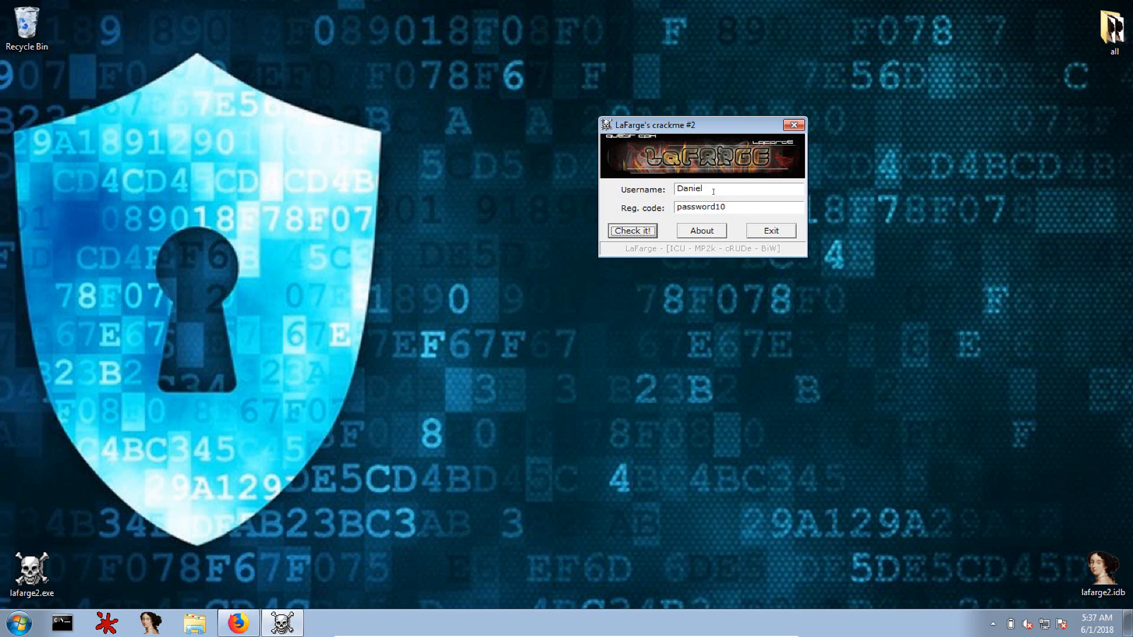
{"action": "mouse_move", "coordinate": [740, 206]}
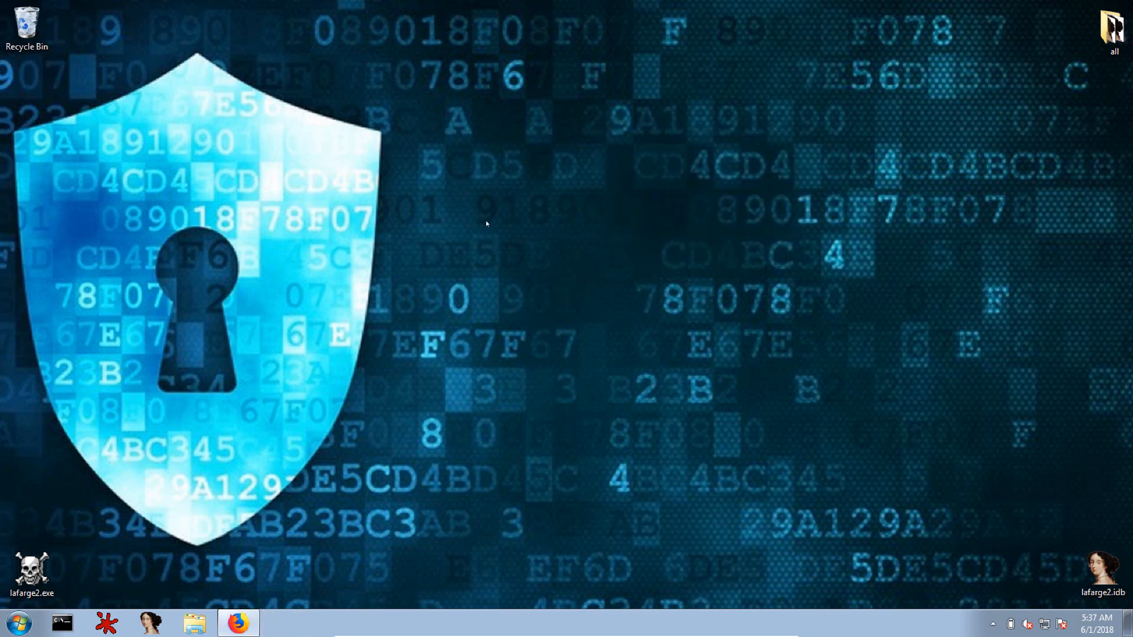
{"action": "mouse_move", "coordinate": [578, 265]}
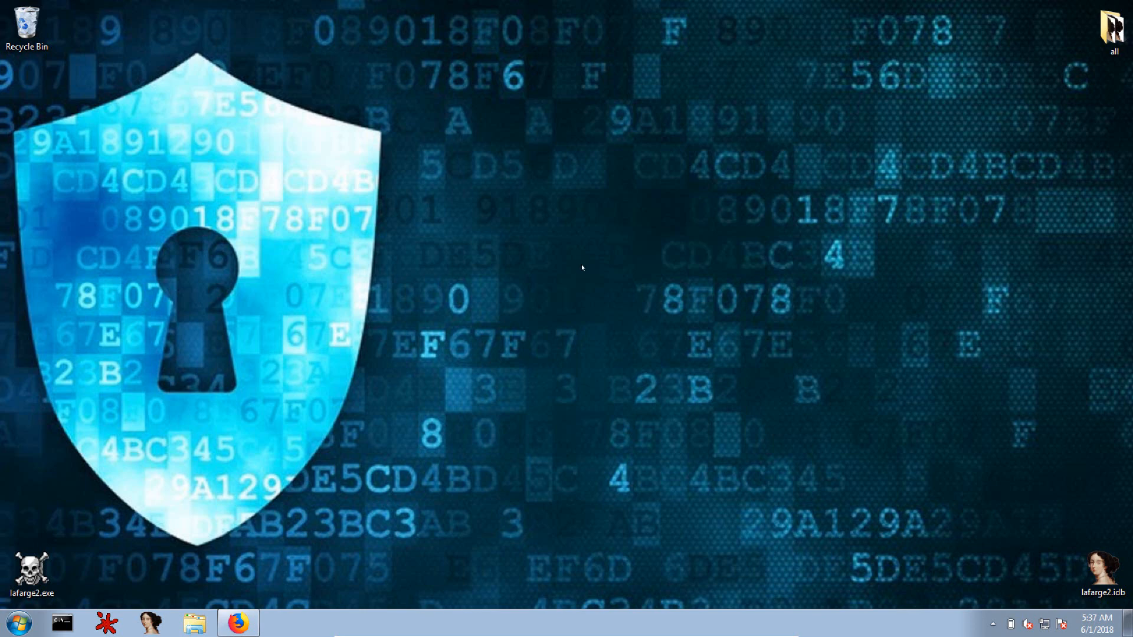
{"action": "mouse_move", "coordinate": [551, 245]}
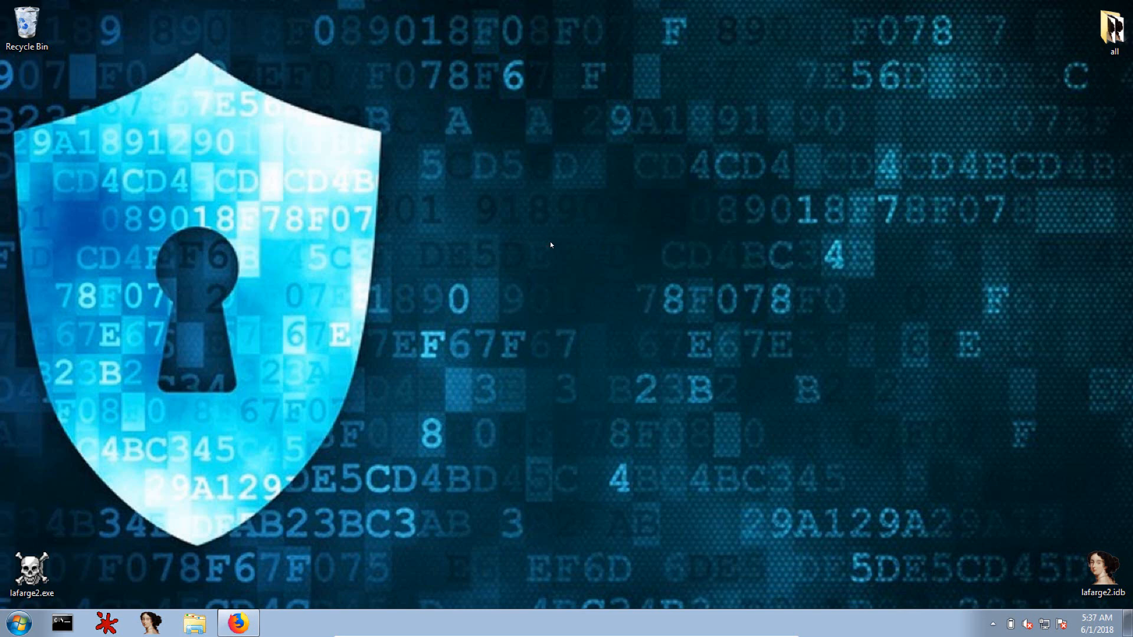
{"action": "mouse_move", "coordinate": [644, 114]}
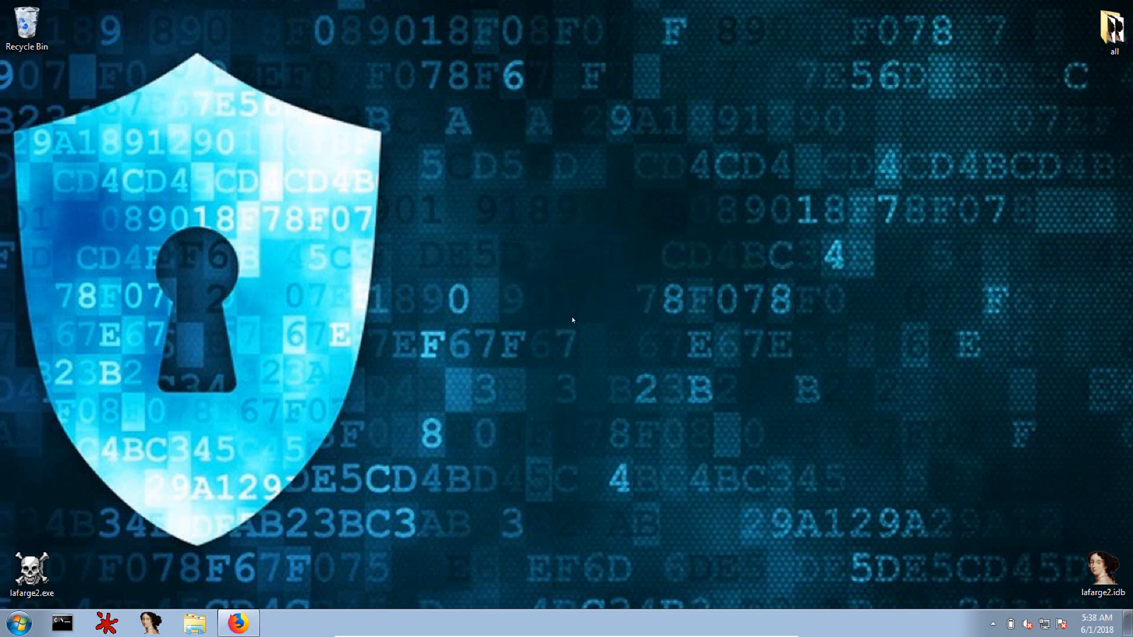
{"action": "mouse_move", "coordinate": [594, 268]}
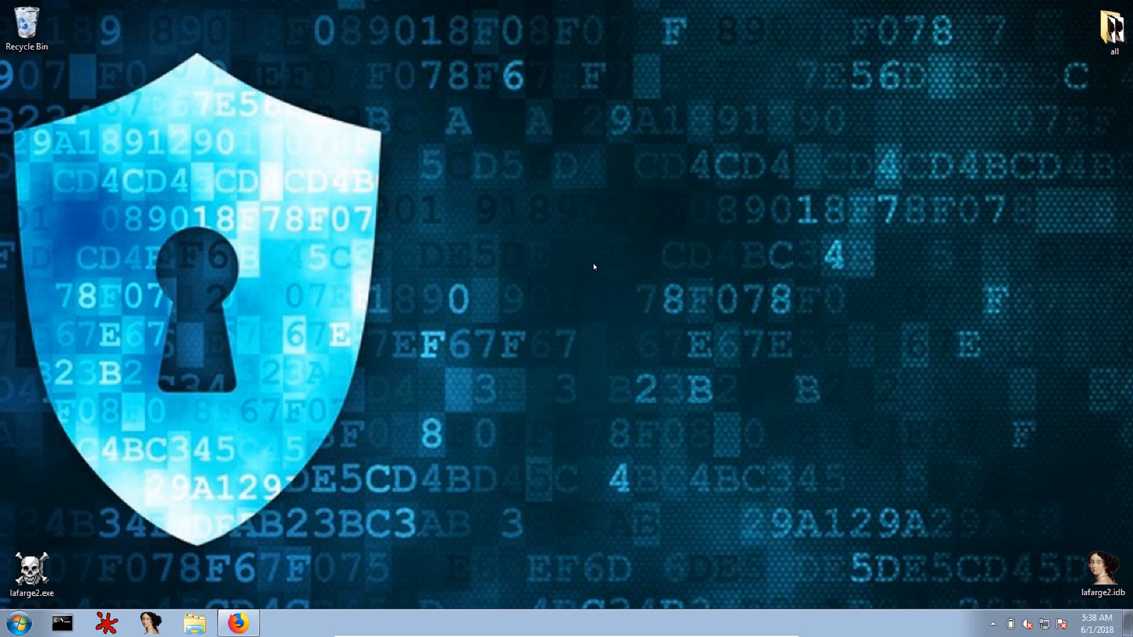
{"action": "mouse_move", "coordinate": [595, 259]}
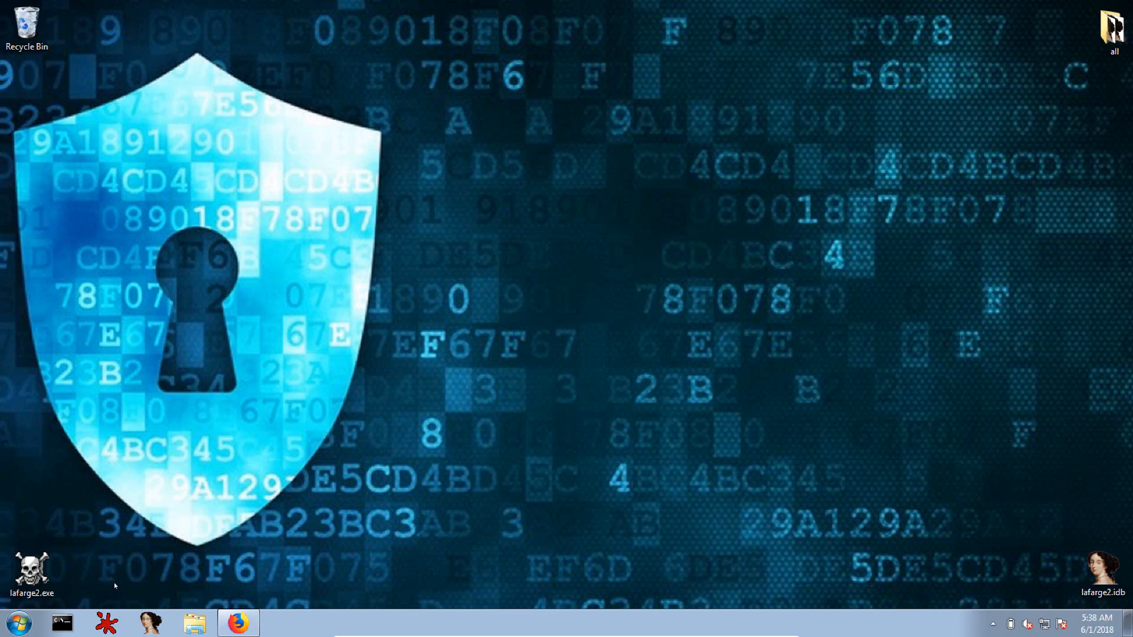
{"action": "mouse_move", "coordinate": [104, 599]}
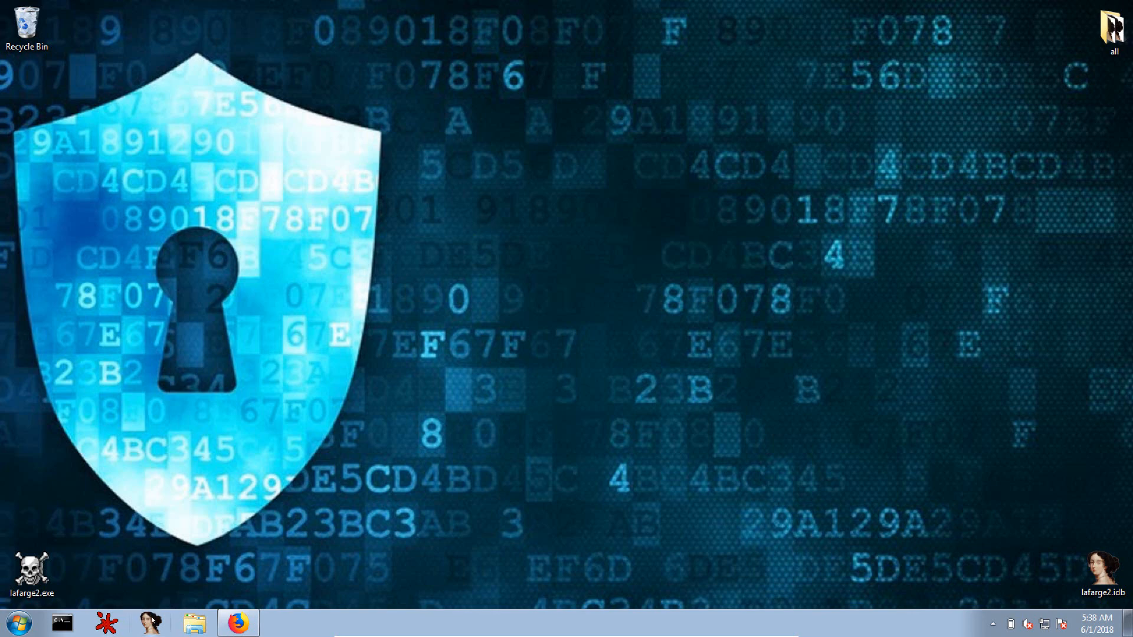
{"action": "mouse_move", "coordinate": [362, 234]}
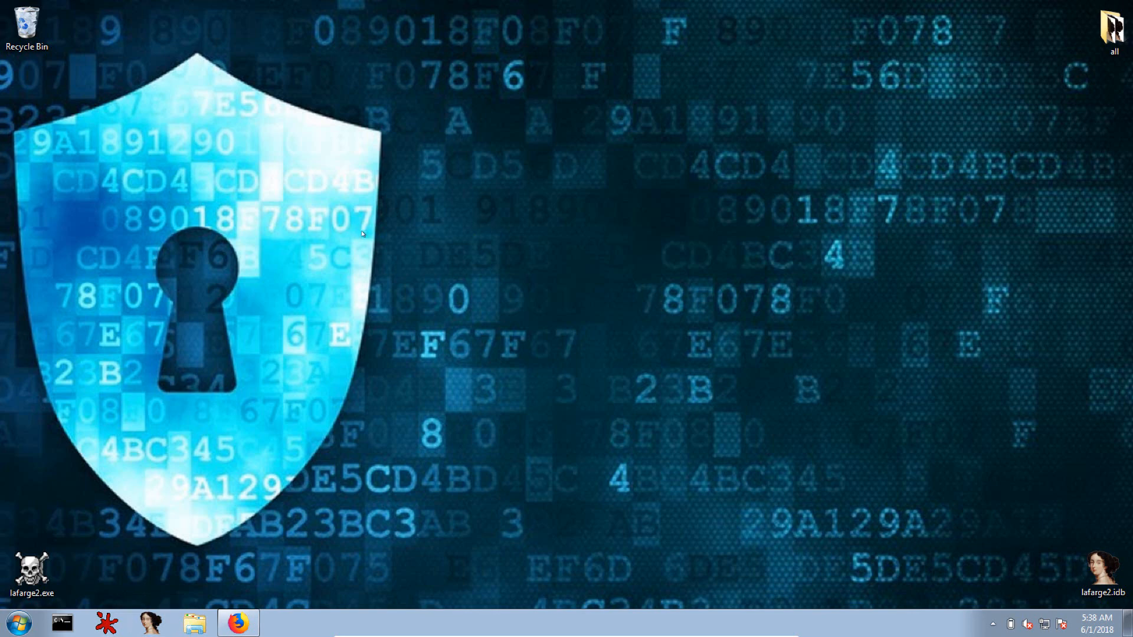
{"action": "mouse_move", "coordinate": [351, 390]}
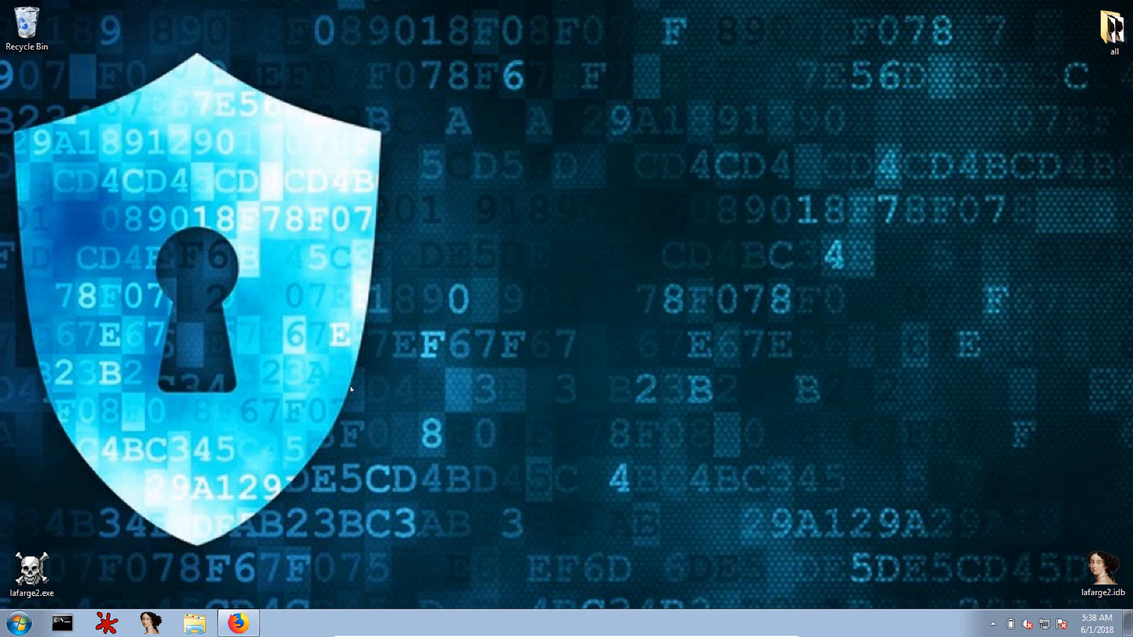
{"action": "mouse_move", "coordinate": [128, 596]}
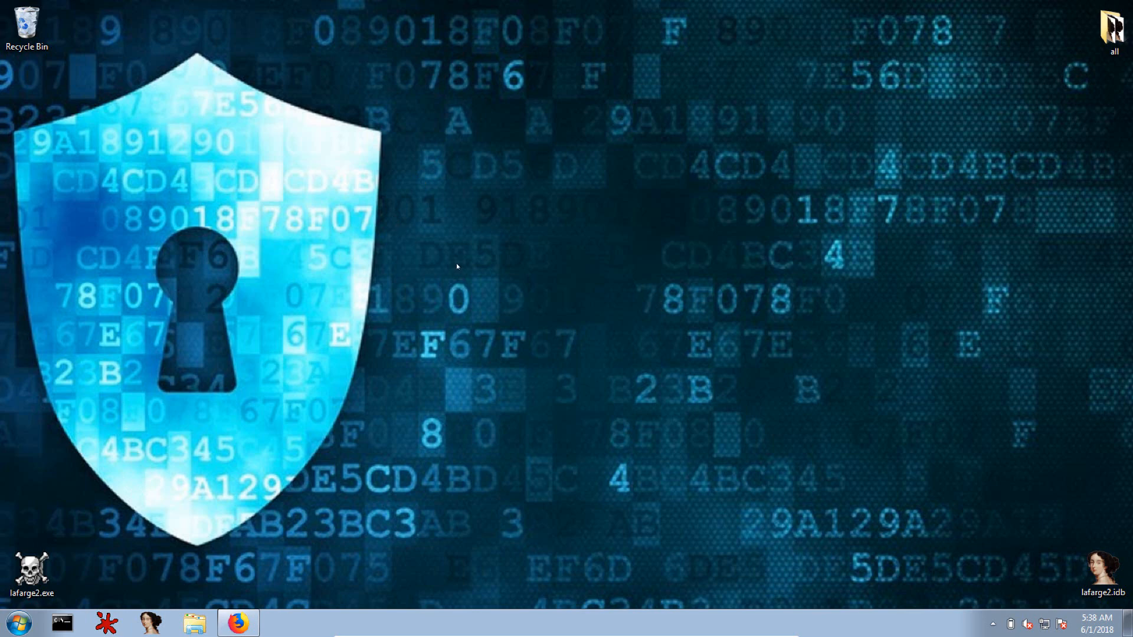
{"action": "mouse_move", "coordinate": [213, 536]}
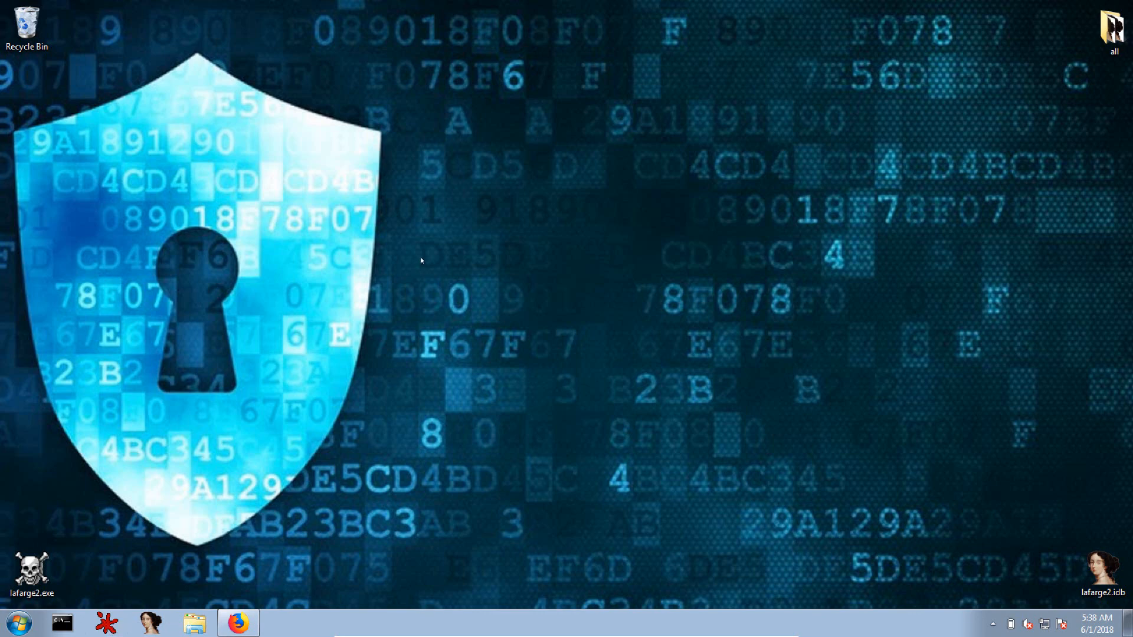
{"action": "mouse_move", "coordinate": [407, 211]}
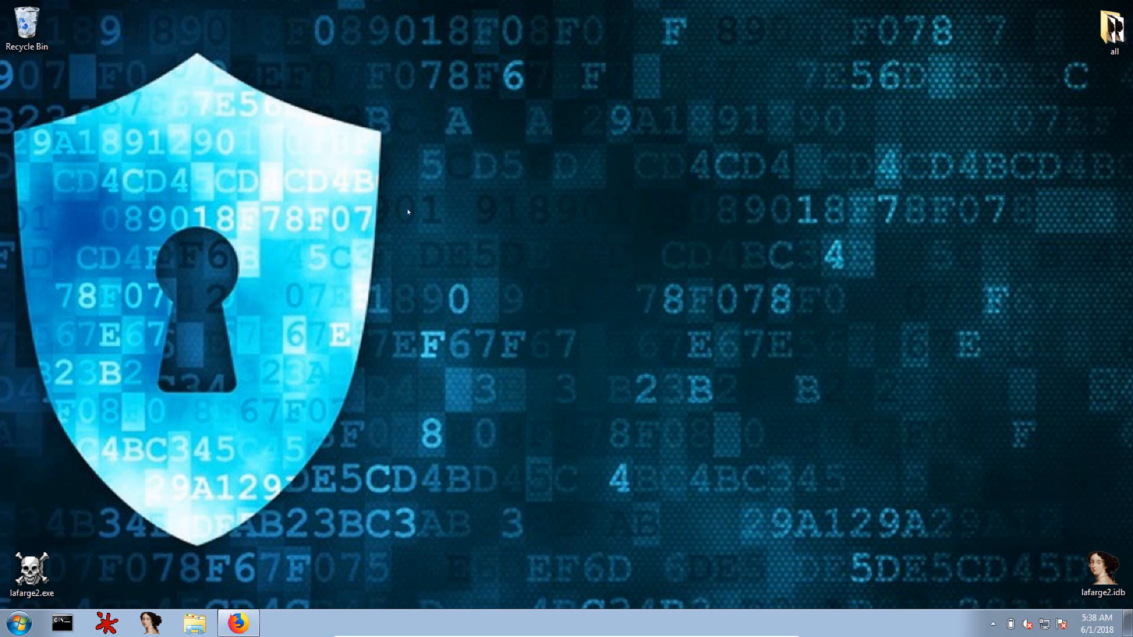
{"action": "mouse_move", "coordinate": [520, 275]}
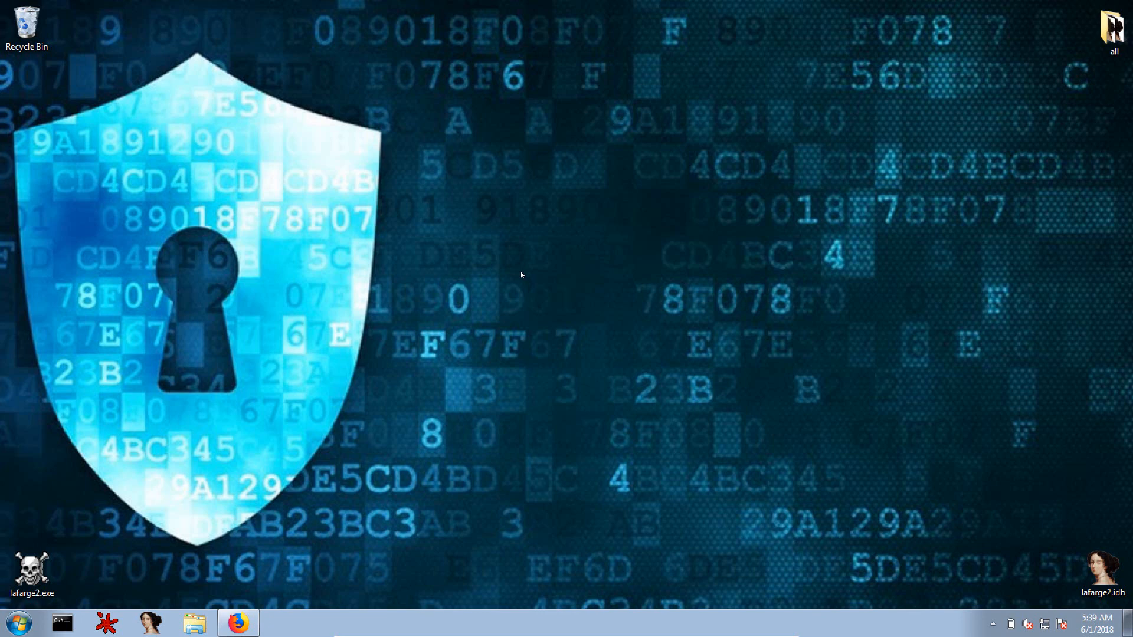
{"action": "mouse_move", "coordinate": [522, 272]}
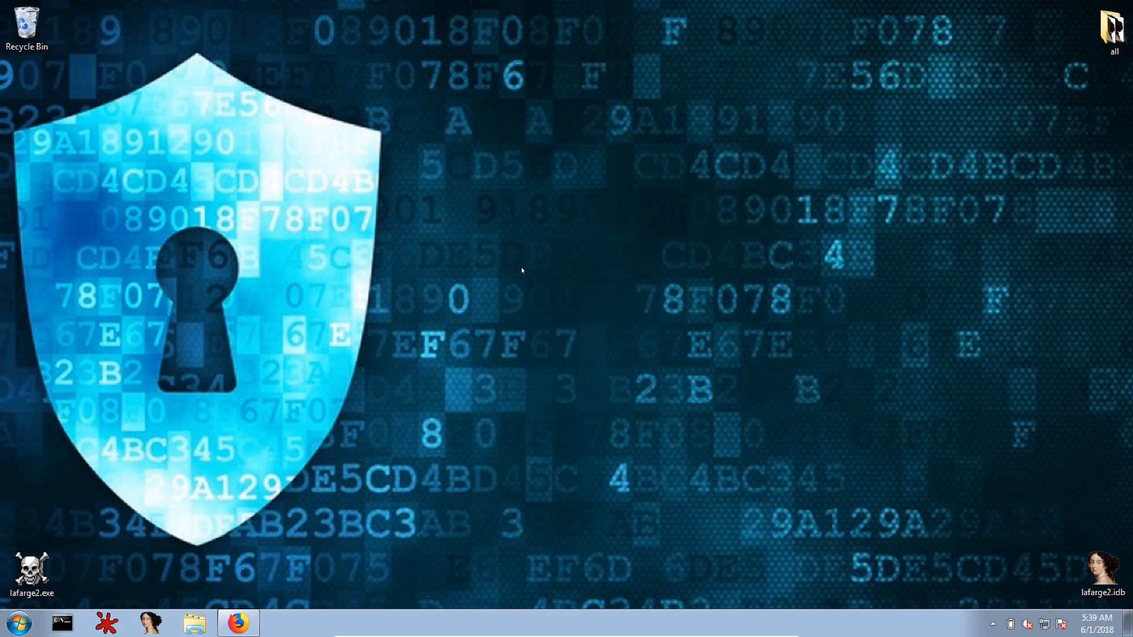
Close the crackme and start OllyDbg with an empty workspace.
{"action": "left_click_drag", "start_coordinate": [522, 270], "coordinate": [688, 456]}
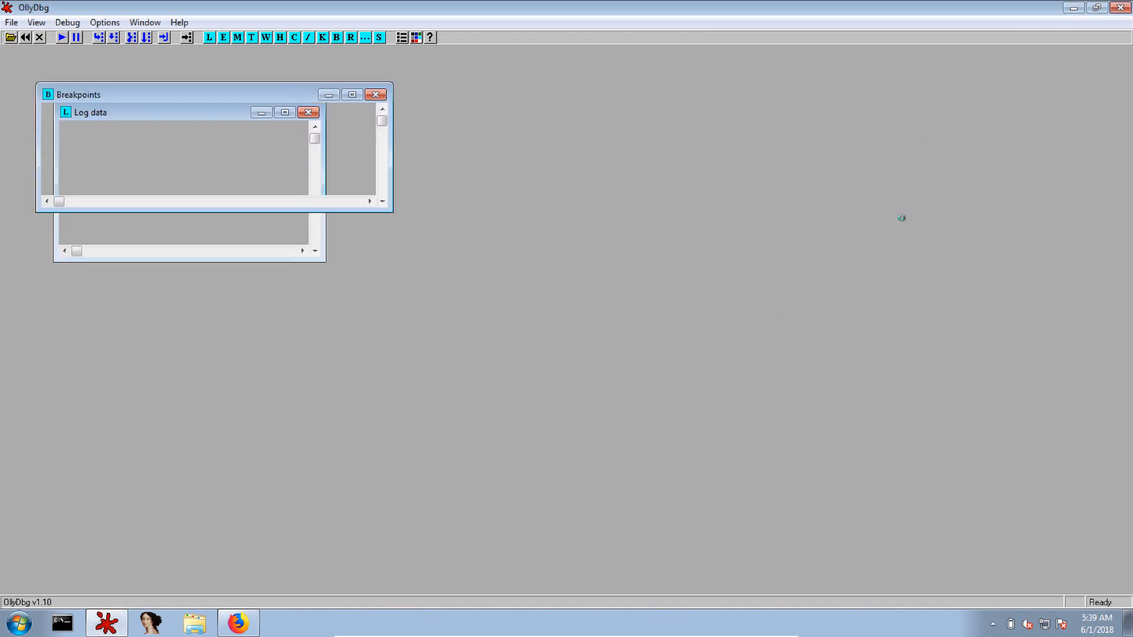
Load lafarge2.exe and maximize the CPU window on the GetDlgItemTextA and lstrlenA calls.
{"action": "left_click", "coordinate": [375, 95]}
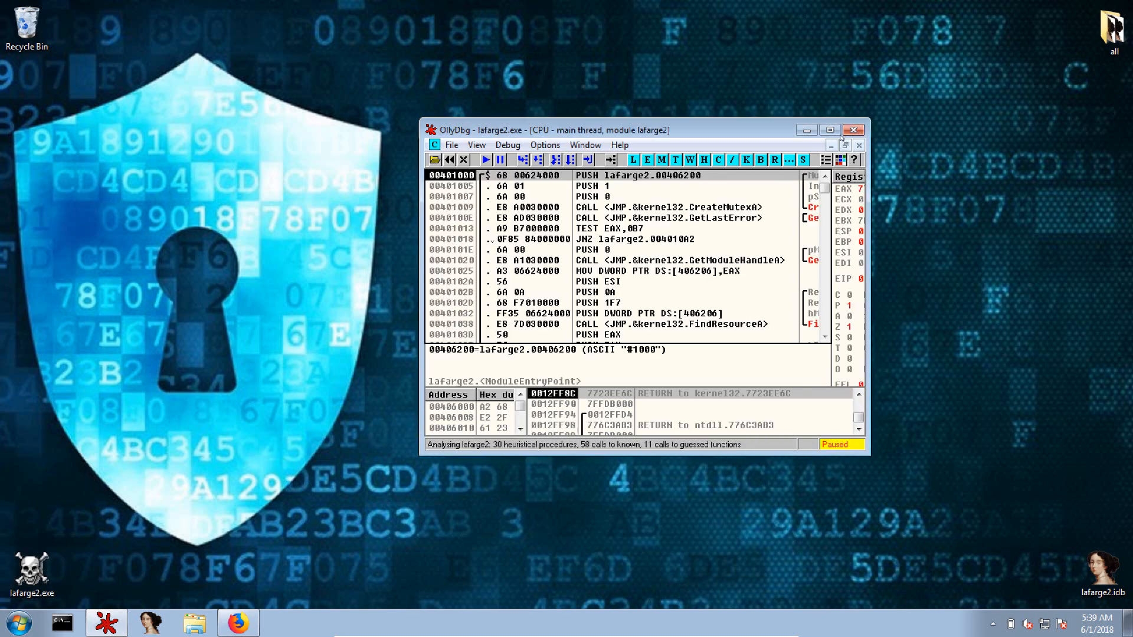
{"action": "left_click", "coordinate": [829, 130]}
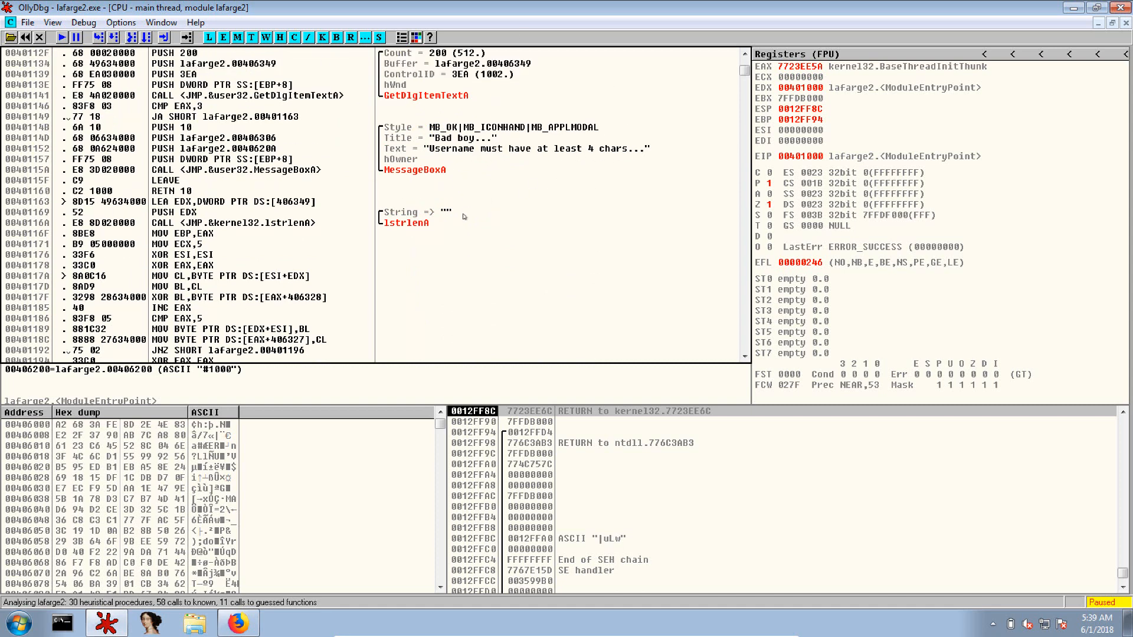
{"action": "mouse_move", "coordinate": [516, 121]}
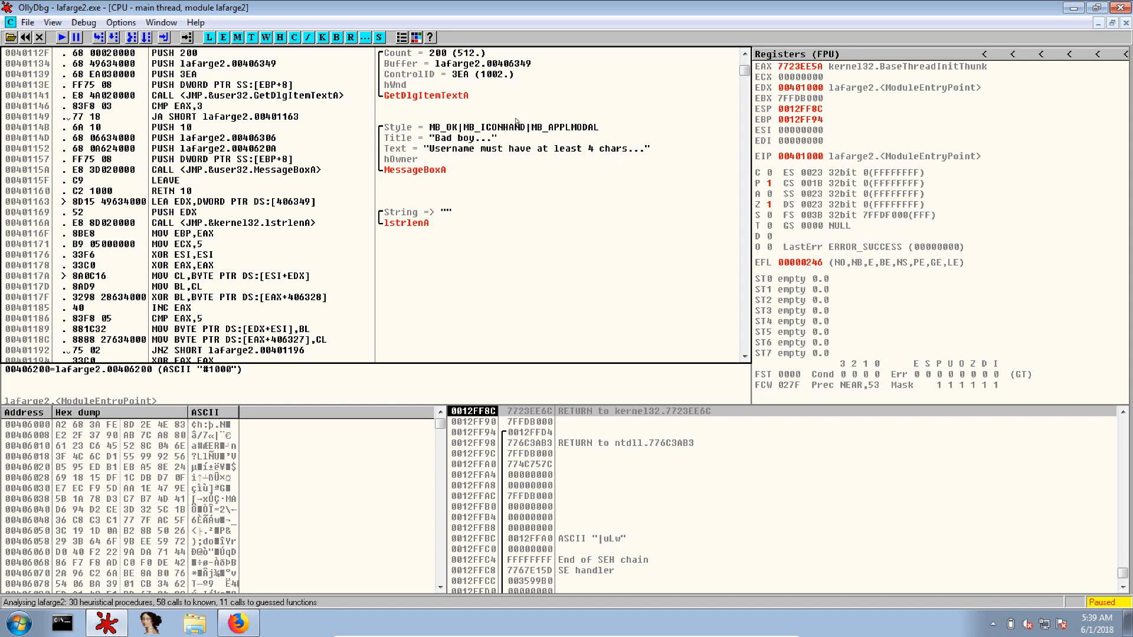
{"action": "mouse_move", "coordinate": [376, 246]}
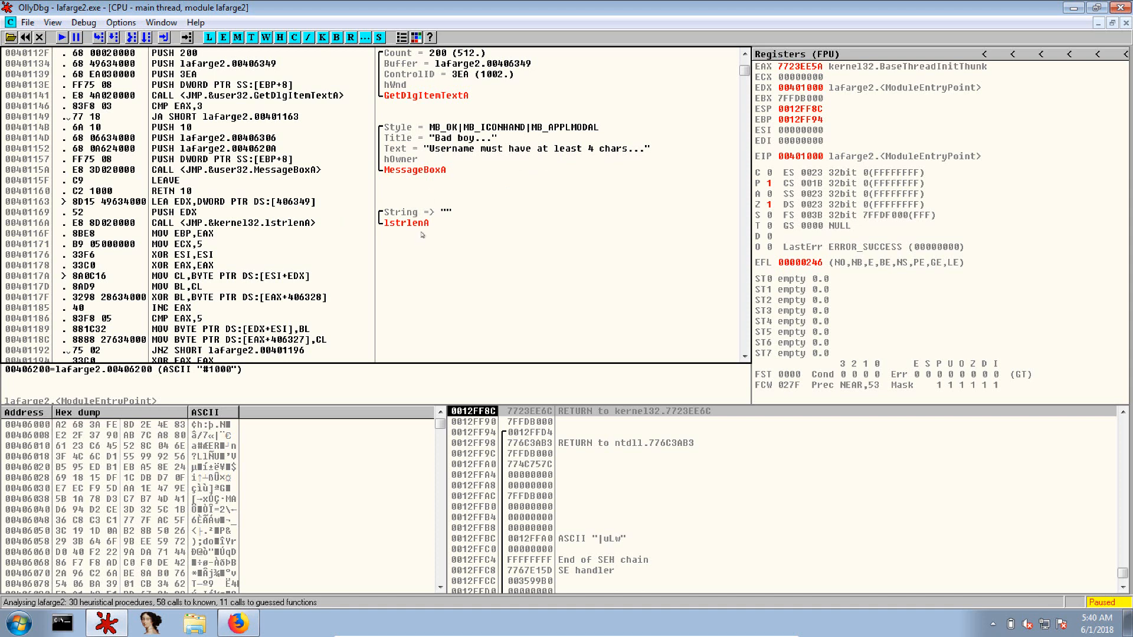
{"action": "mouse_move", "coordinate": [424, 232]}
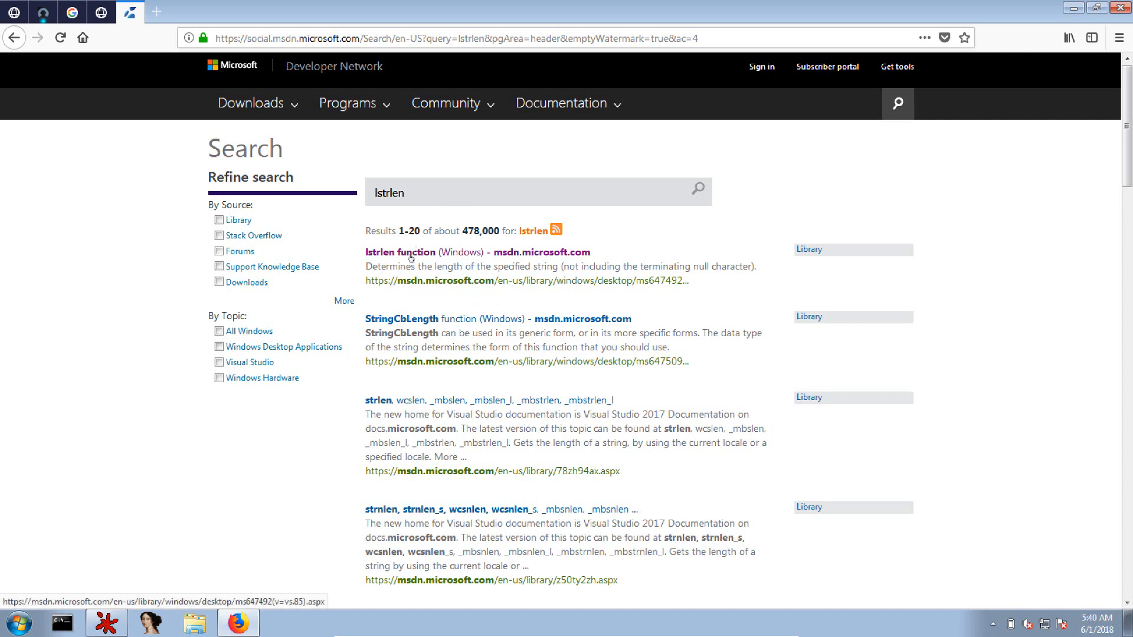
Read the MSDN lstrlen page's syntax and return value, then return to OllyDbg.
{"action": "left_click", "coordinate": [400, 253]}
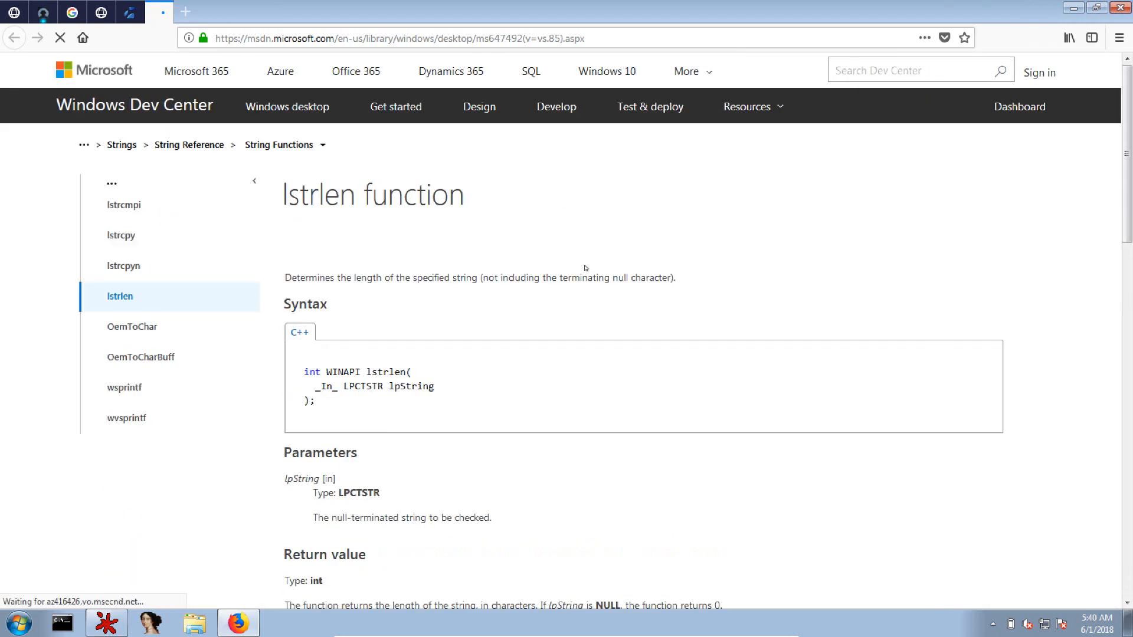
{"action": "left_click_drag", "start_coordinate": [286, 195], "coordinate": [433, 194]}
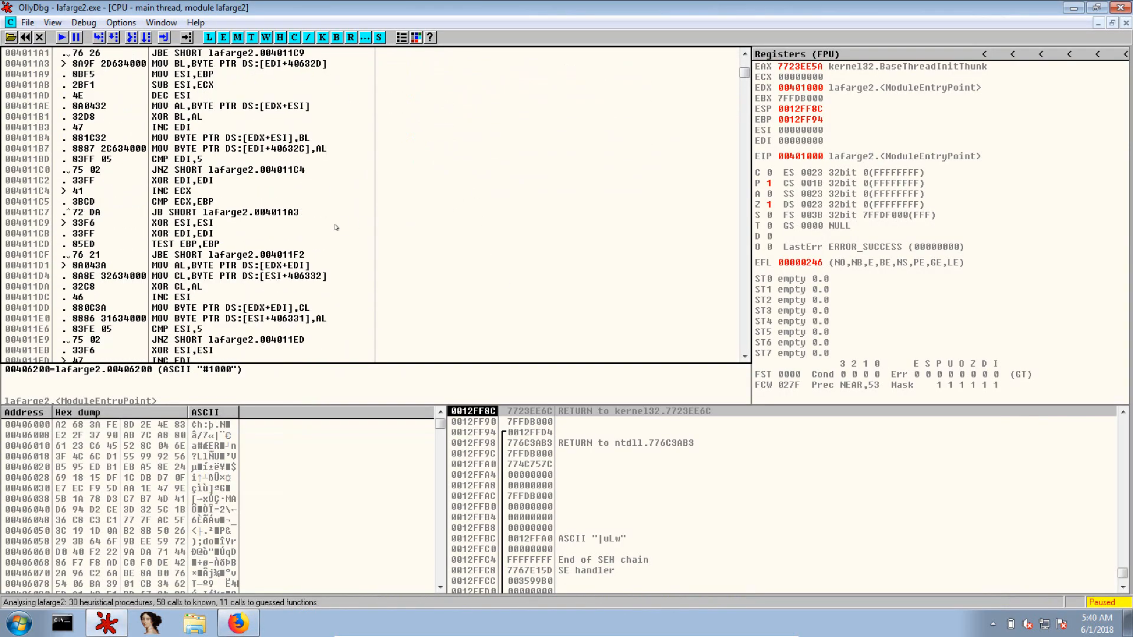
Scroll the disassembly to the lstrcmpA call, the JNZ at 004012BC and the MessageBoxA calls.
{"action": "scroll", "scroll_direction": "down", "scroll_amount": 3}
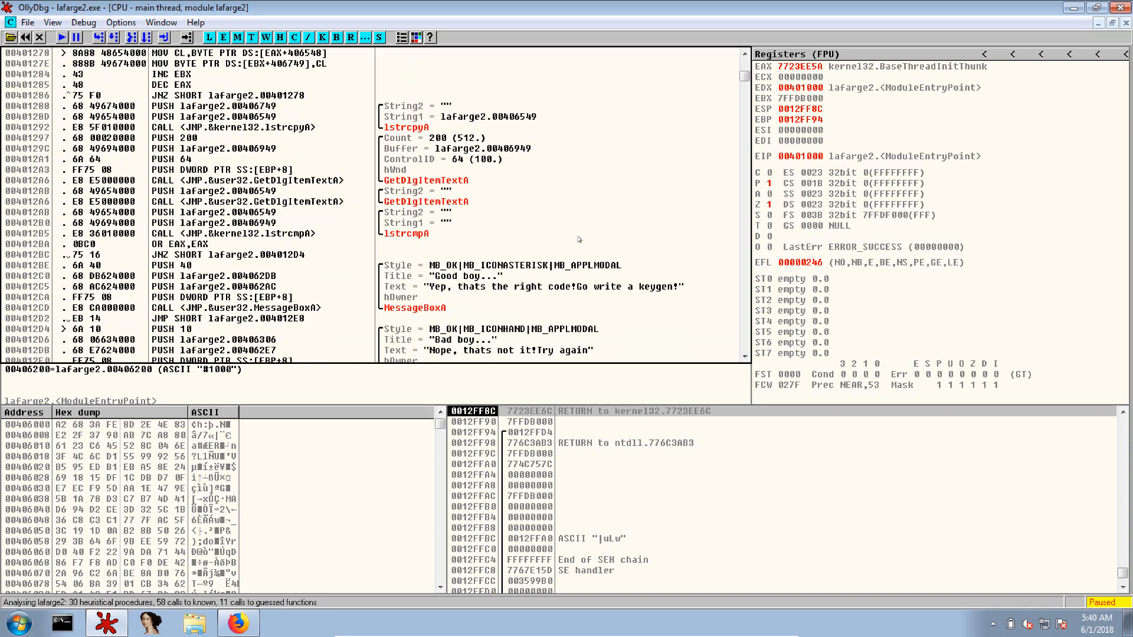
{"action": "scroll", "scroll_direction": "down", "scroll_amount": 3}
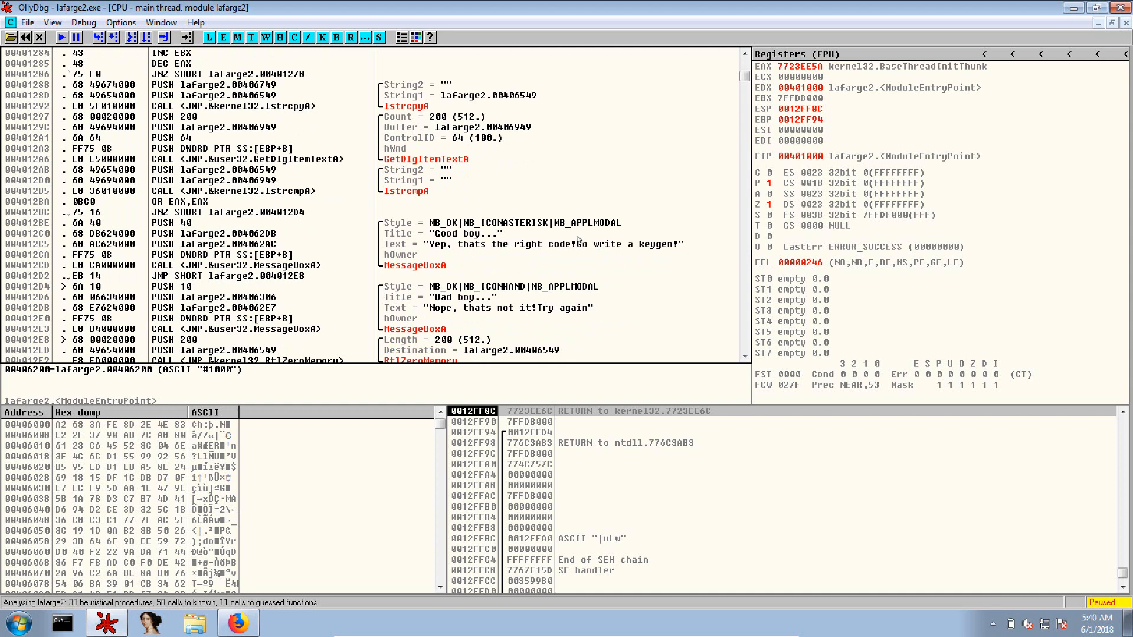
{"action": "mouse_move", "coordinate": [596, 301]}
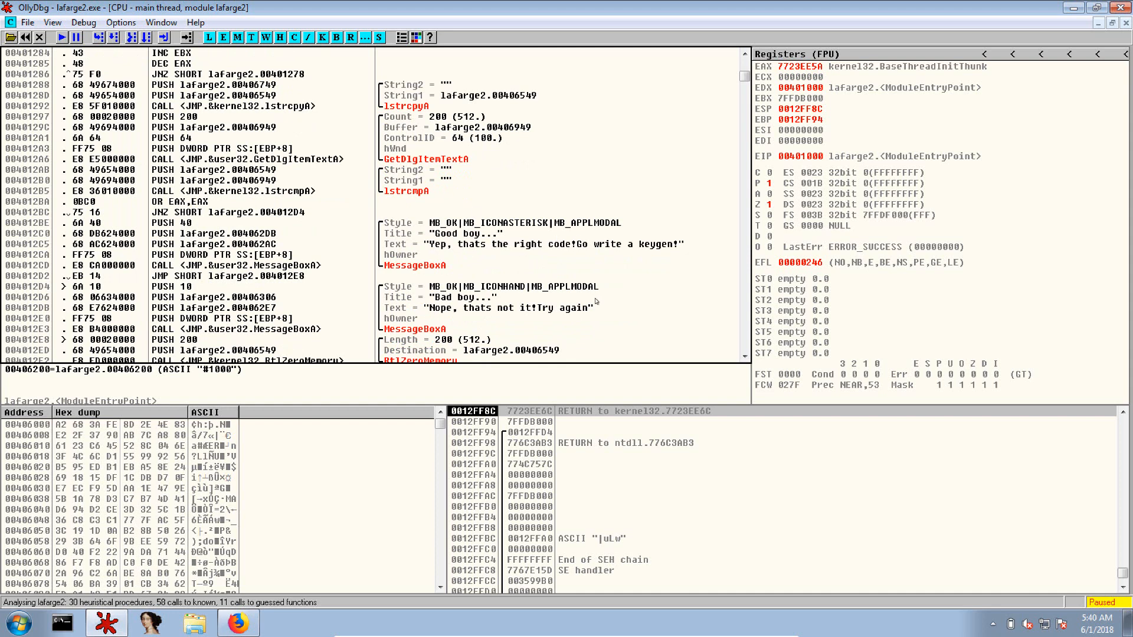
{"action": "mouse_move", "coordinate": [599, 292]}
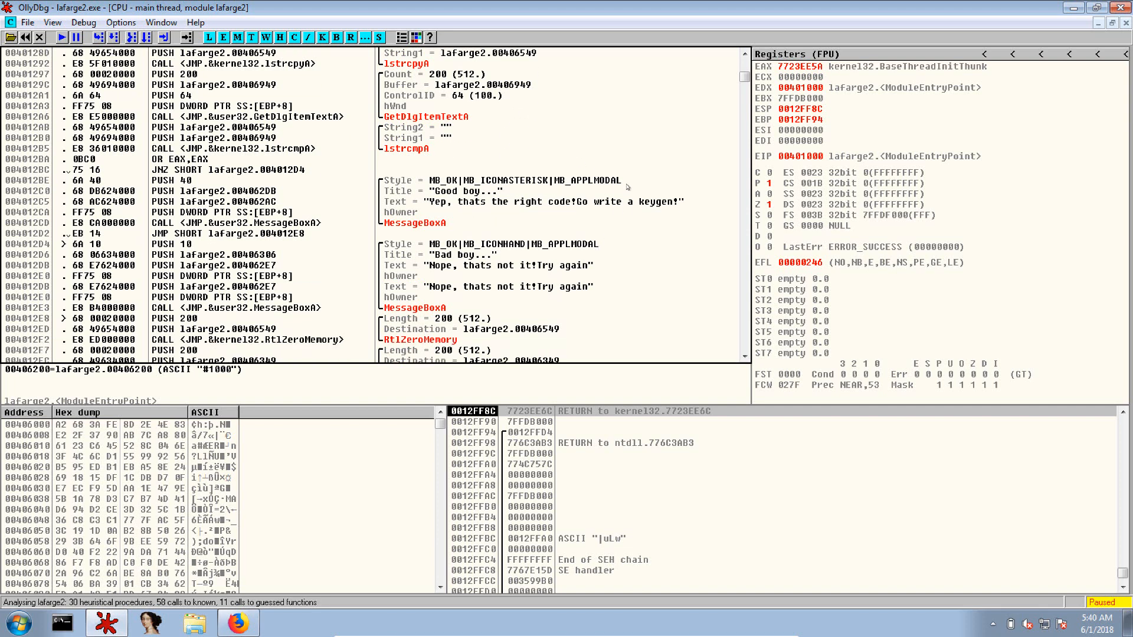
{"action": "scroll", "scroll_direction": "down", "scroll_amount": 3}
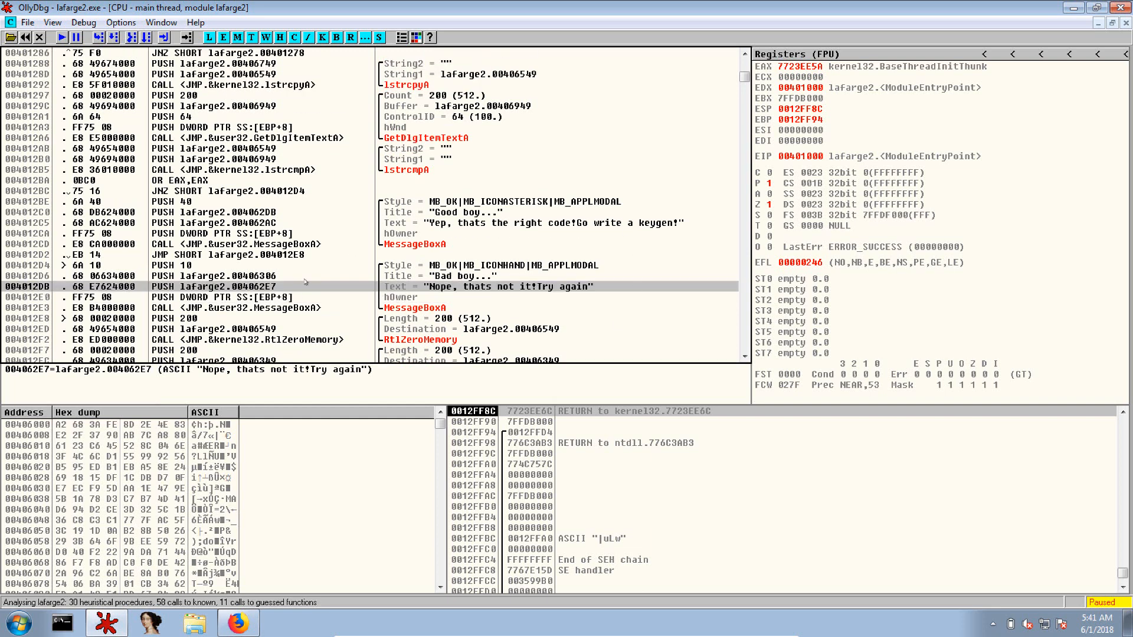
{"action": "mouse_move", "coordinate": [485, 280]}
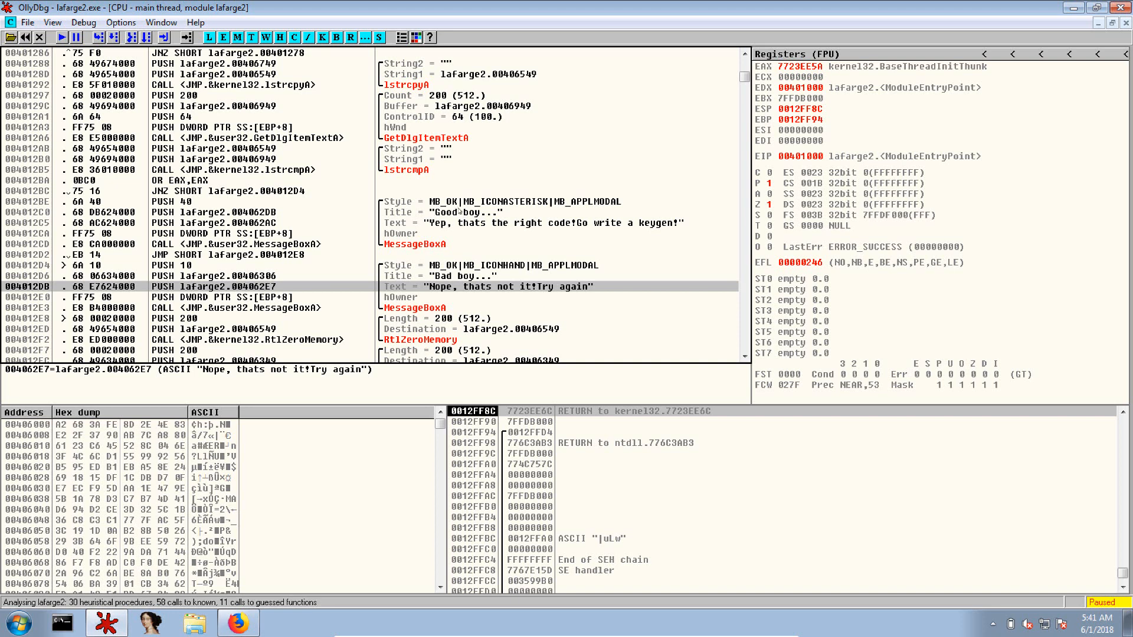
{"action": "mouse_move", "coordinate": [736, 236]}
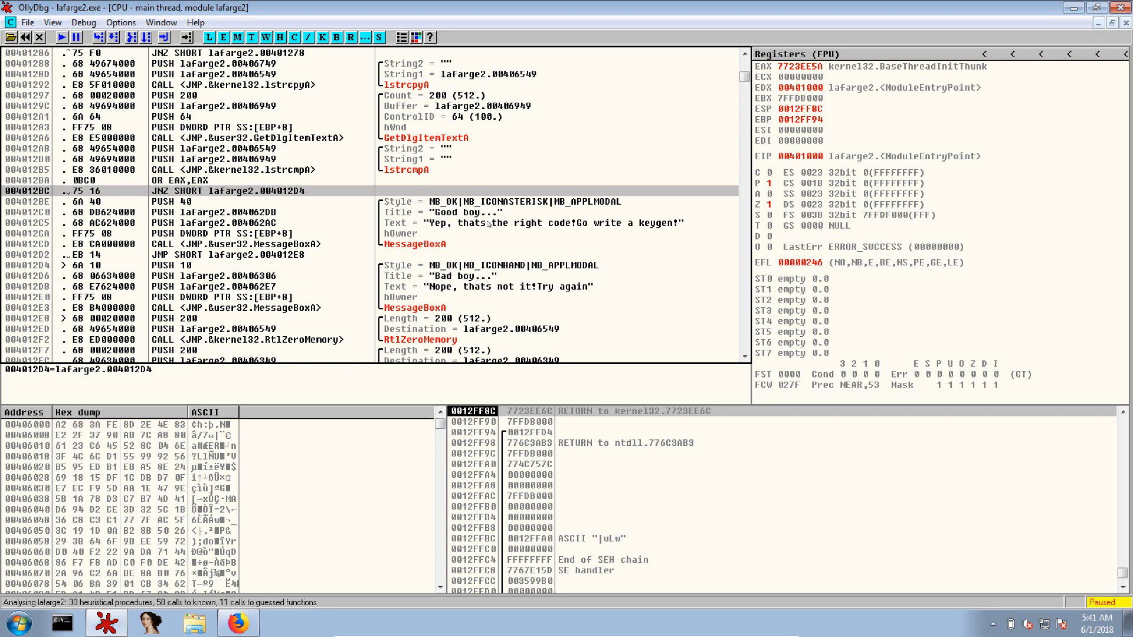
{"action": "mouse_move", "coordinate": [329, 210]}
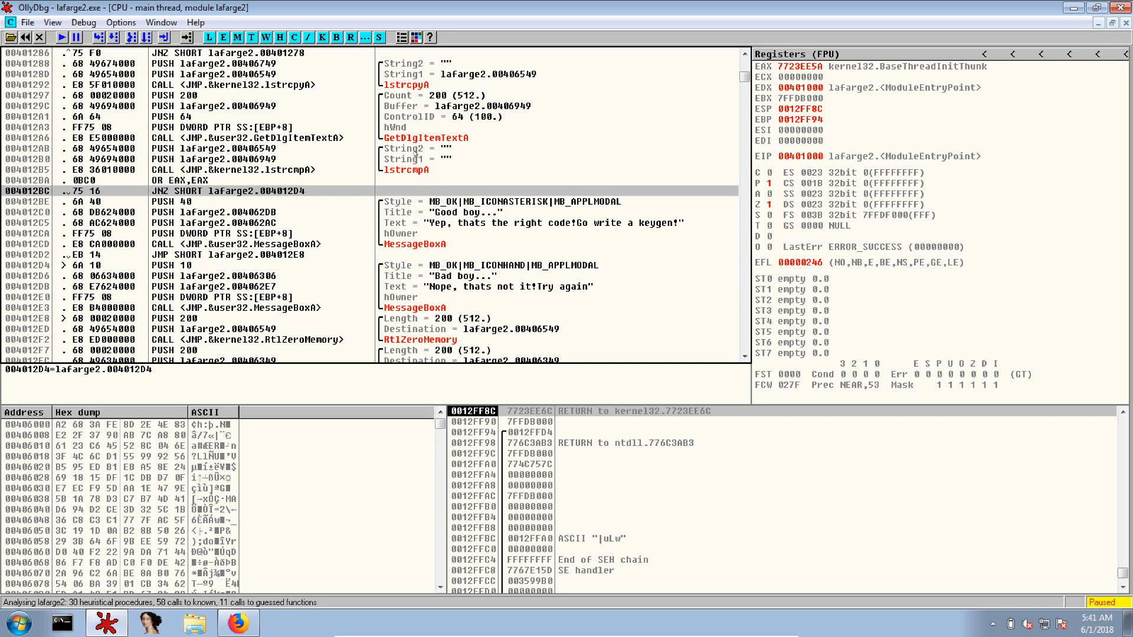
{"action": "mouse_move", "coordinate": [456, 178]}
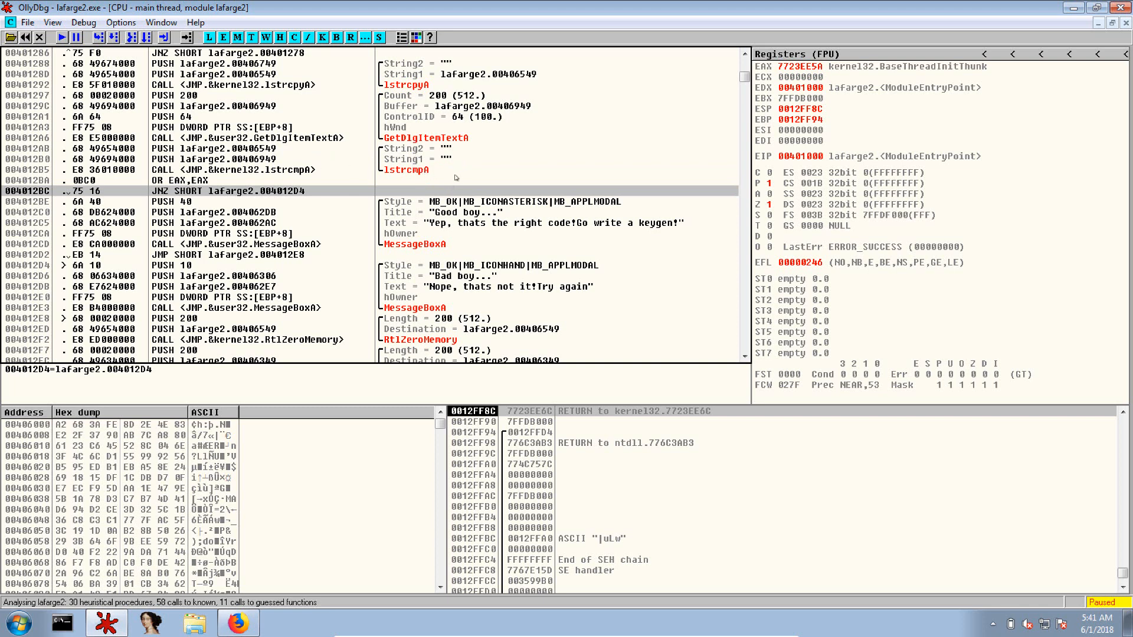
{"action": "mouse_move", "coordinate": [437, 160]}
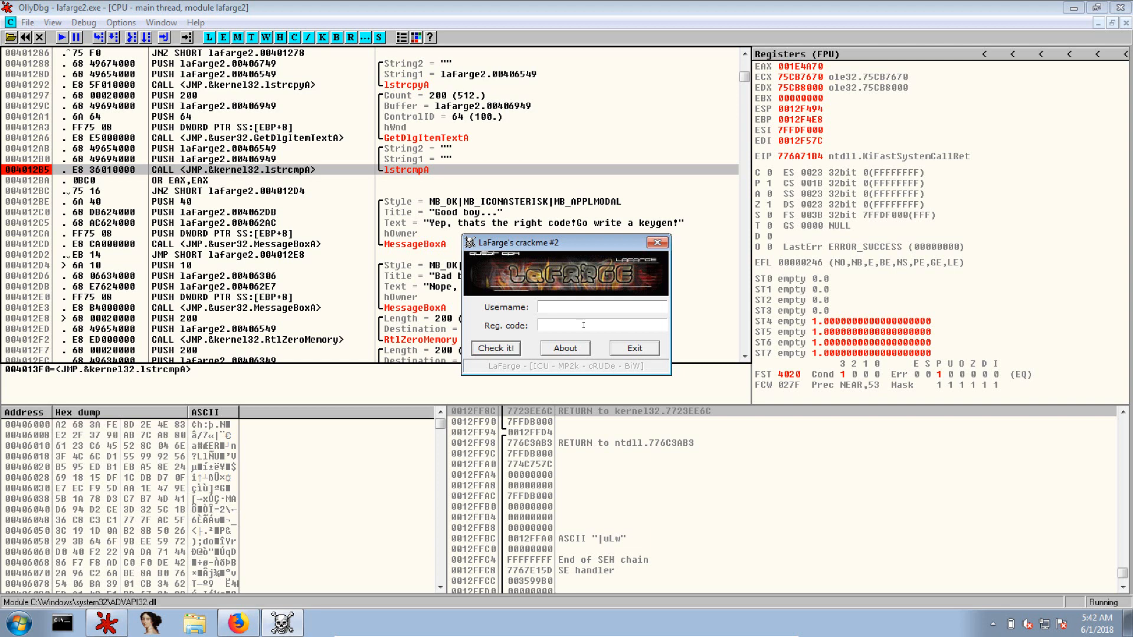
{"action": "type", "text": "password10"}
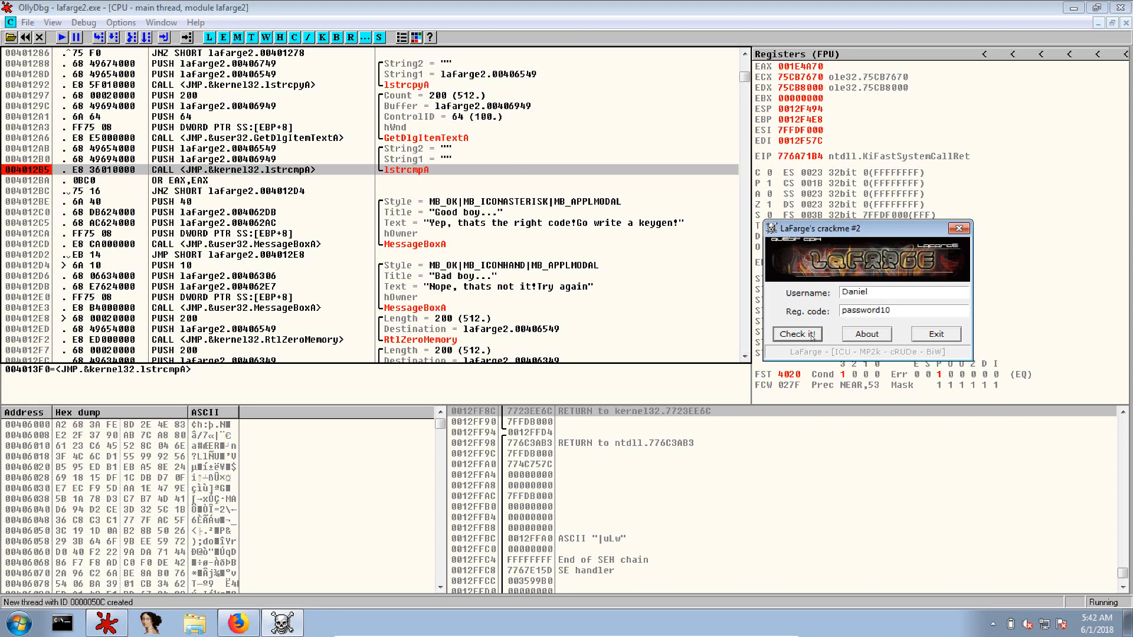
{"action": "left_click", "coordinate": [797, 334]}
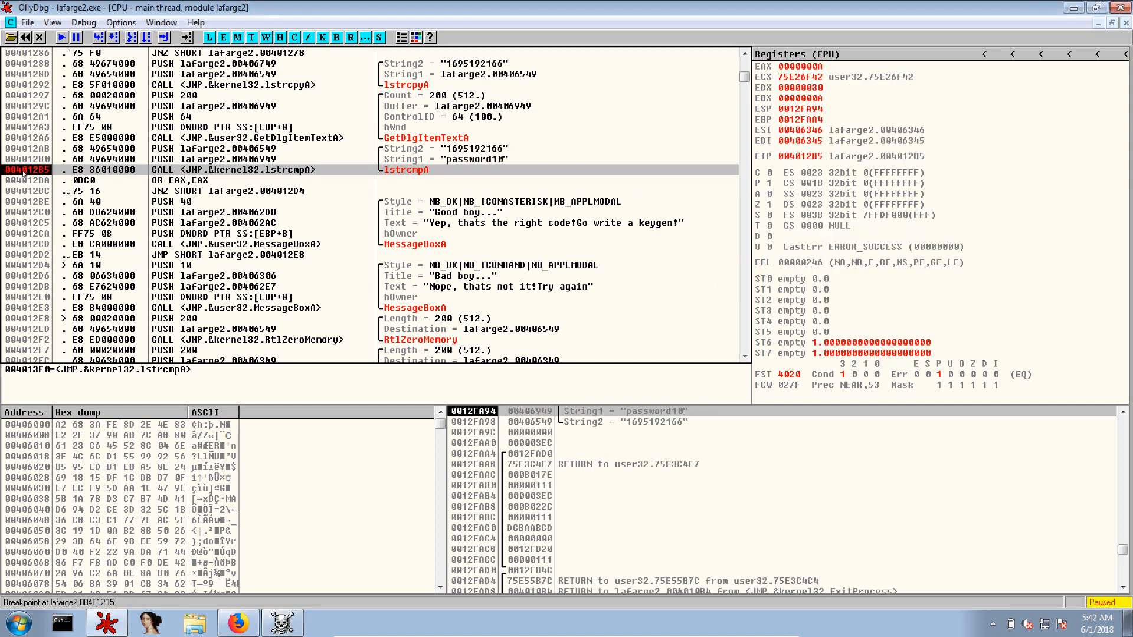
{"action": "mouse_move", "coordinate": [466, 189]}
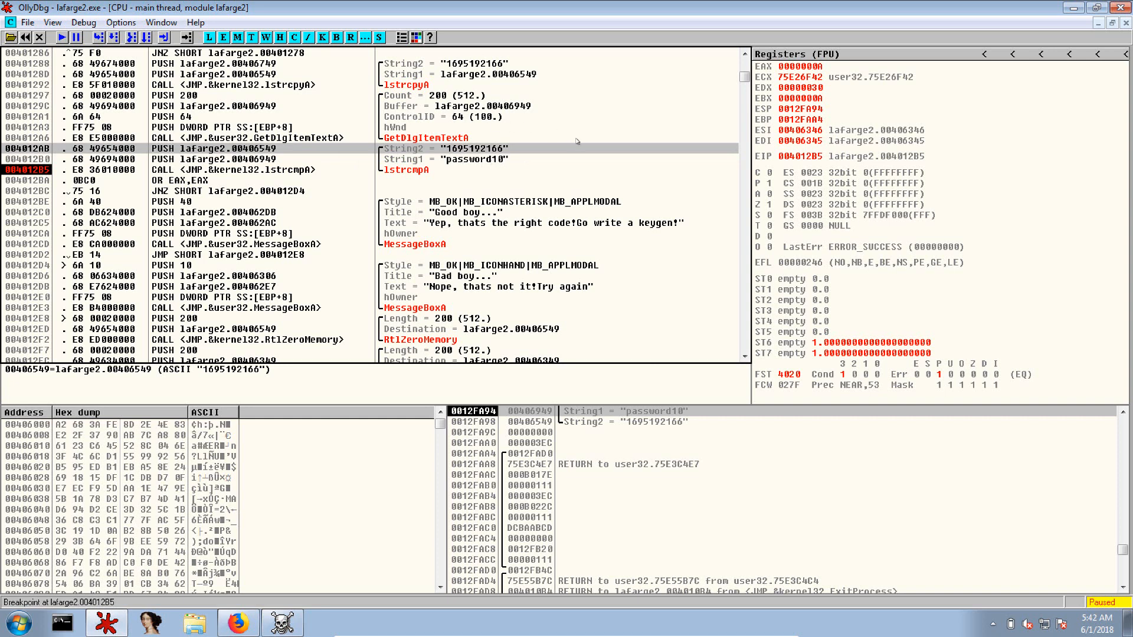
{"action": "mouse_move", "coordinate": [477, 173]}
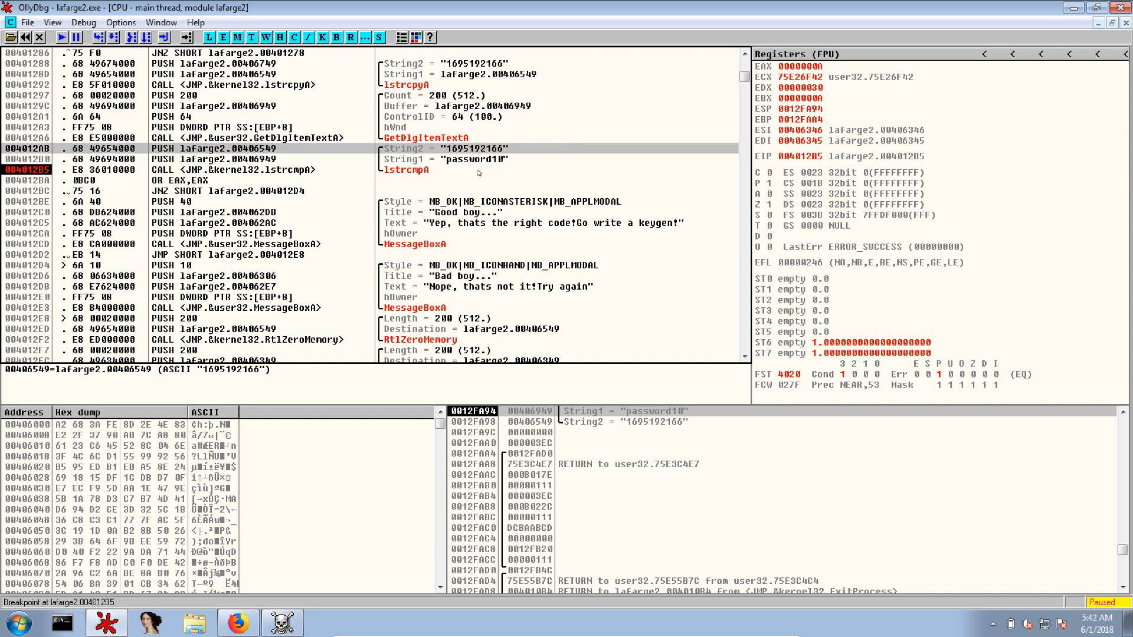
{"action": "mouse_move", "coordinate": [540, 204]}
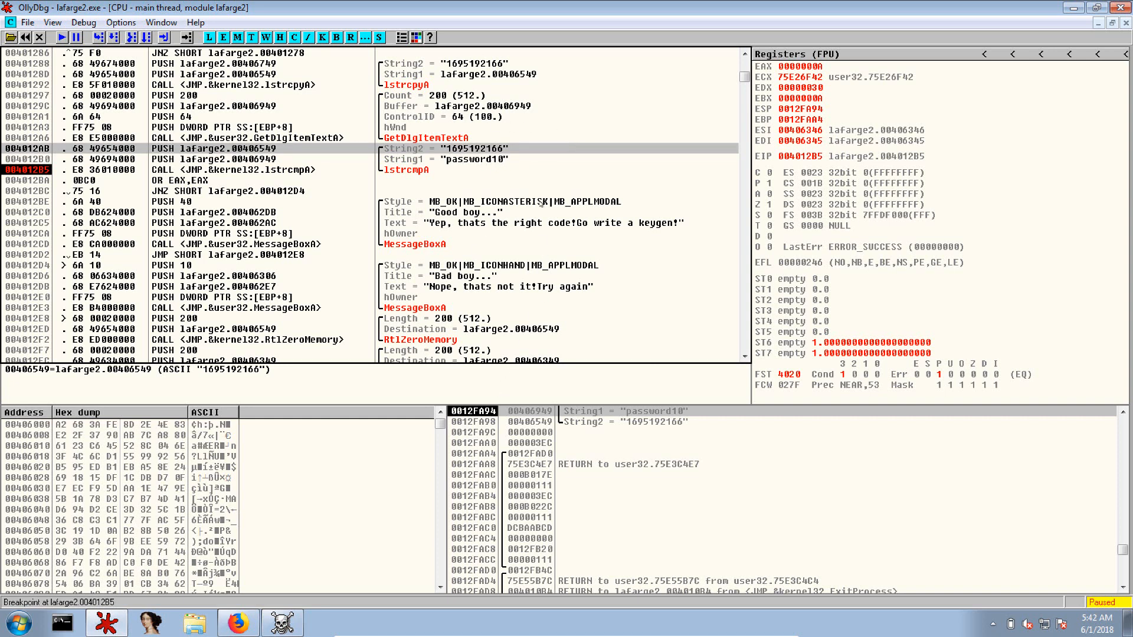
{"action": "mouse_move", "coordinate": [603, 339]}
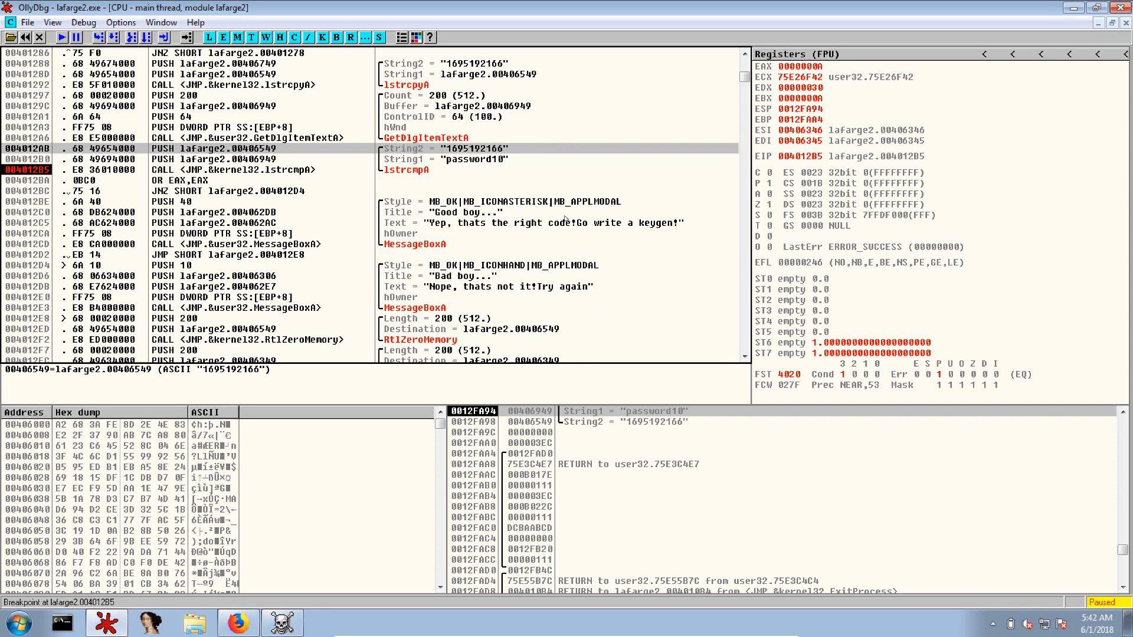
{"action": "mouse_move", "coordinate": [560, 154]}
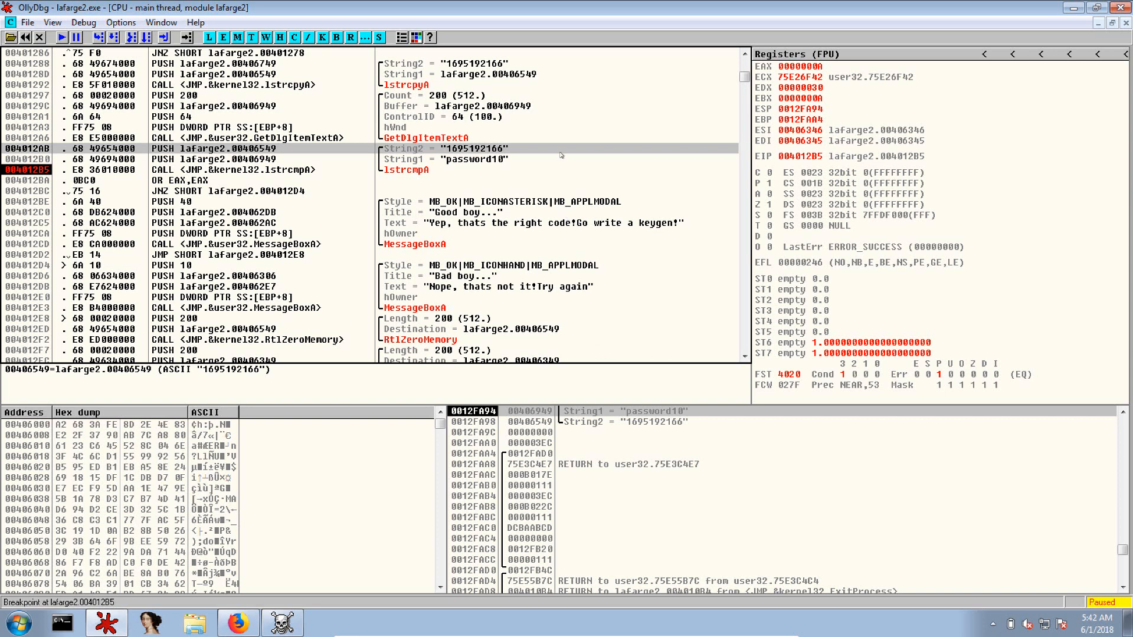
{"action": "mouse_move", "coordinate": [541, 161]}
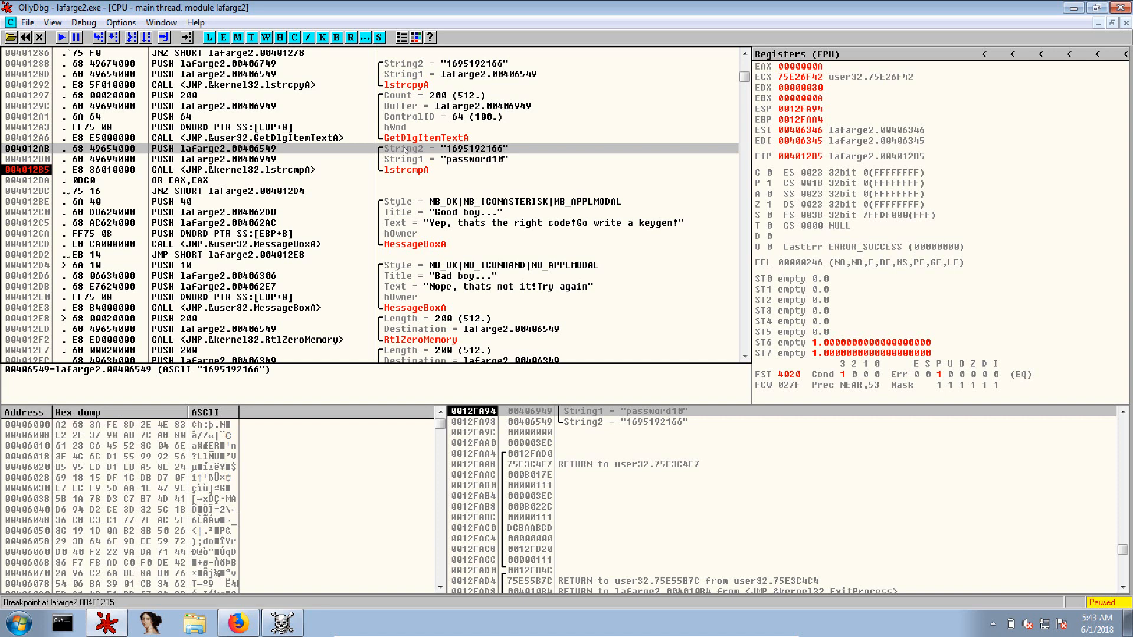
{"action": "mouse_move", "coordinate": [517, 197]}
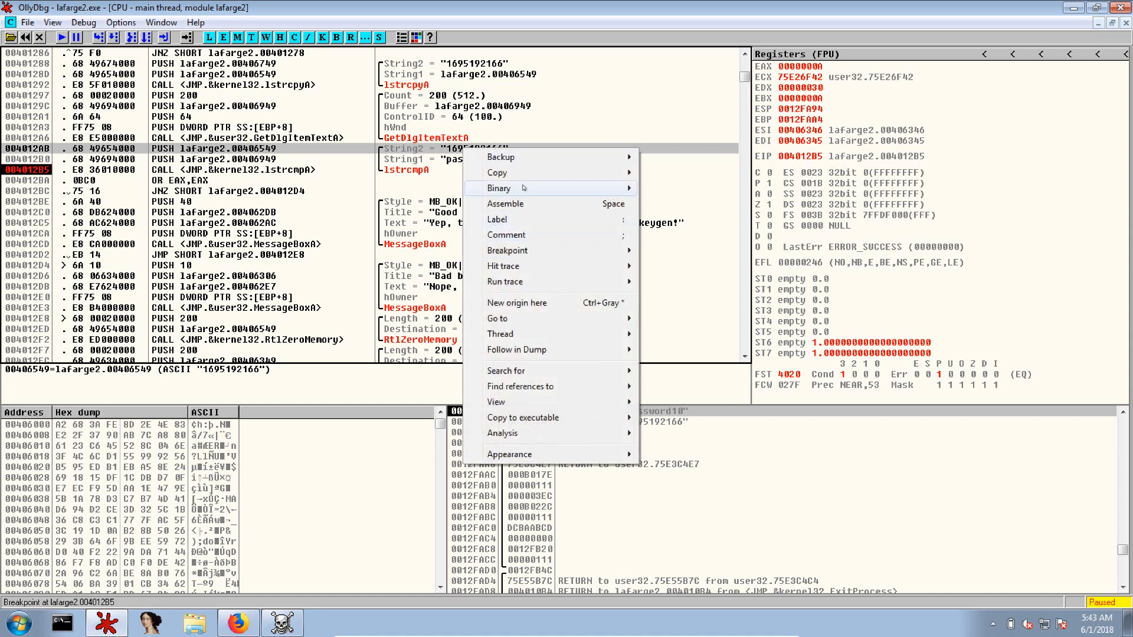
{"action": "left_click", "coordinate": [506, 234]}
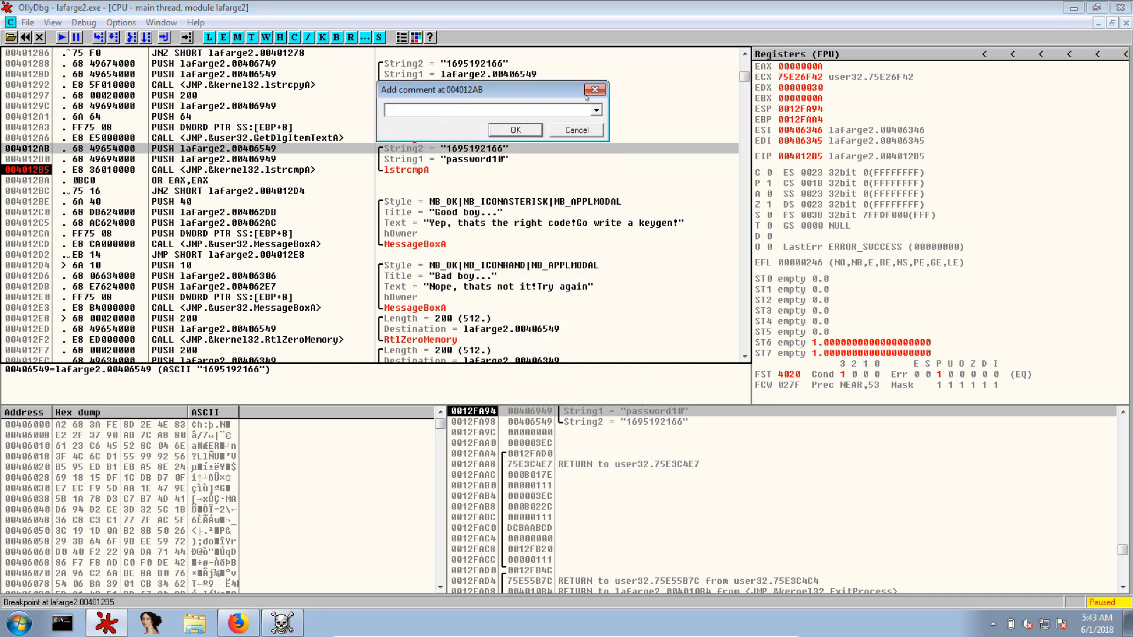
{"action": "left_click", "coordinate": [576, 129]}
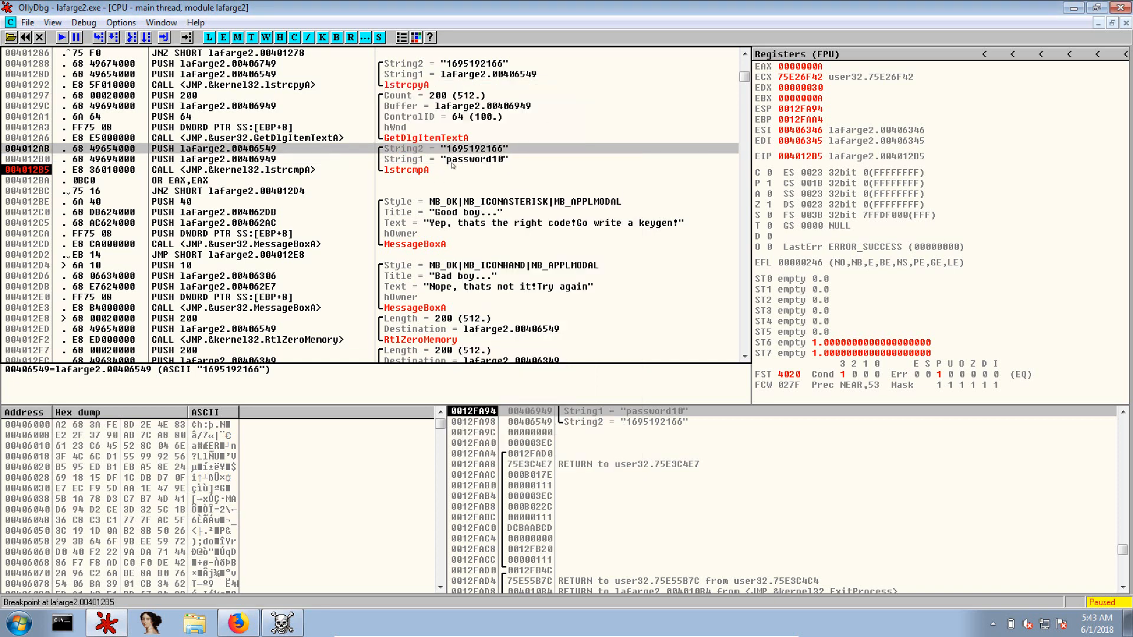
{"action": "left_click", "coordinate": [15, 623]}
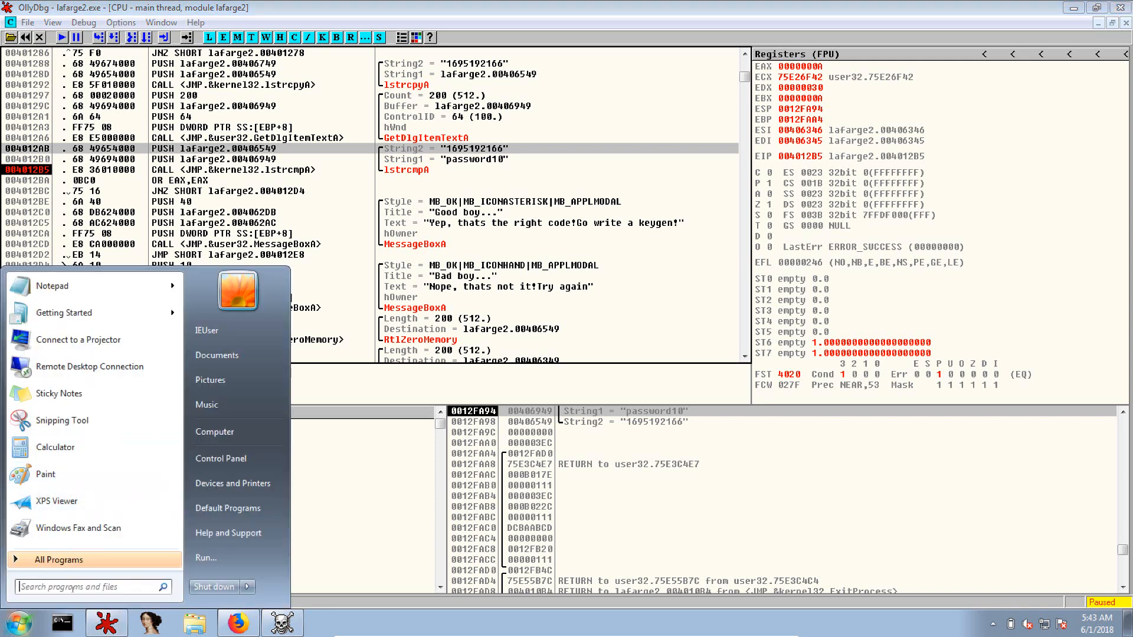
{"action": "type", "text": "notepad"}
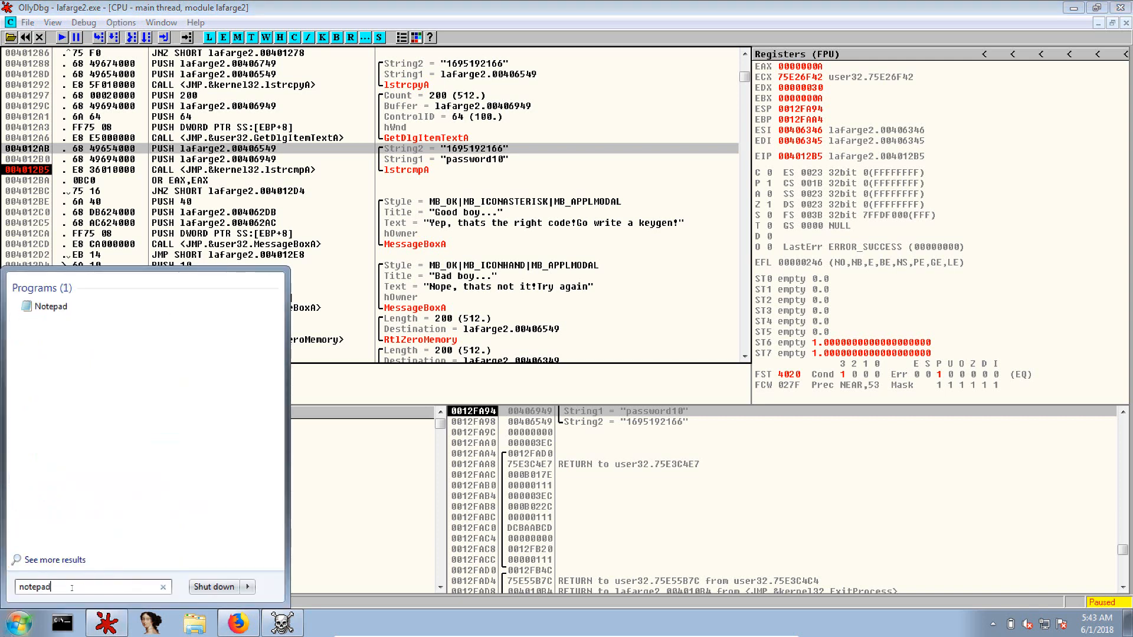
{"action": "left_click", "coordinate": [48, 306]}
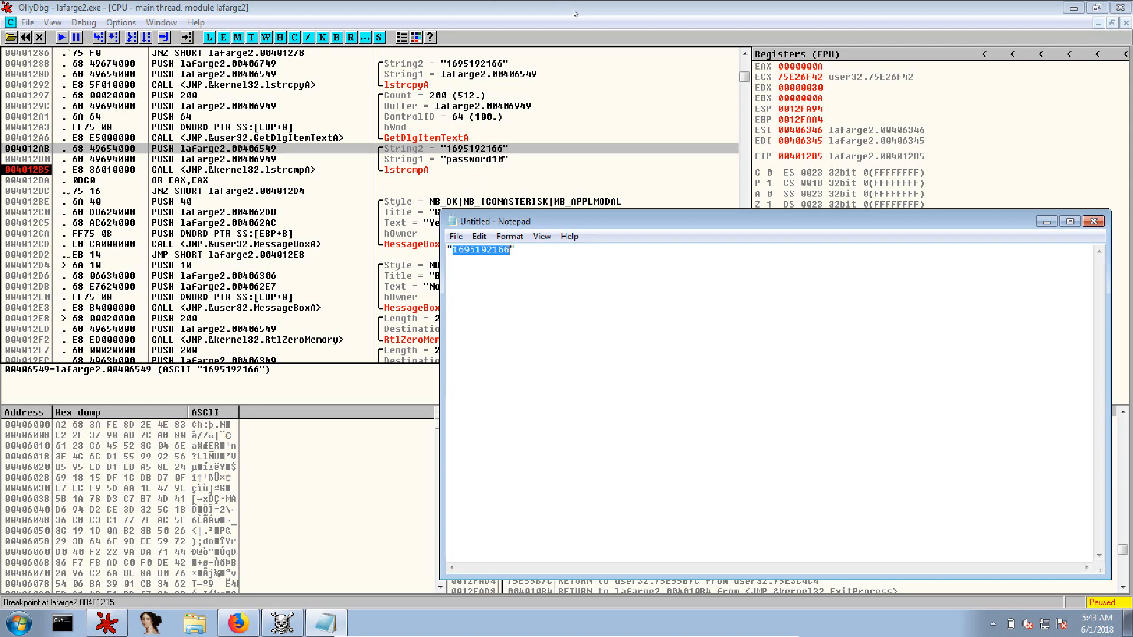
{"action": "mouse_move", "coordinate": [575, 14]}
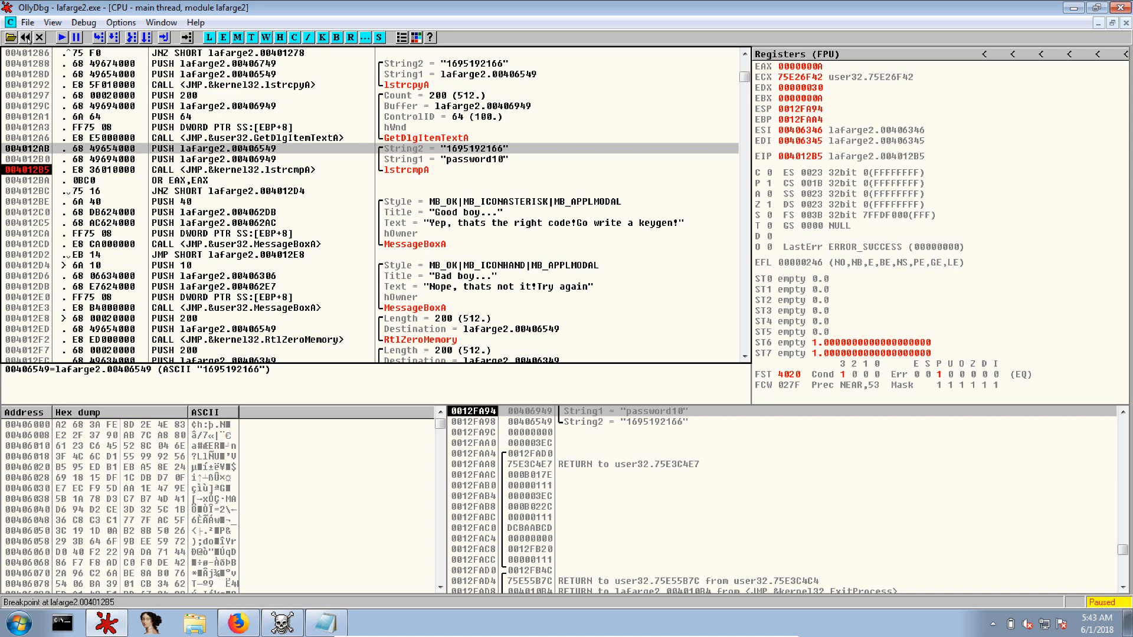
{"action": "left_click", "coordinate": [61, 38]}
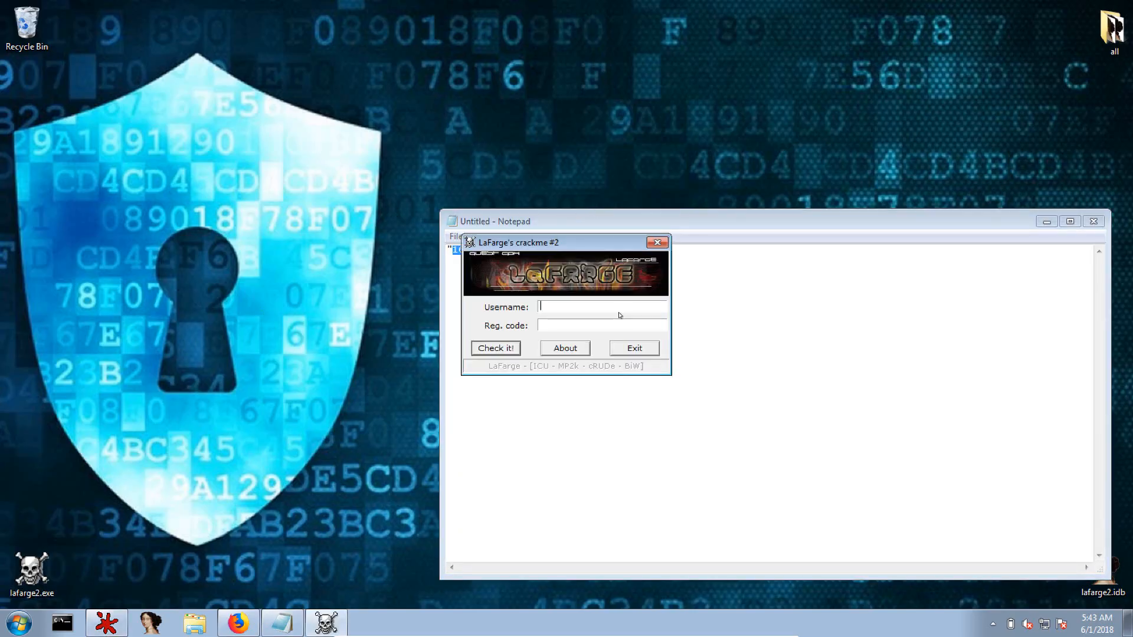
{"action": "type", "text": "Daniel"}
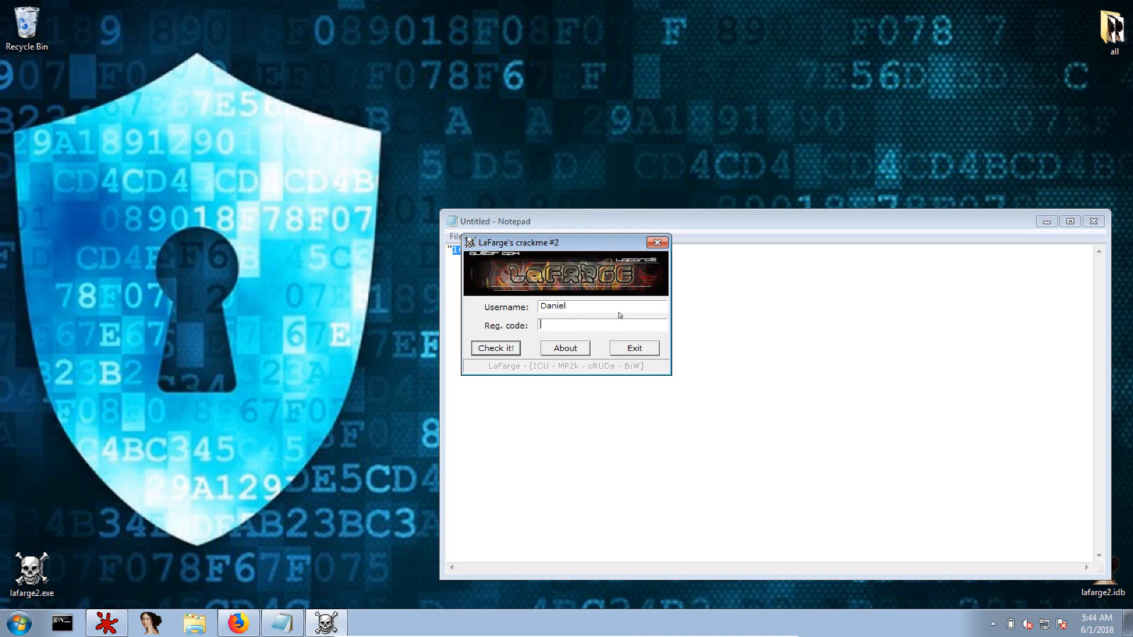
{"action": "type", "text": "1695192166"}
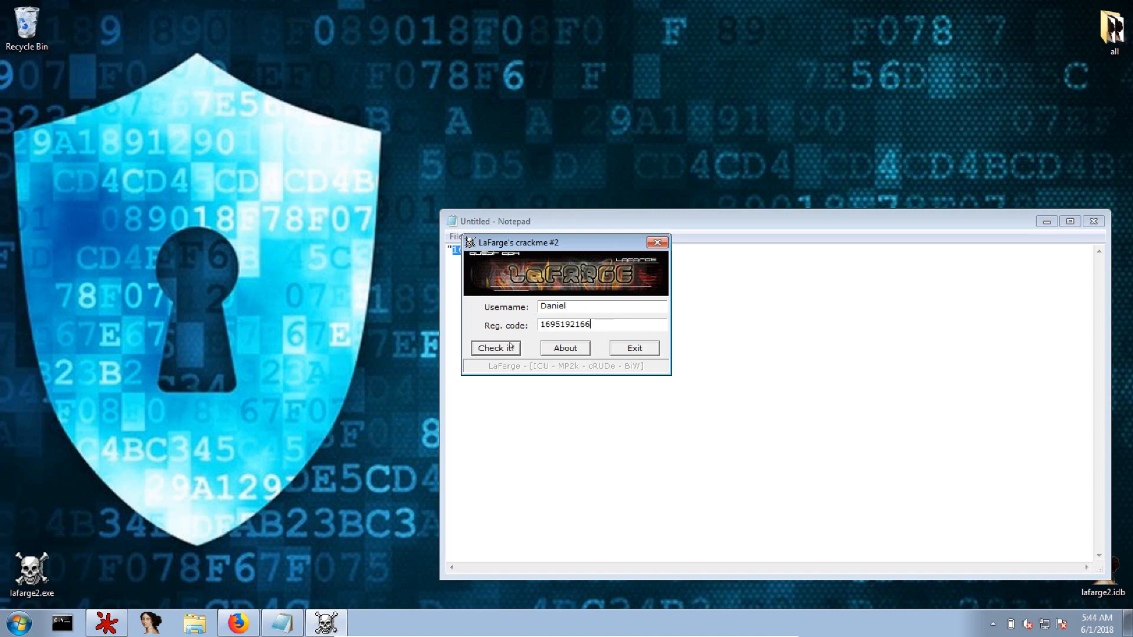
{"action": "left_click", "coordinate": [494, 347]}
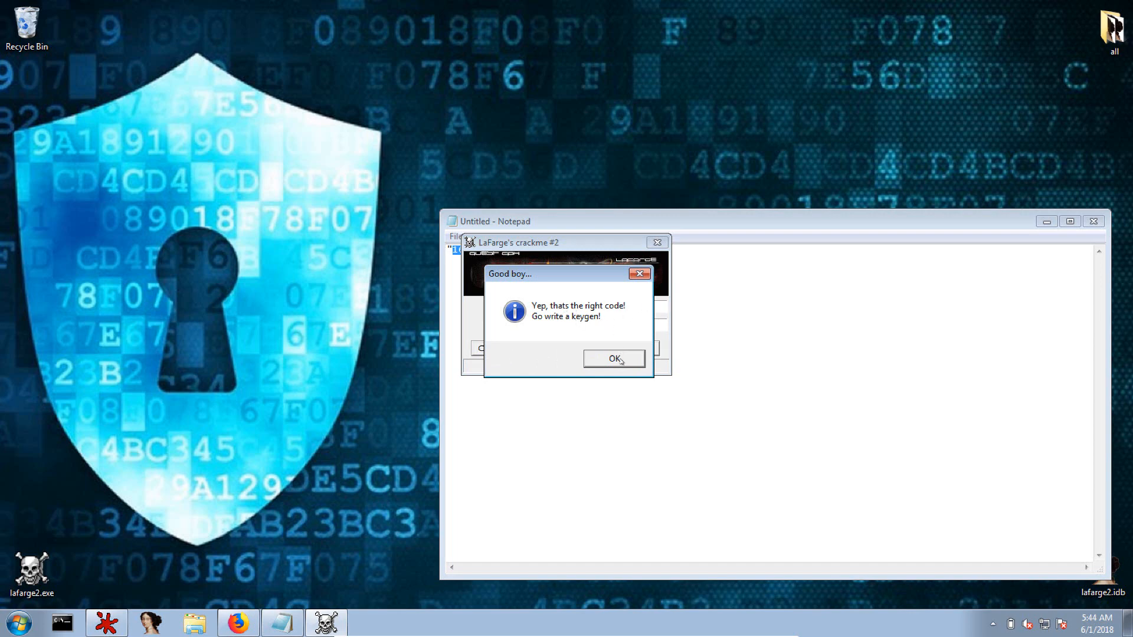
{"action": "left_click", "coordinate": [612, 359]}
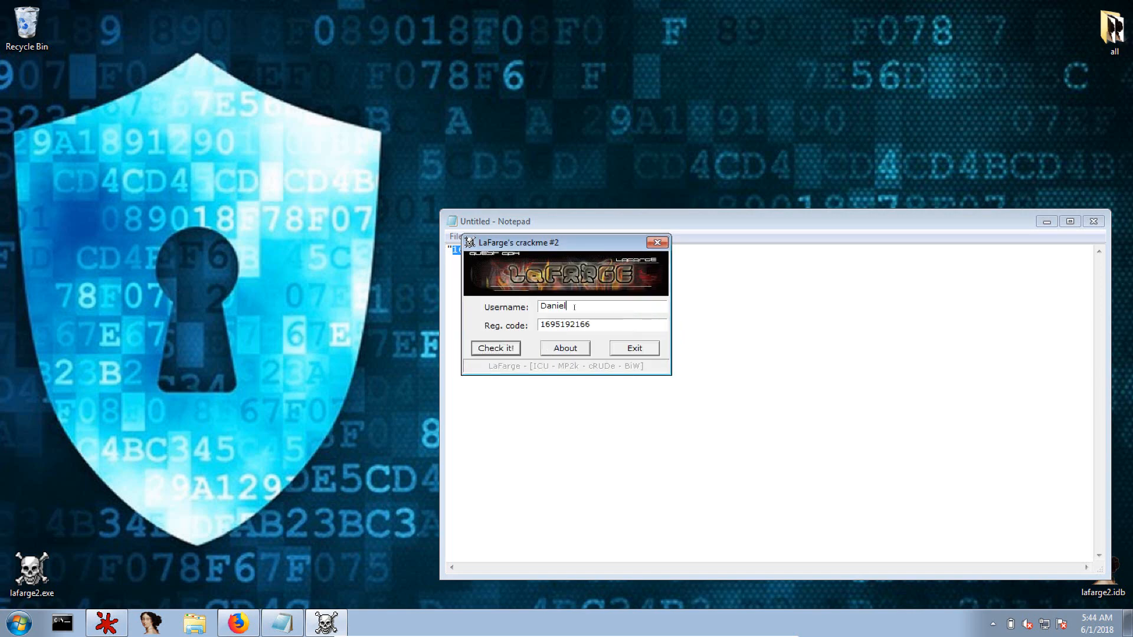
Verify the same code fails for Daniel1, then close the crackme and Notepad.
{"action": "type", "text": "1"}
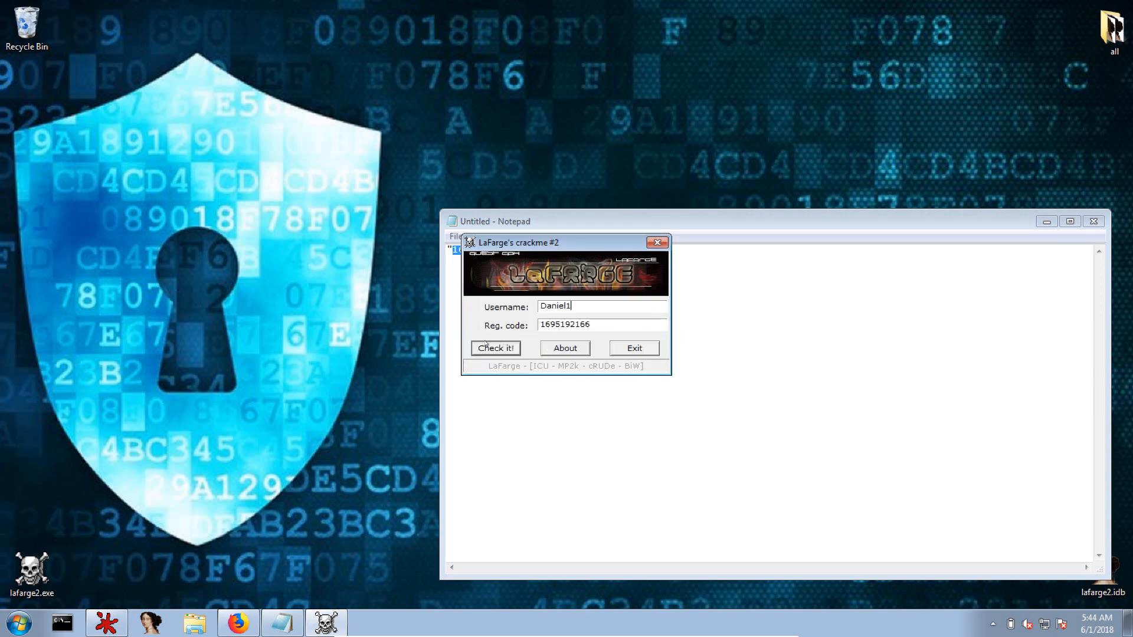
{"action": "left_click", "coordinate": [494, 347]}
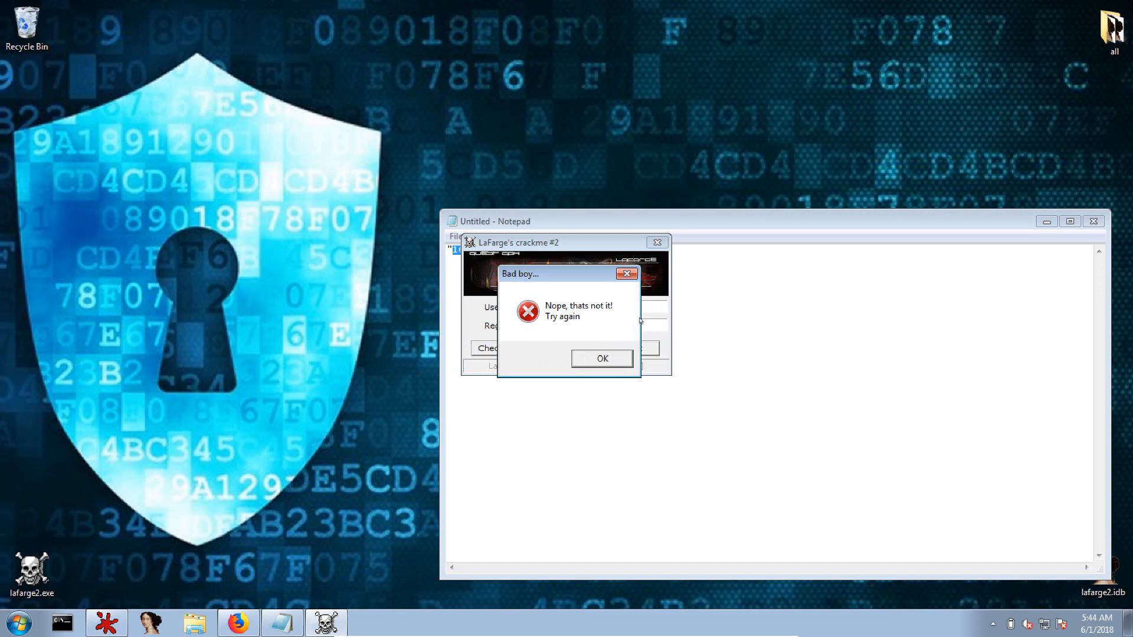
{"action": "left_click", "coordinate": [601, 359]}
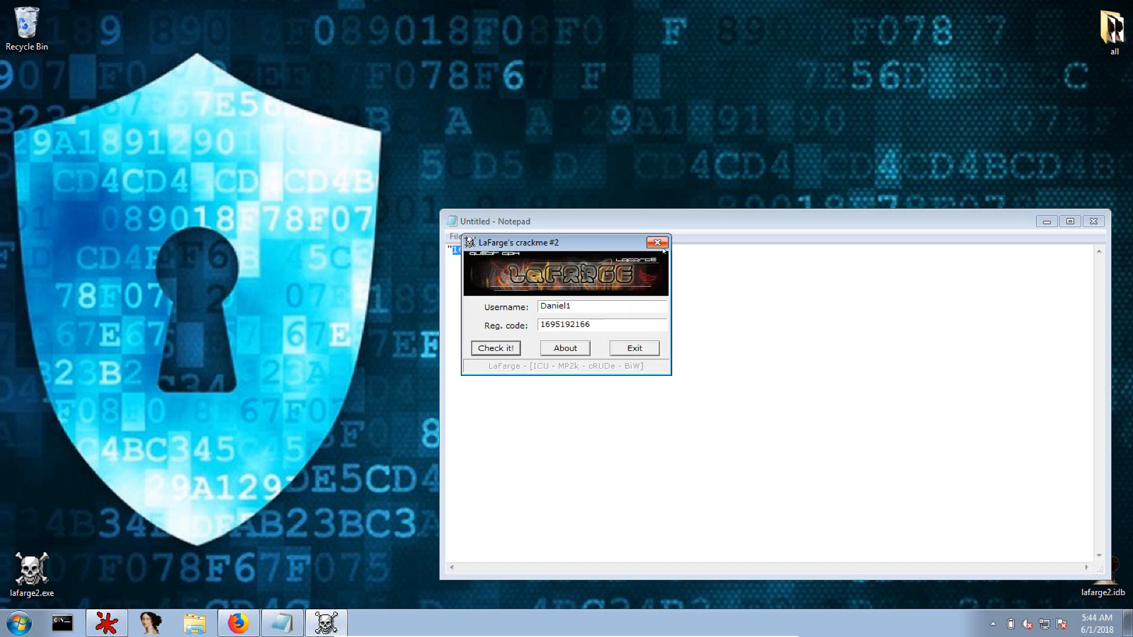
{"action": "left_click", "coordinate": [658, 242]}
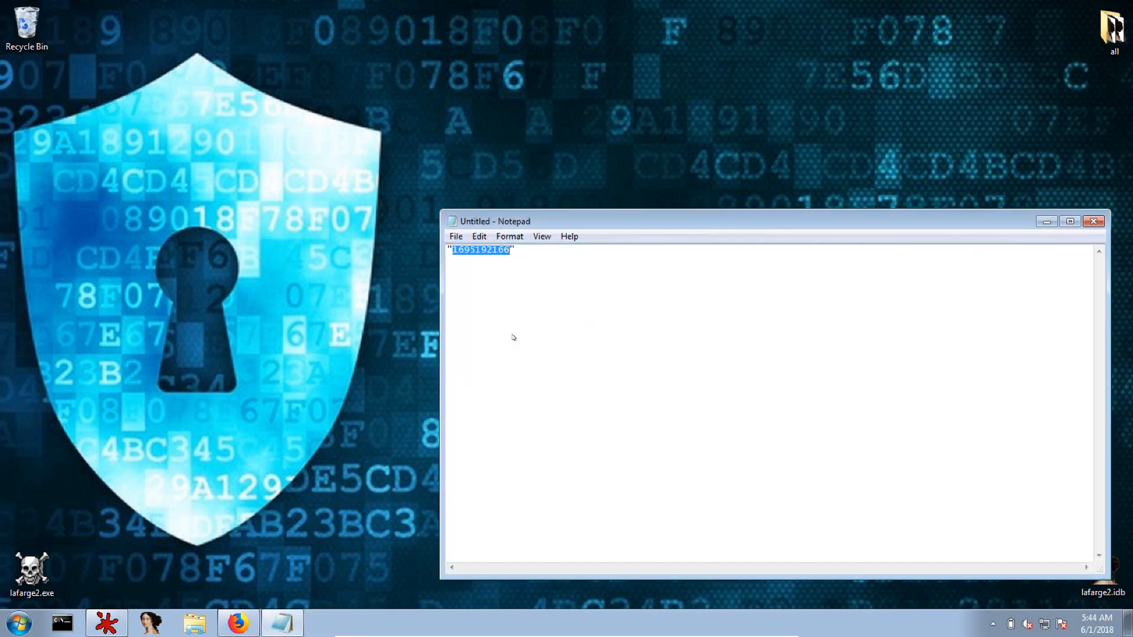
{"action": "left_click", "coordinate": [1093, 221]}
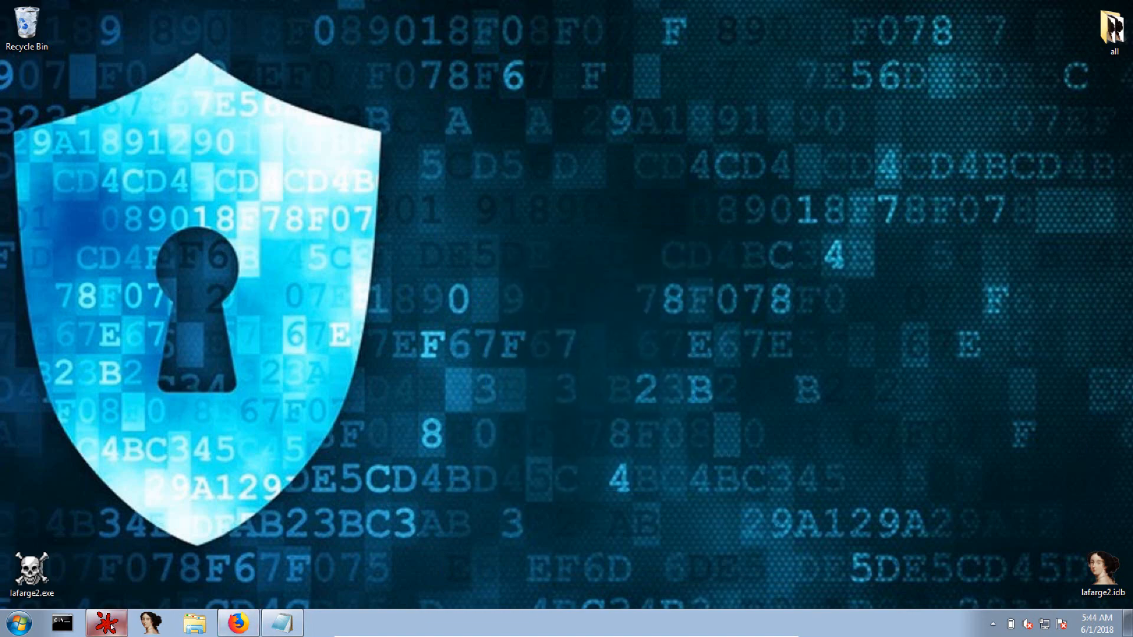
Reload lafarge2.exe in OllyDbg and select the lstrcmpA call beside the Good boy / Bad boy messages.
{"action": "double_click", "coordinate": [32, 571]}
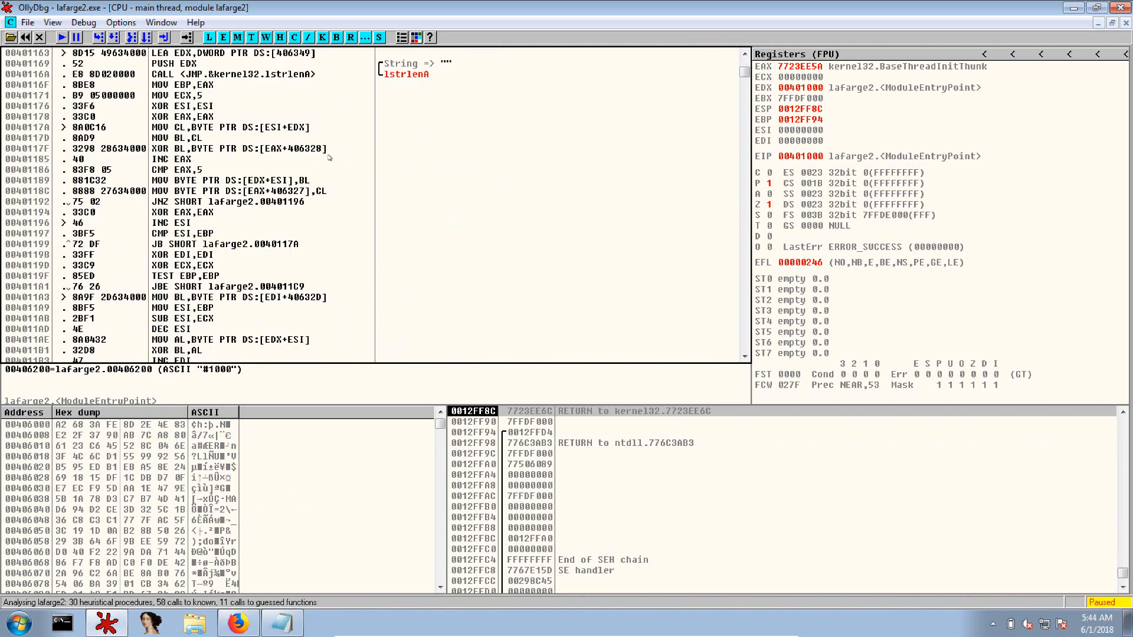
{"action": "scroll", "scroll_direction": "down", "scroll_amount": 3}
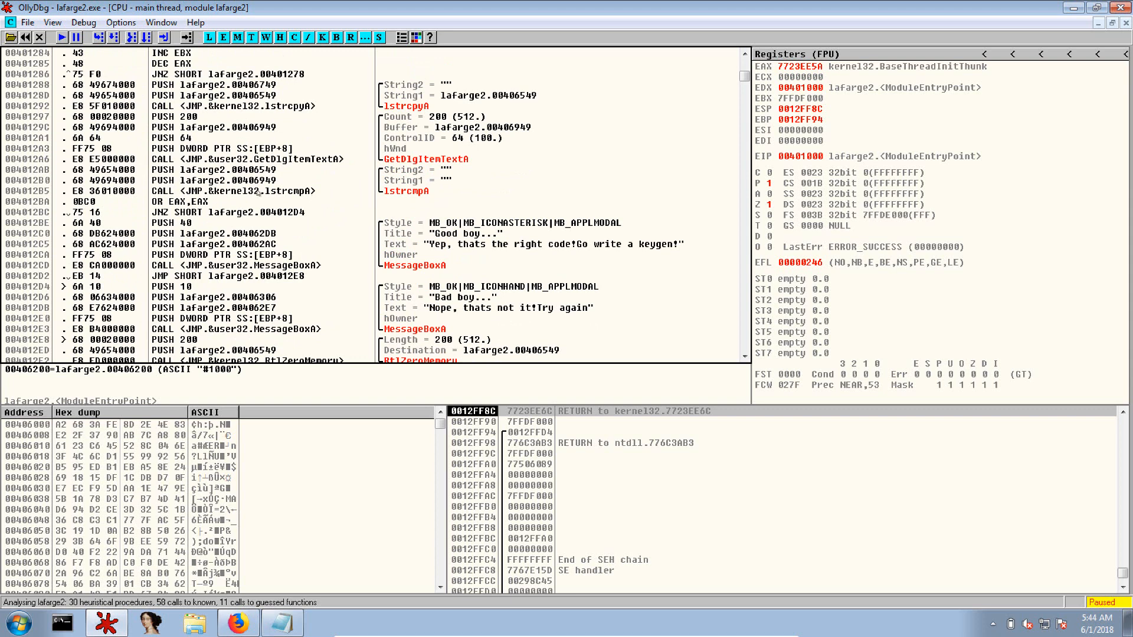
{"action": "left_click", "coordinate": [217, 191]}
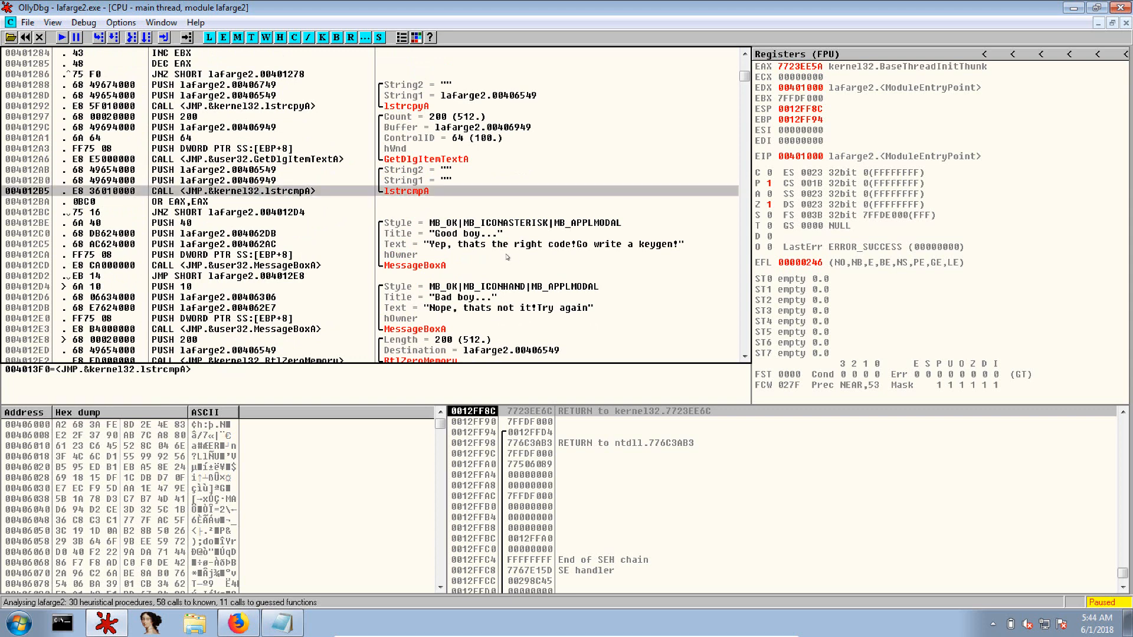
{"action": "mouse_move", "coordinate": [494, 253]}
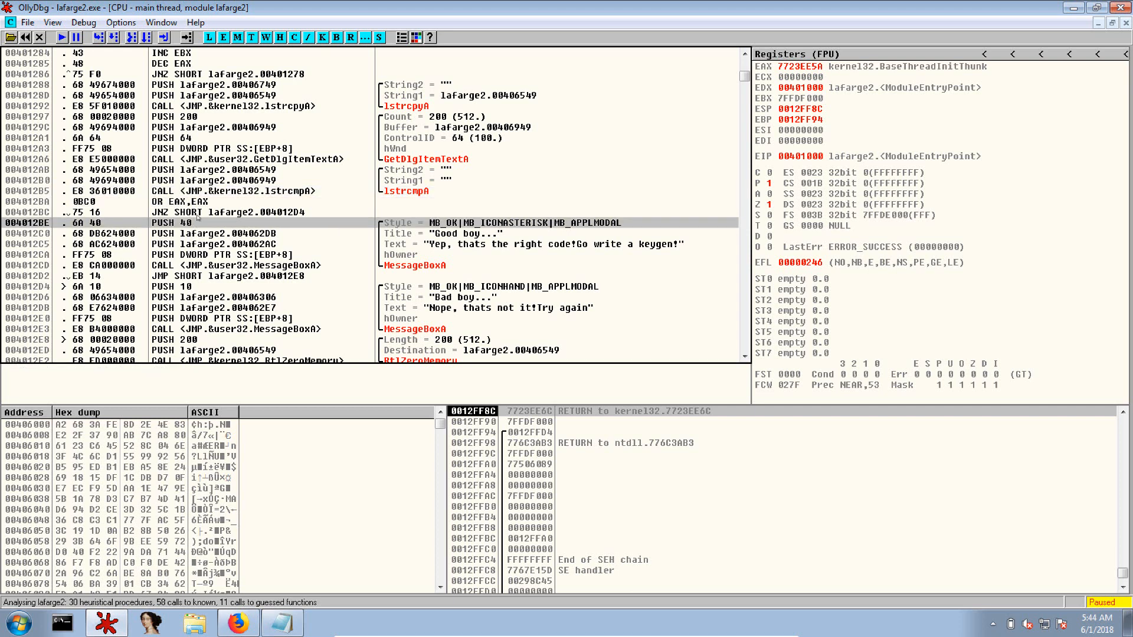
Assemble NOPs over the CALL lstrcmpA comparison instruction.
{"action": "left_click", "coordinate": [217, 191]}
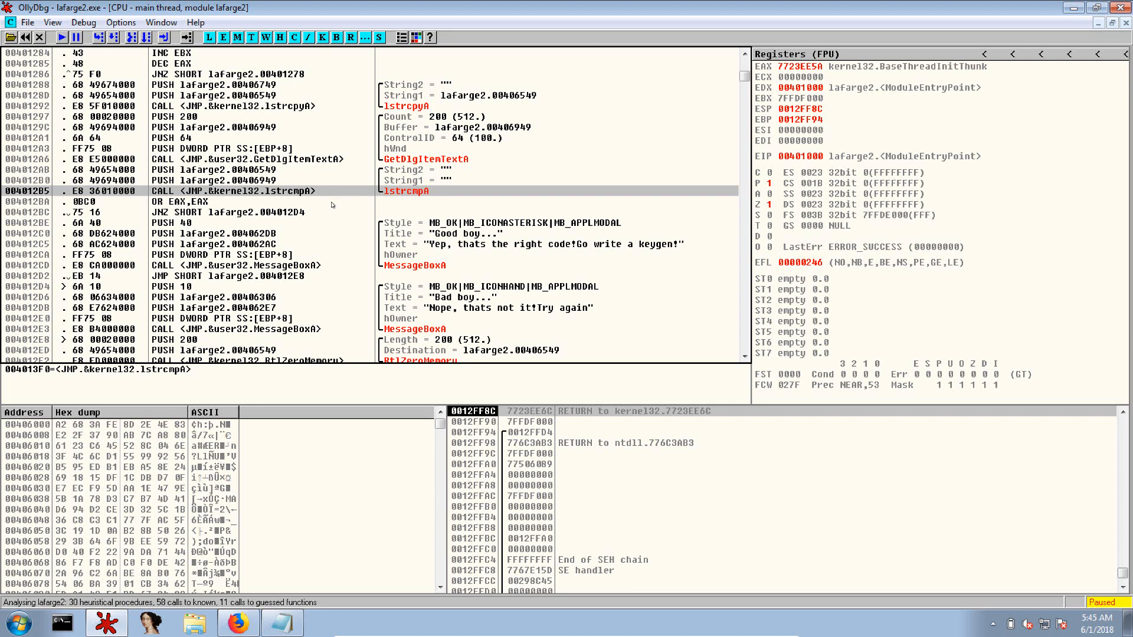
{"action": "mouse_move", "coordinate": [316, 198]}
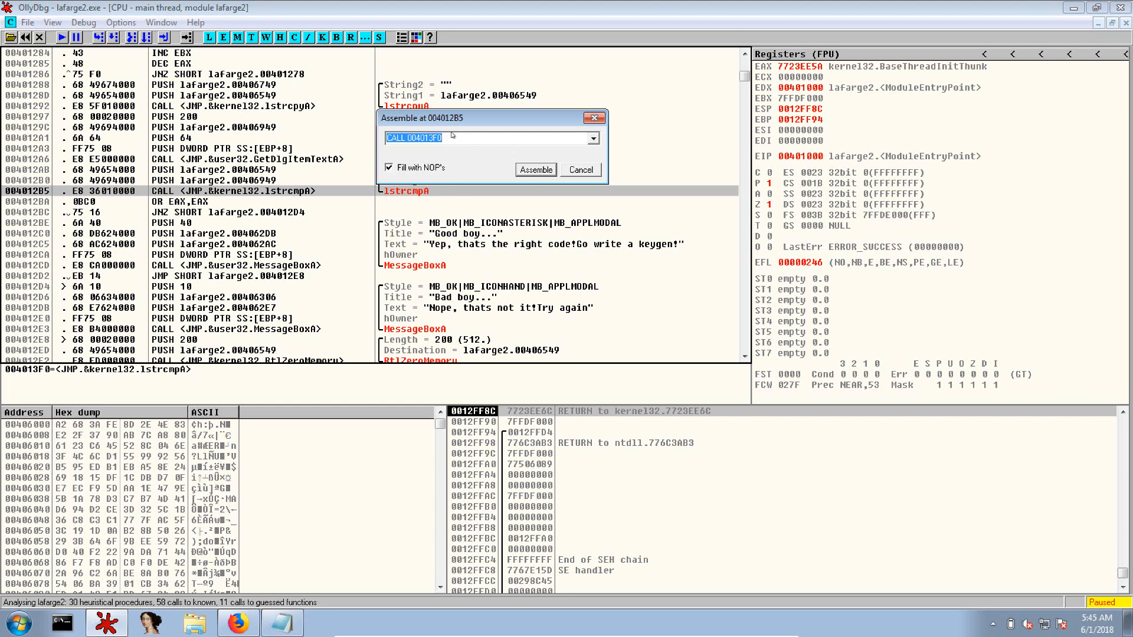
{"action": "type", "text": "NOP"}
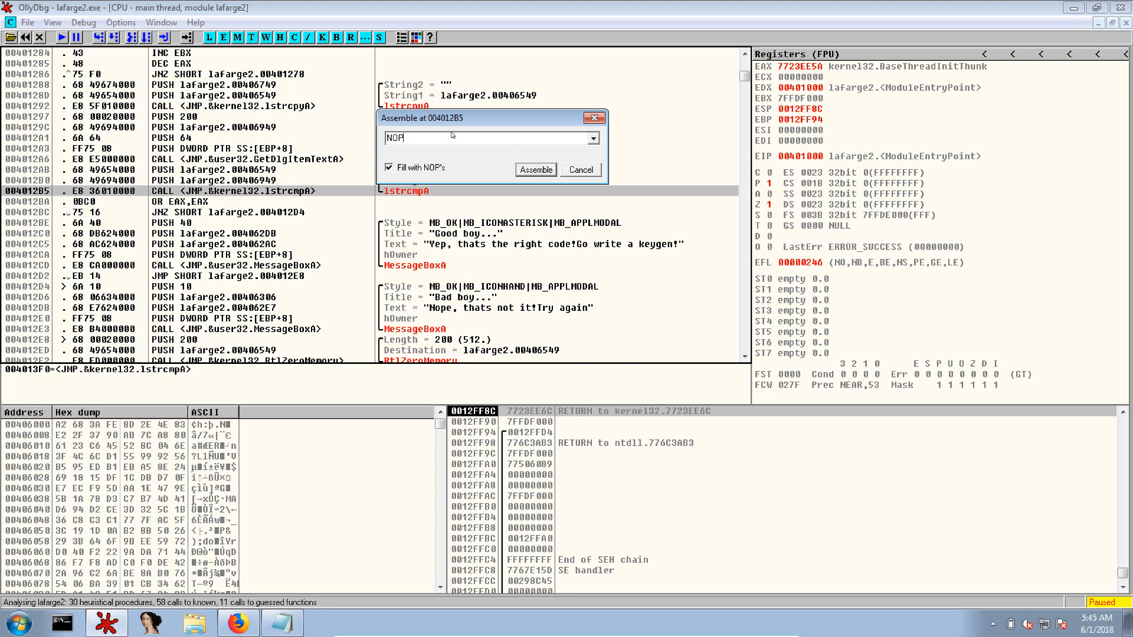
{"action": "left_click", "coordinate": [534, 169]}
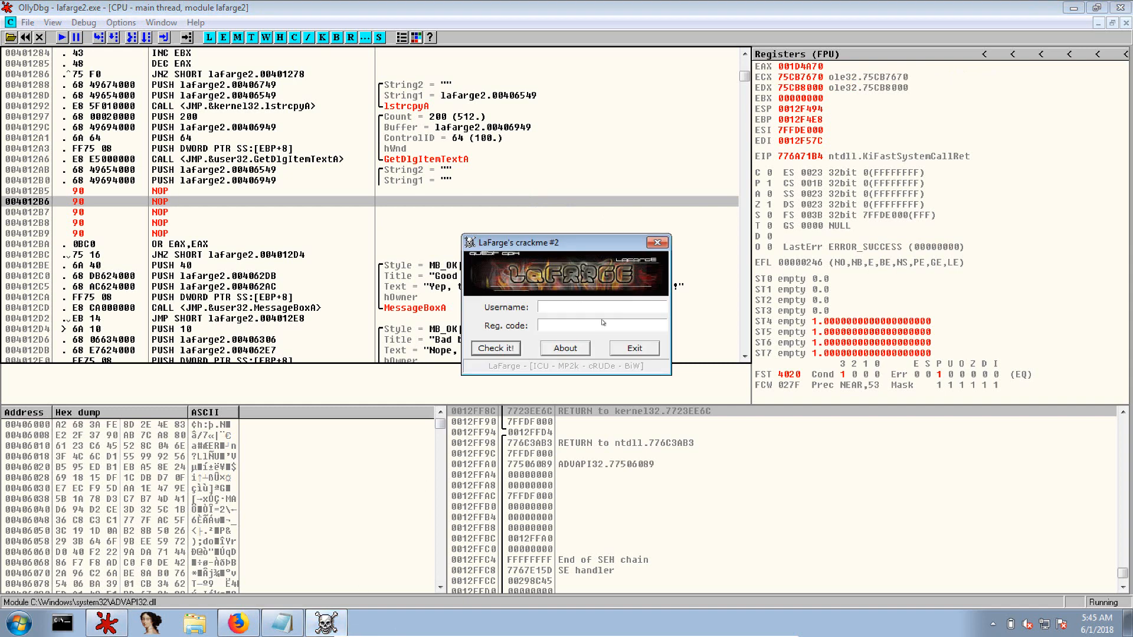
{"action": "type", "text": "Daniel"}
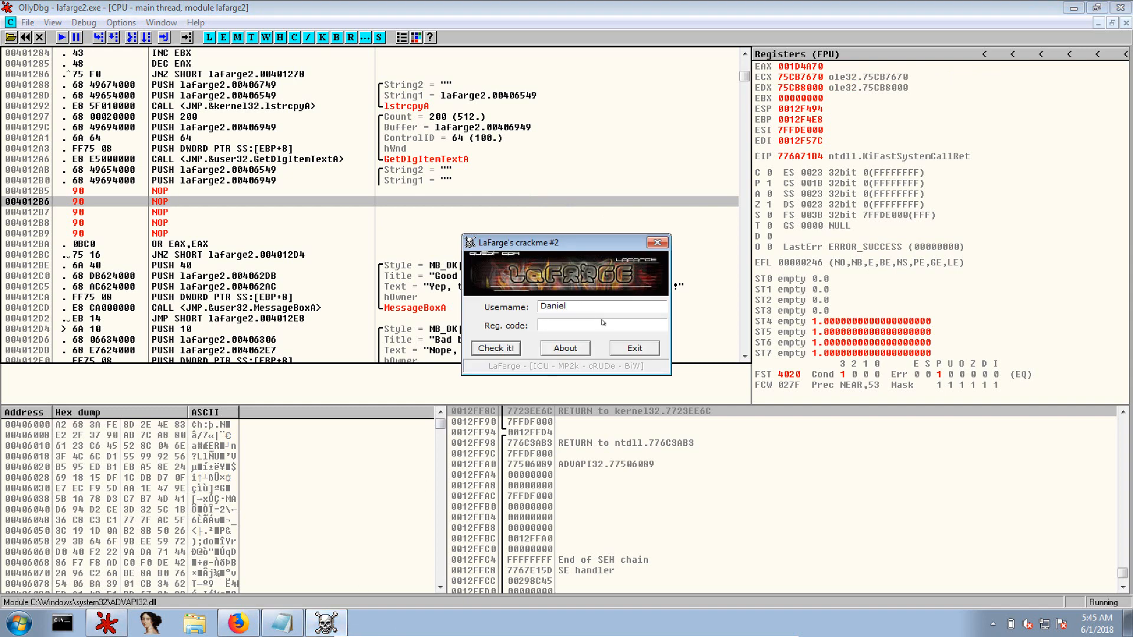
{"action": "type", "text": "password10"}
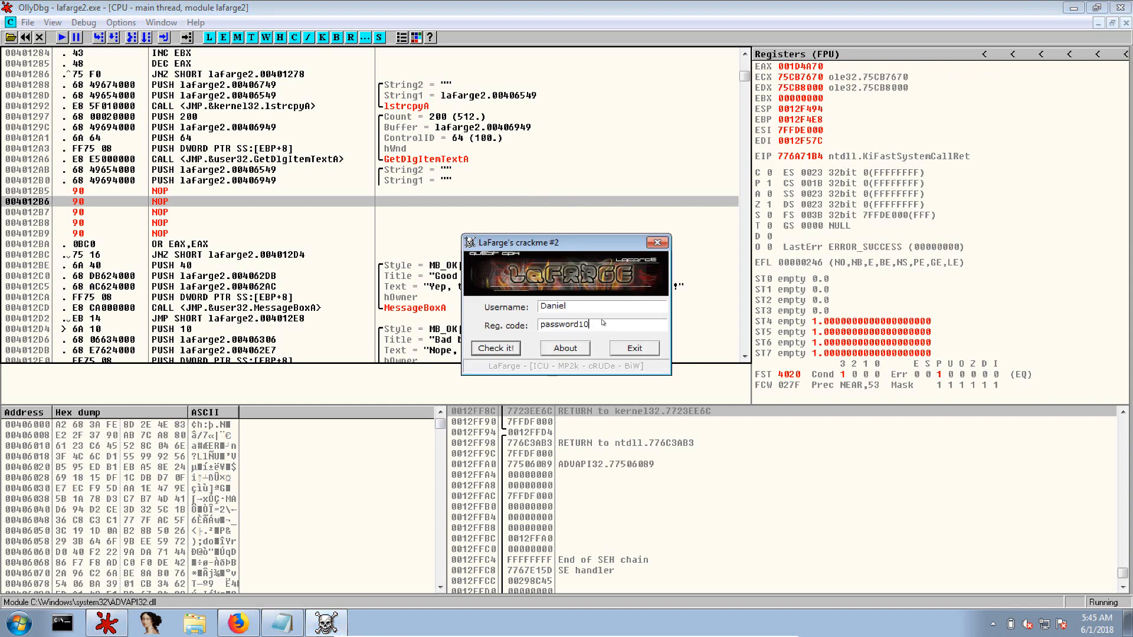
{"action": "left_click", "coordinate": [494, 347]}
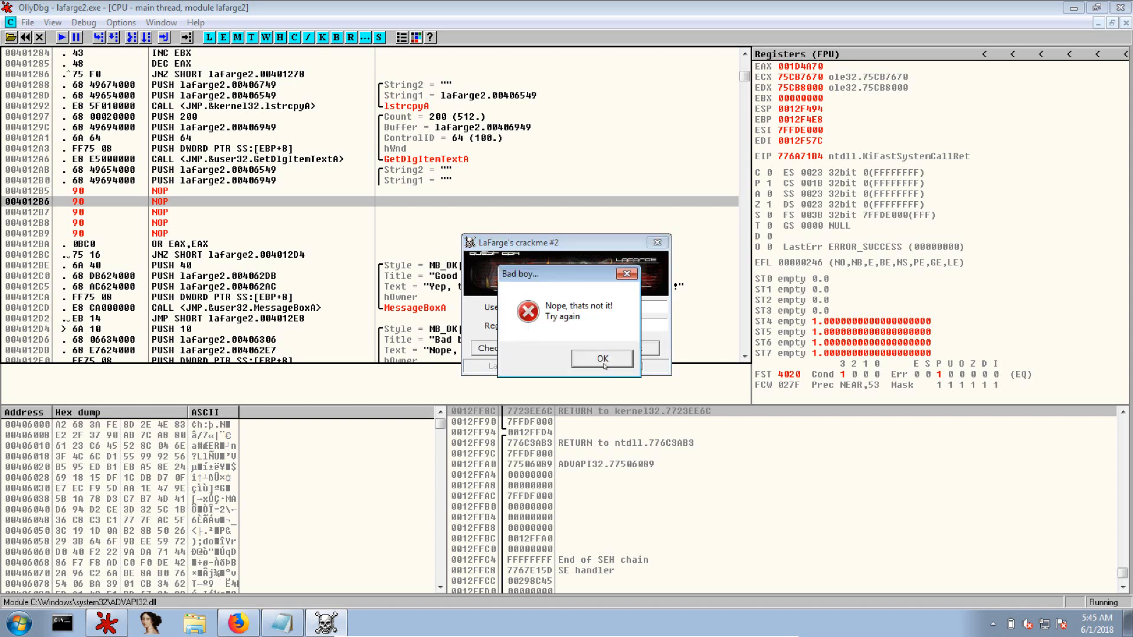
{"action": "left_click", "coordinate": [600, 359]}
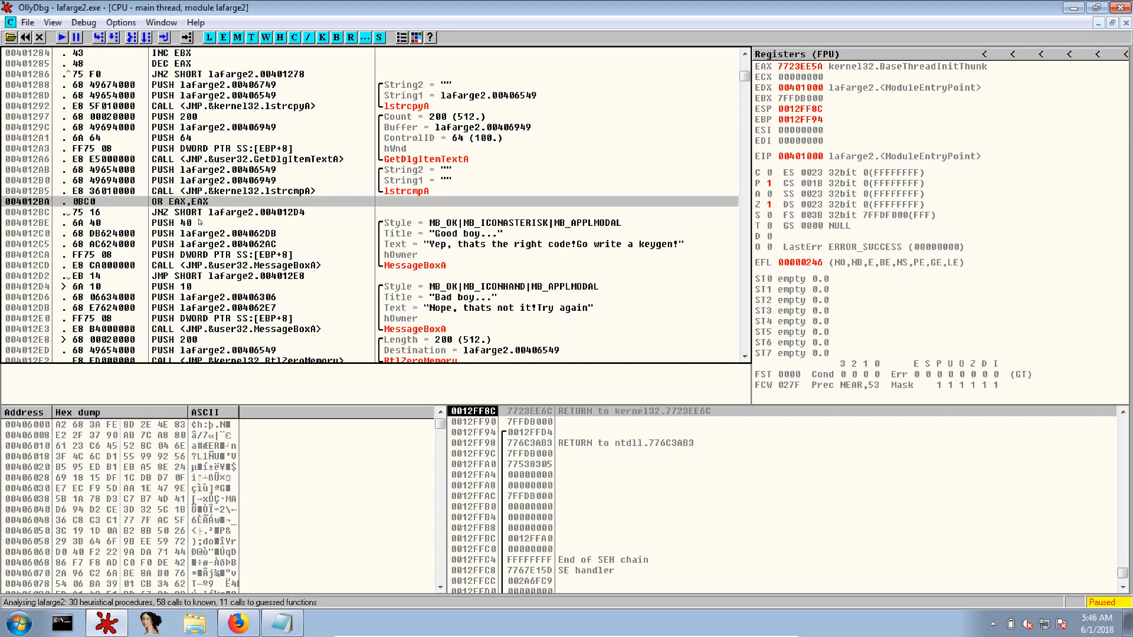
{"action": "mouse_move", "coordinate": [198, 223]}
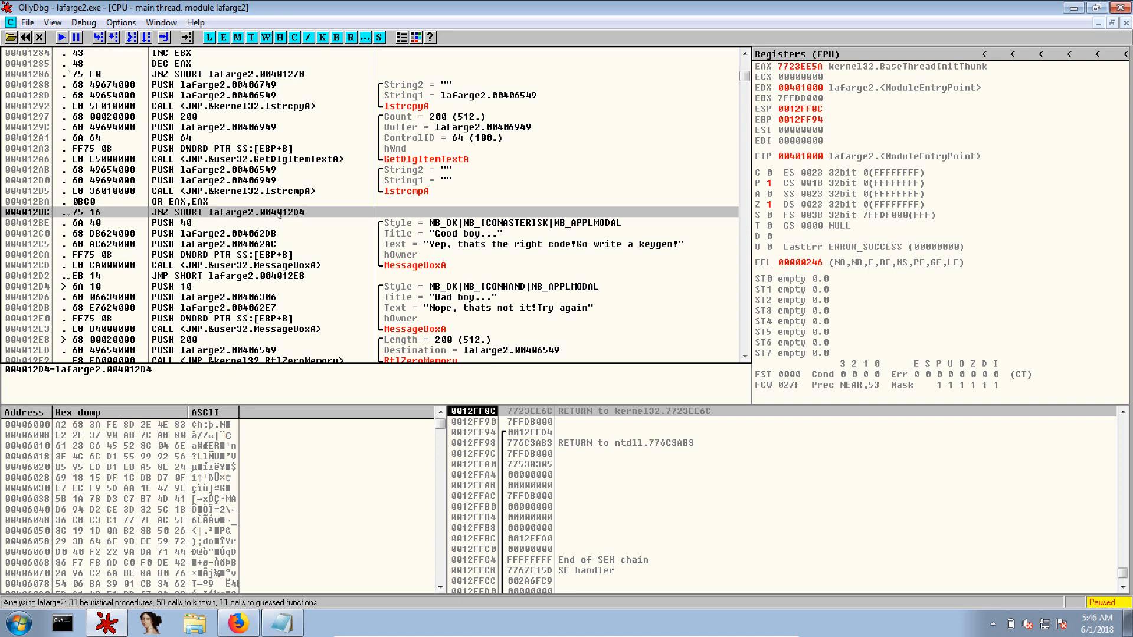
{"action": "mouse_move", "coordinate": [137, 269]}
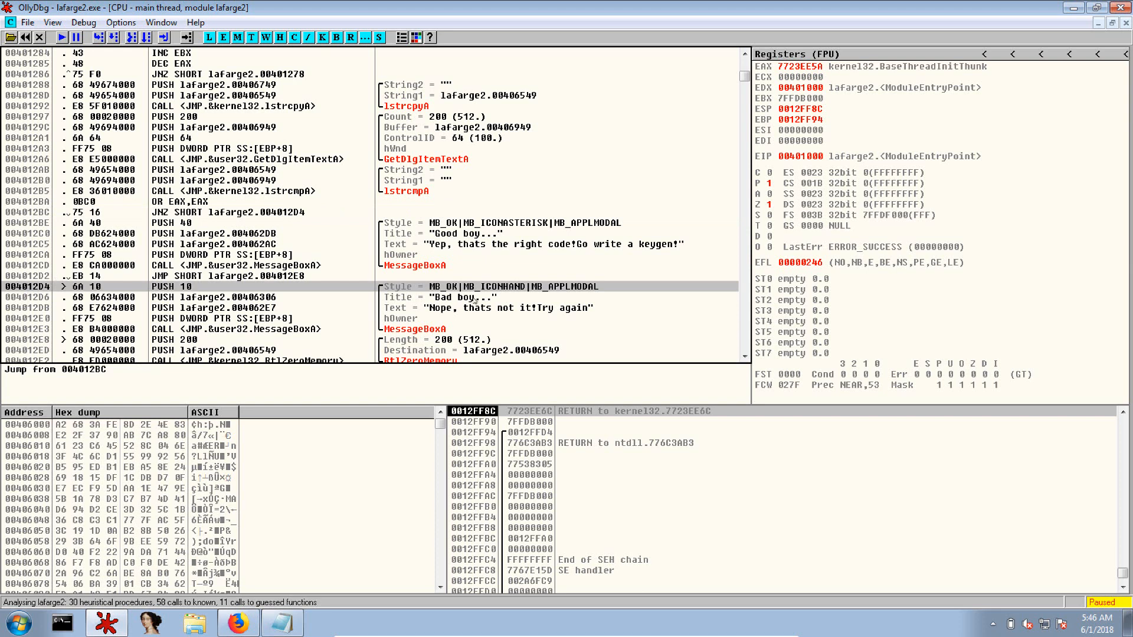
{"action": "mouse_move", "coordinate": [494, 310]}
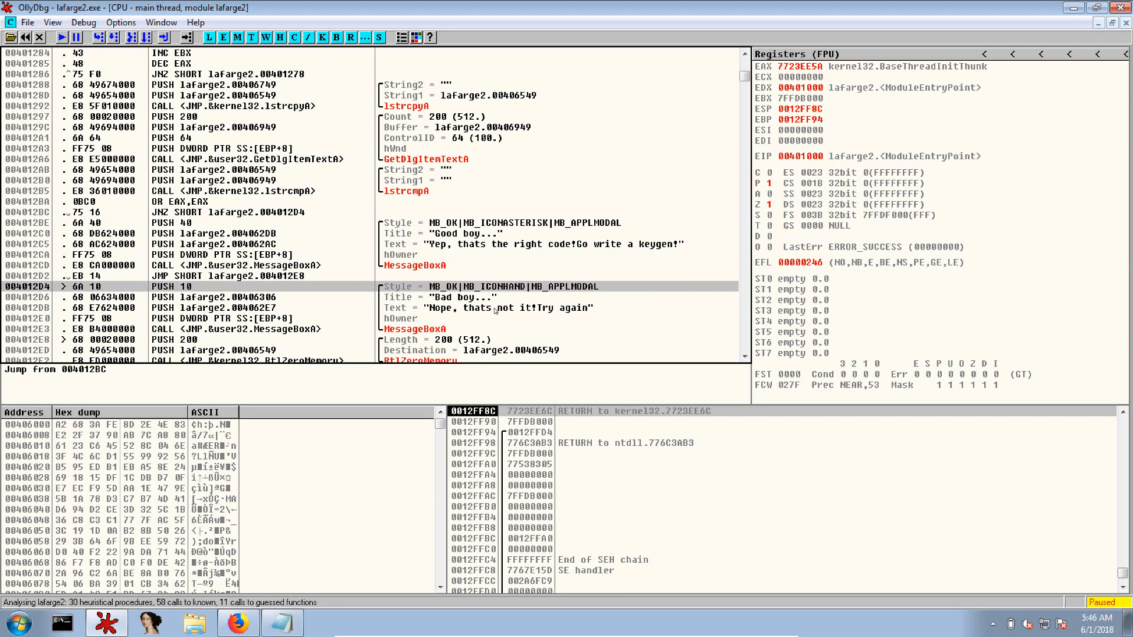
Return to the JNZ SHORT 004012D4 jump at 004012BC to prepare its NOP replacement.
{"action": "left_click", "coordinate": [194, 211]}
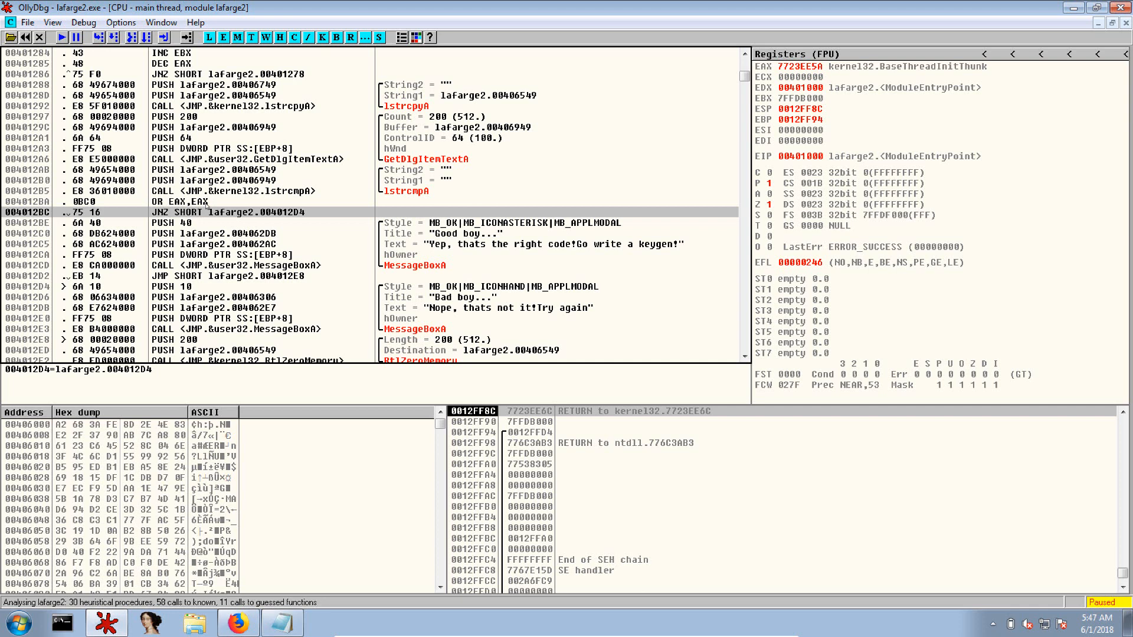
{"action": "mouse_move", "coordinate": [177, 224]}
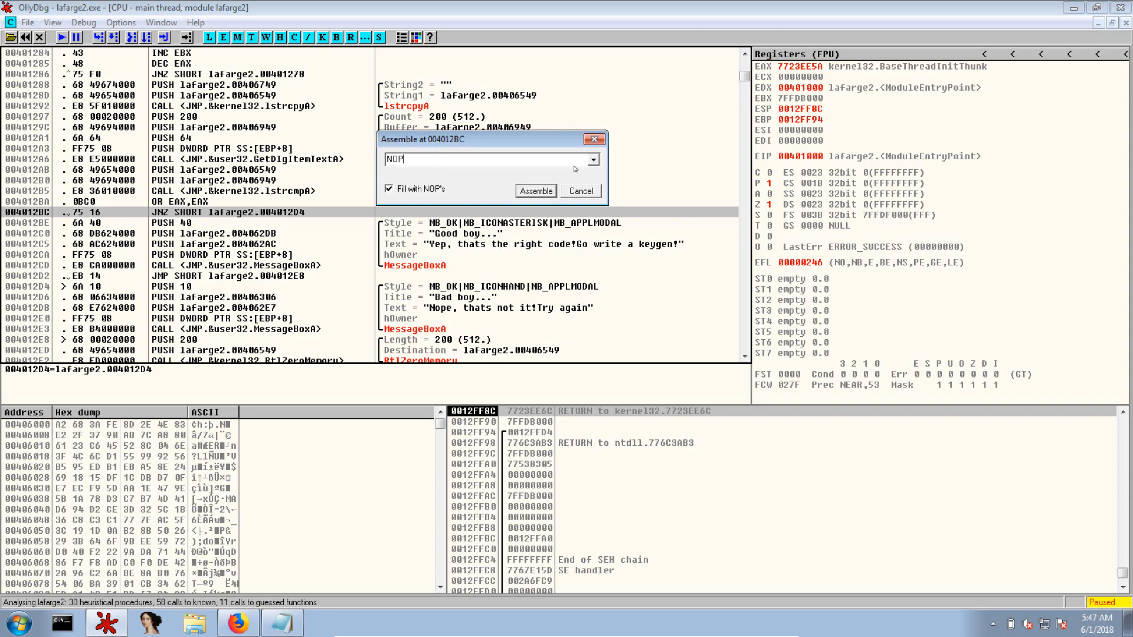
Assemble NOPs over the JNZ jump at 004012BC and run the patched crackme.
{"action": "left_click", "coordinate": [535, 191]}
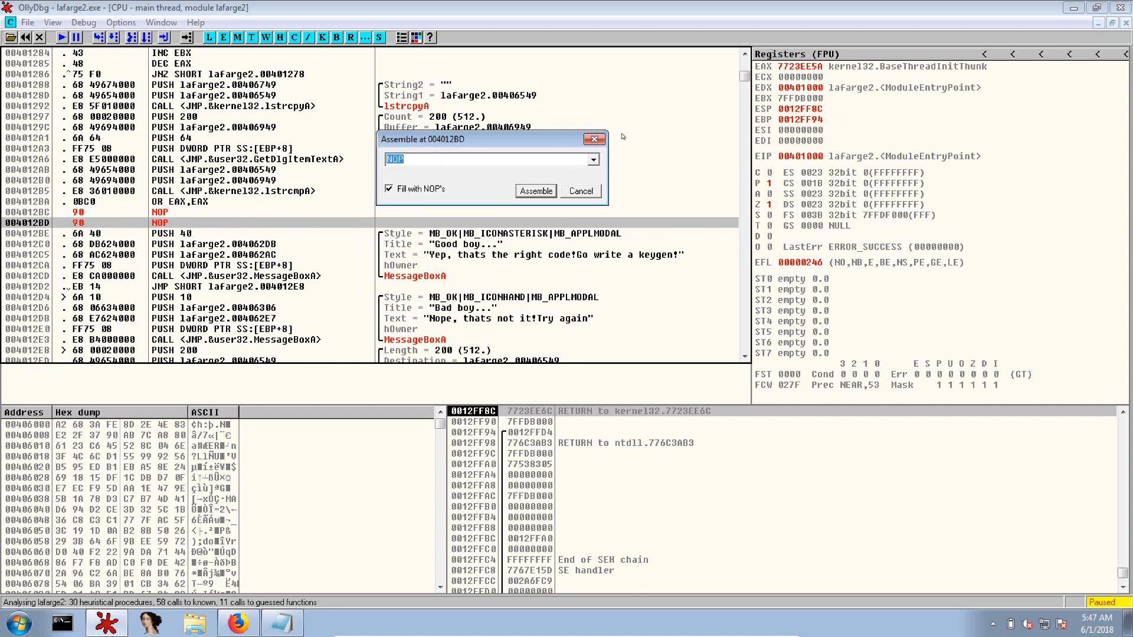
{"action": "left_click", "coordinate": [580, 191]}
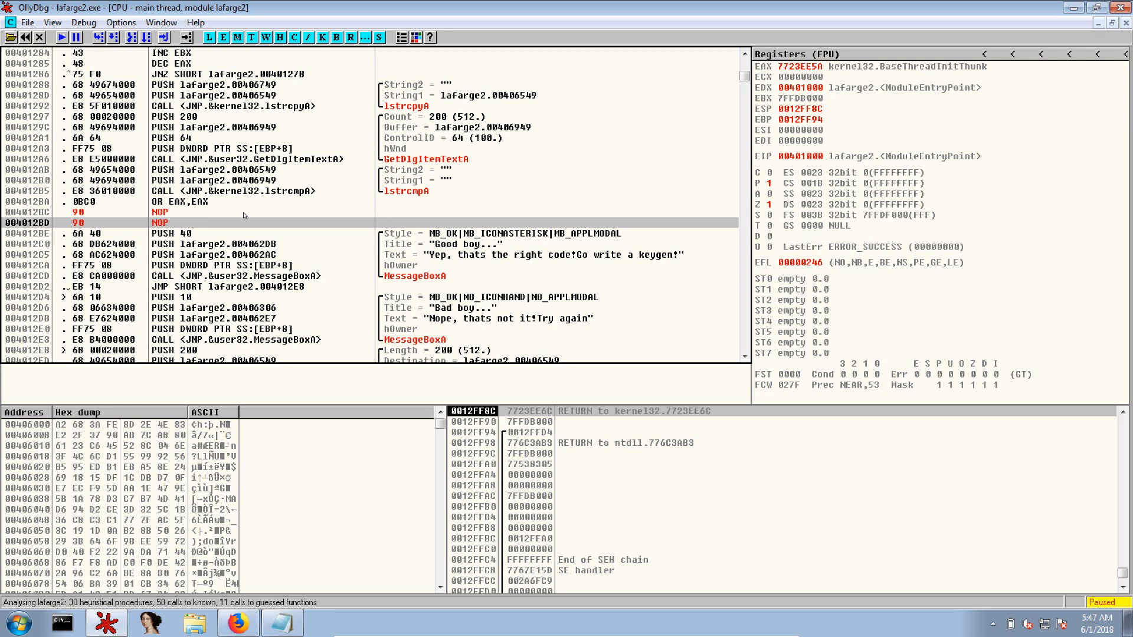
{"action": "left_click", "coordinate": [60, 37]}
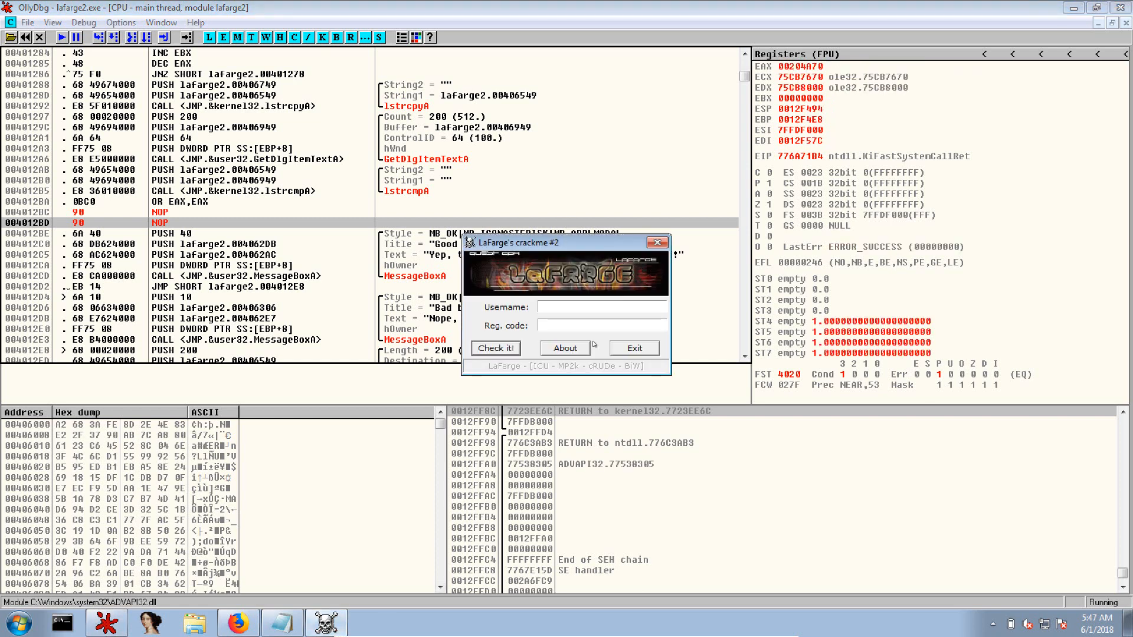
{"action": "type", "text": "Daniel"}
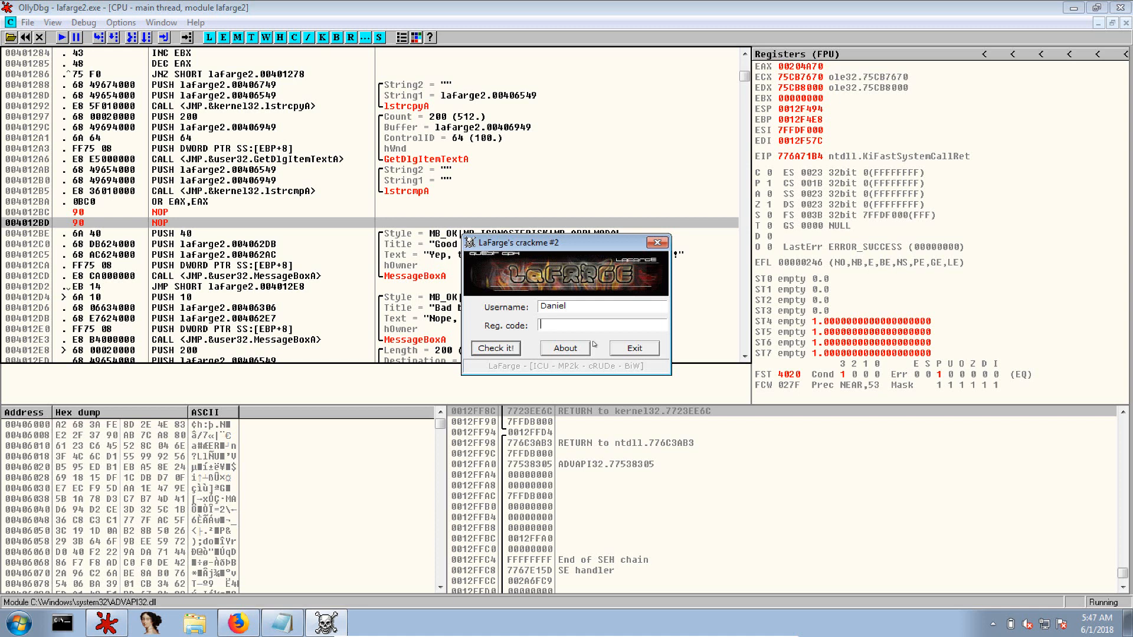
{"action": "type", "text": "password10"}
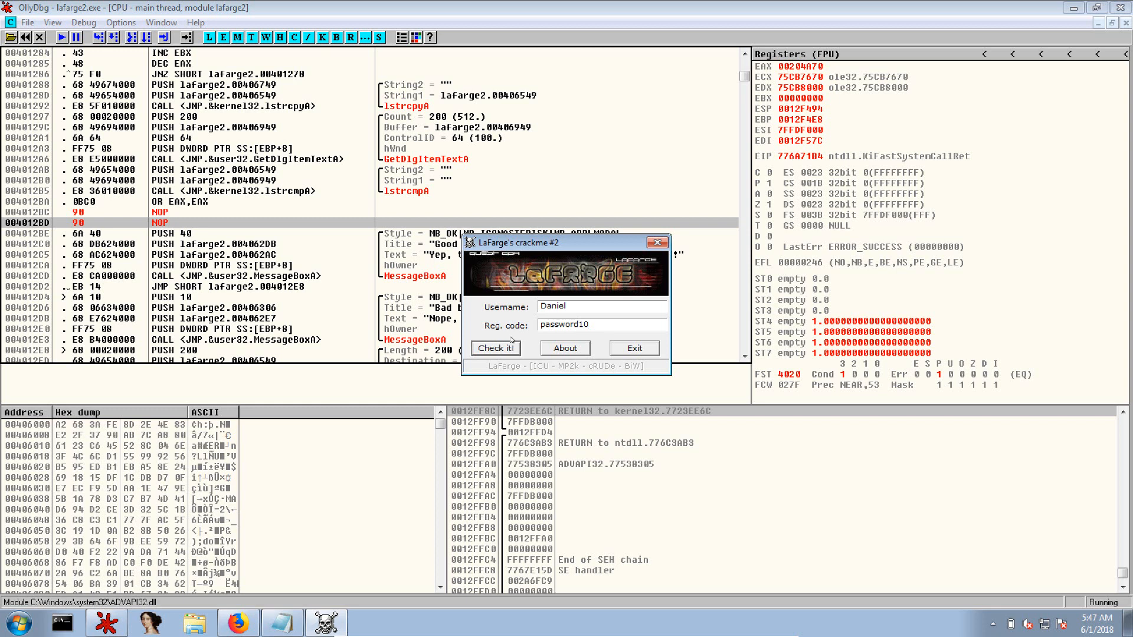
{"action": "left_click", "coordinate": [495, 347]}
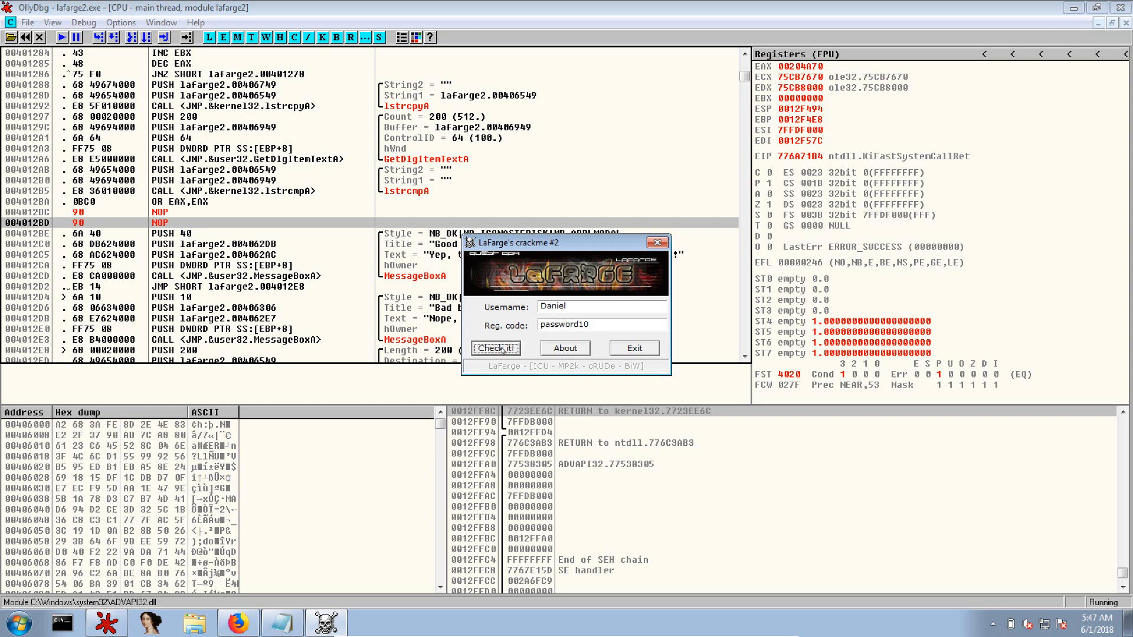
{"action": "left_click", "coordinate": [495, 347]}
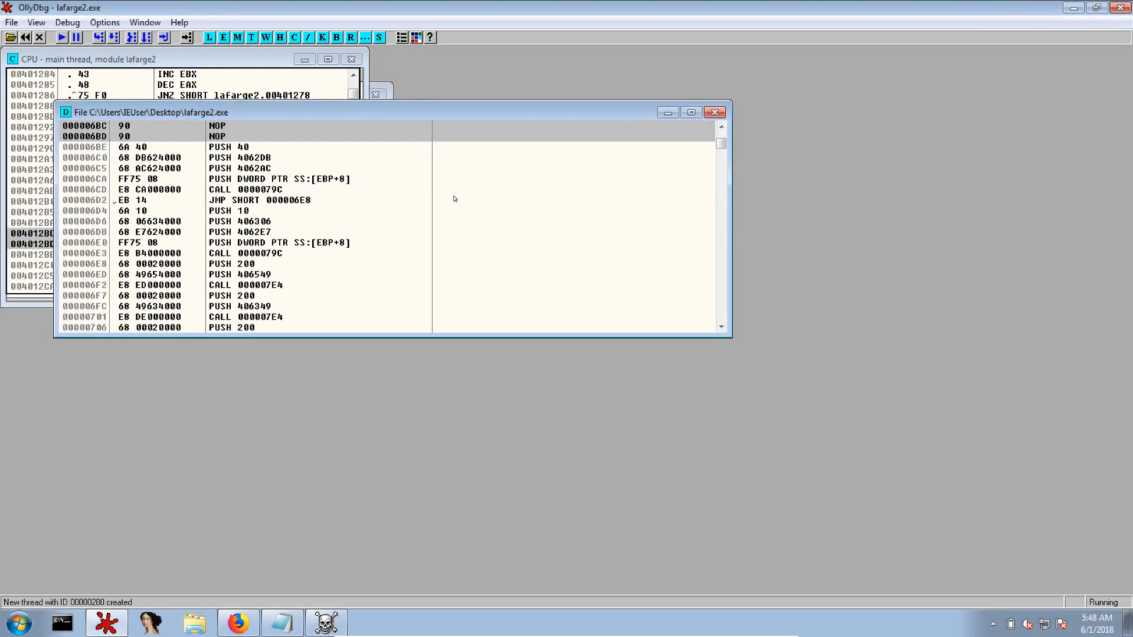
Save the patched file view as lafarge2-patched.exe on the Desktop.
{"action": "right_click", "coordinate": [453, 199]}
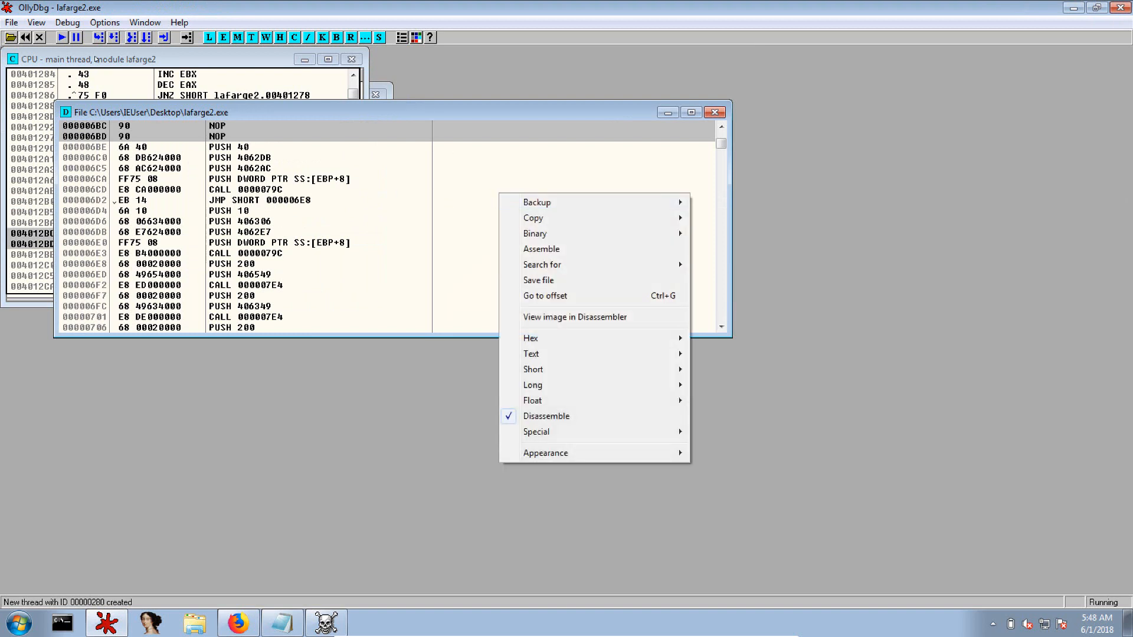
{"action": "mouse_move", "coordinate": [623, 431]}
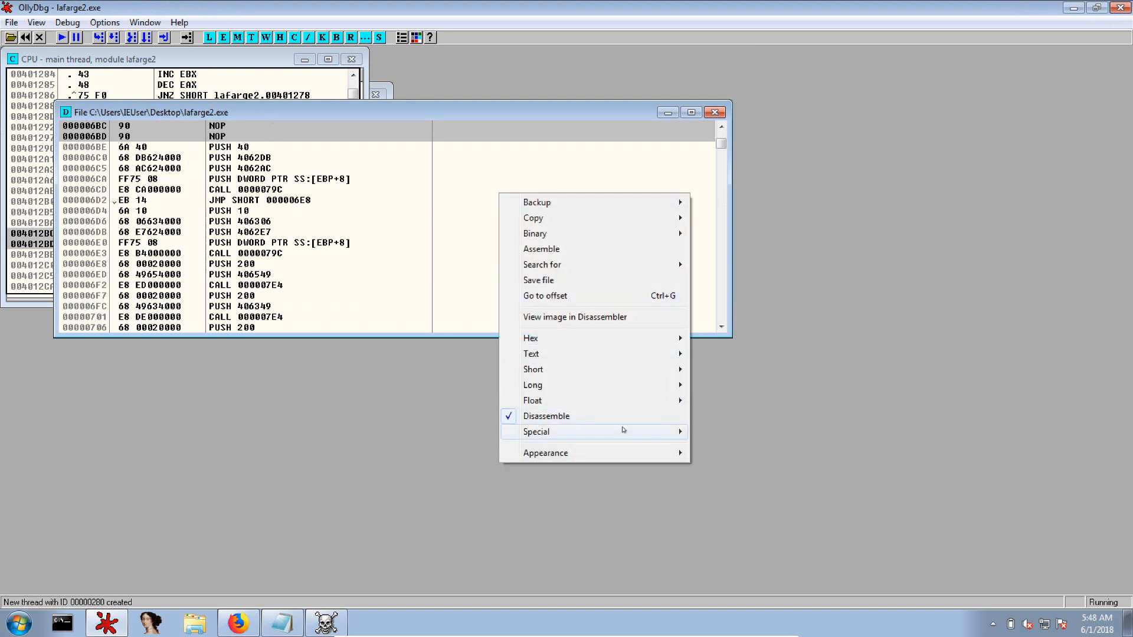
{"action": "left_click", "coordinate": [539, 281]}
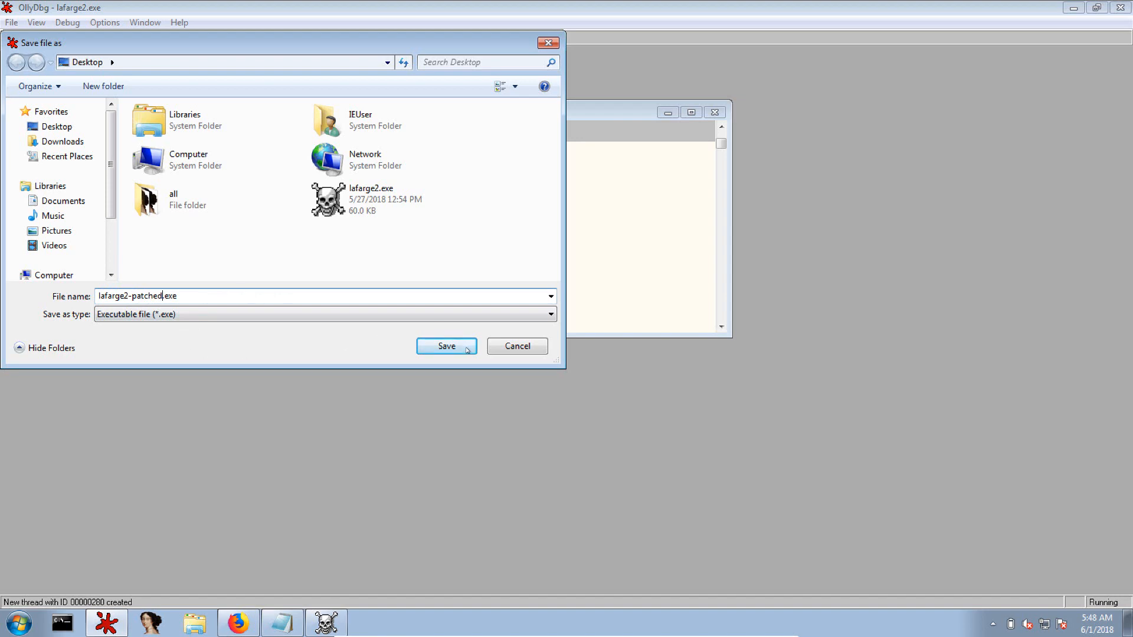
{"action": "left_click", "coordinate": [446, 346]}
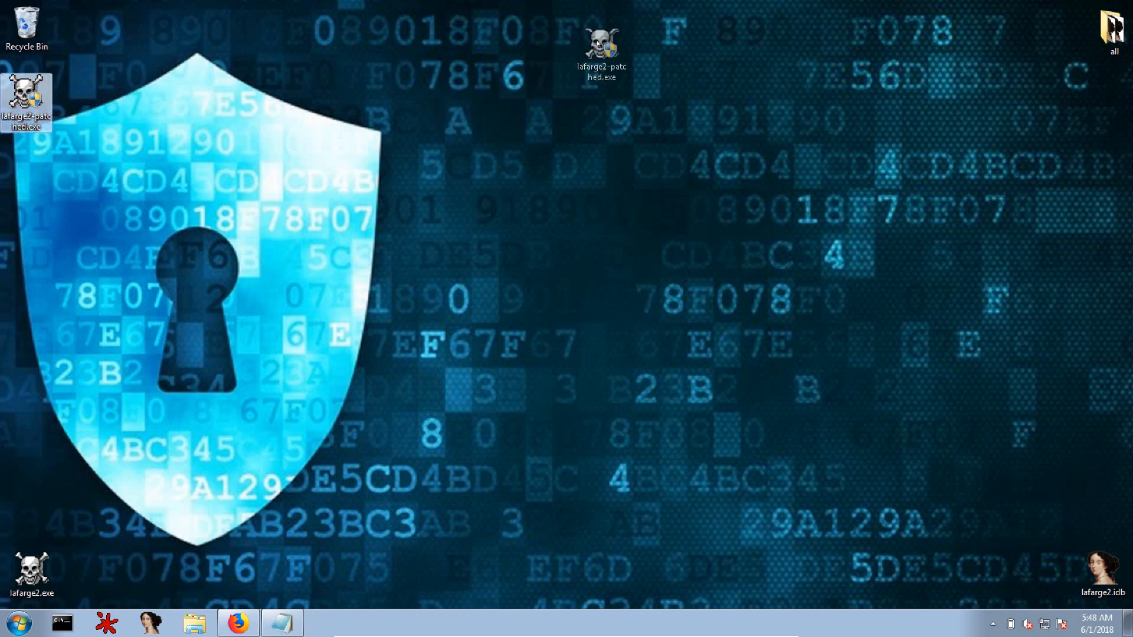
Launch lafarge2-patched.exe from the desktop and allow it through UAC.
{"action": "left_click", "coordinate": [597, 44]}
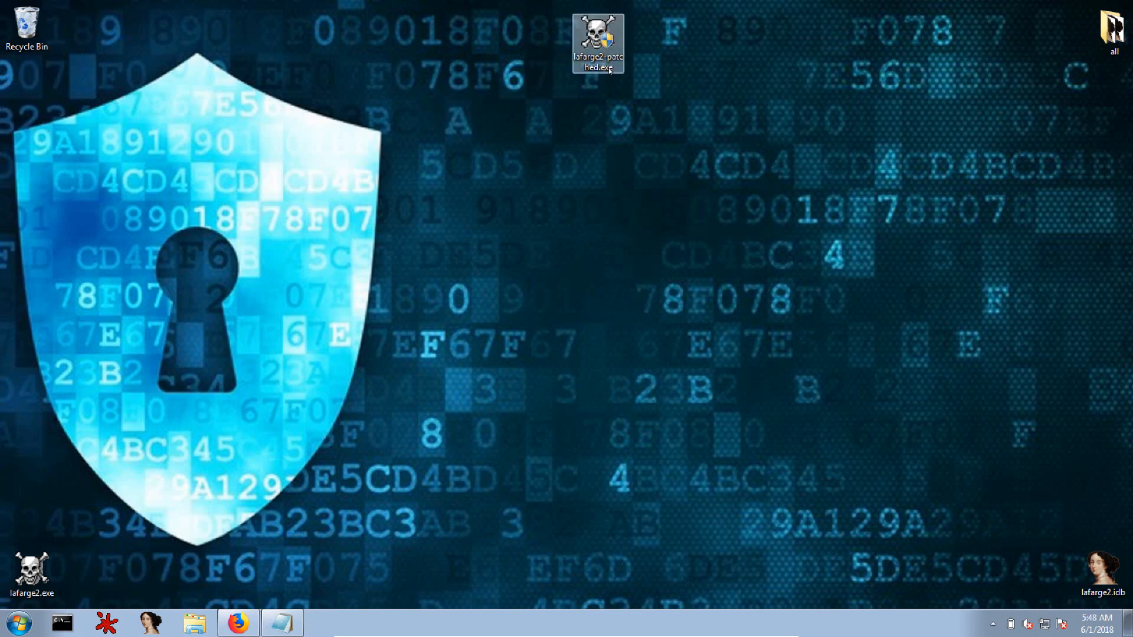
{"action": "double_click", "coordinate": [597, 44]}
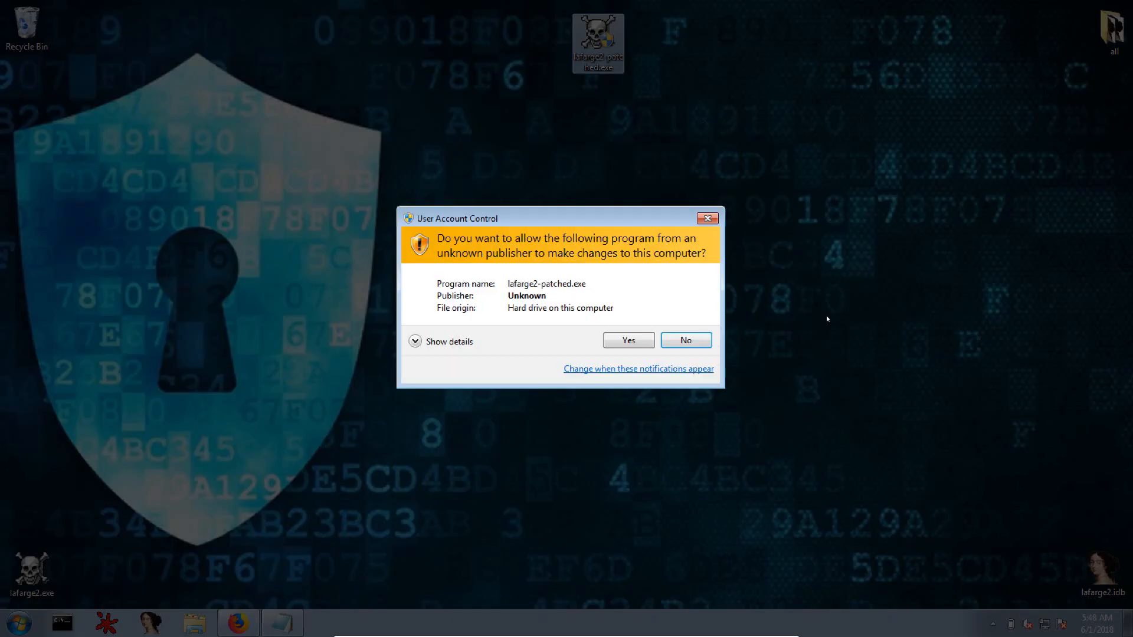
{"action": "left_click", "coordinate": [626, 340]}
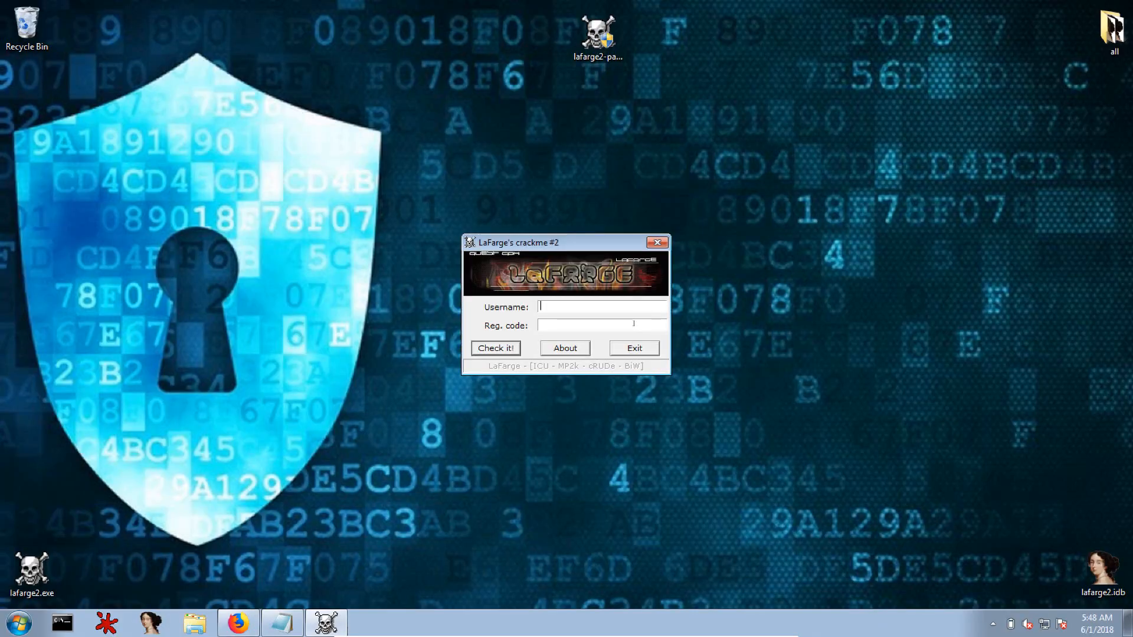
Verify Daniel gets Good boy for arbitrary codes including test2, then close the crackme.
{"action": "type", "text": "Daniel"}
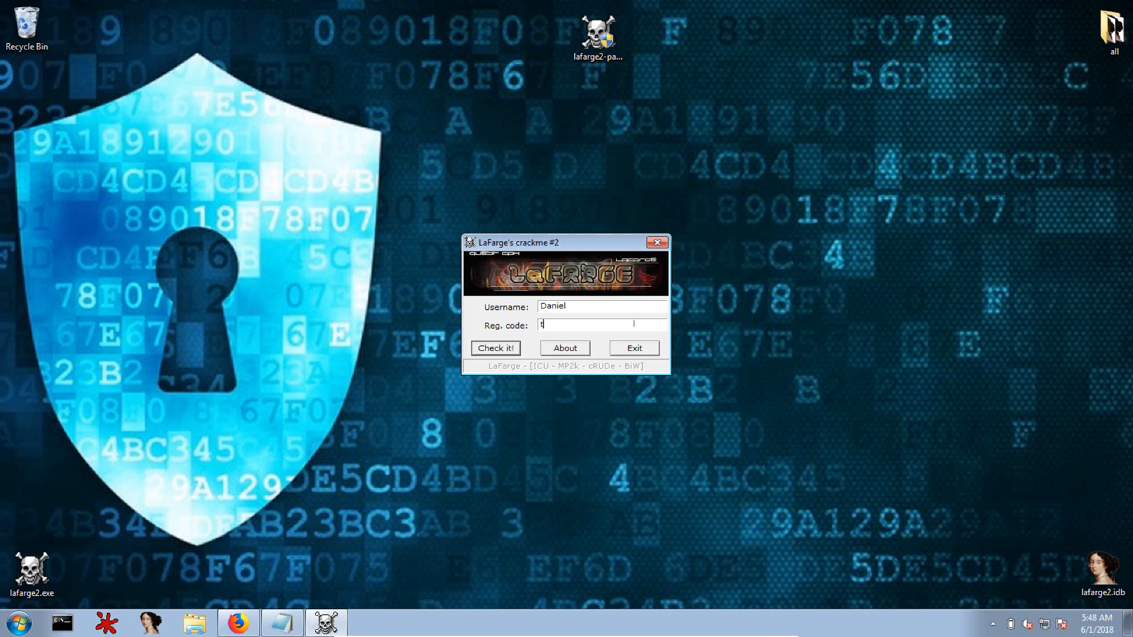
{"action": "left_click", "coordinate": [494, 347]}
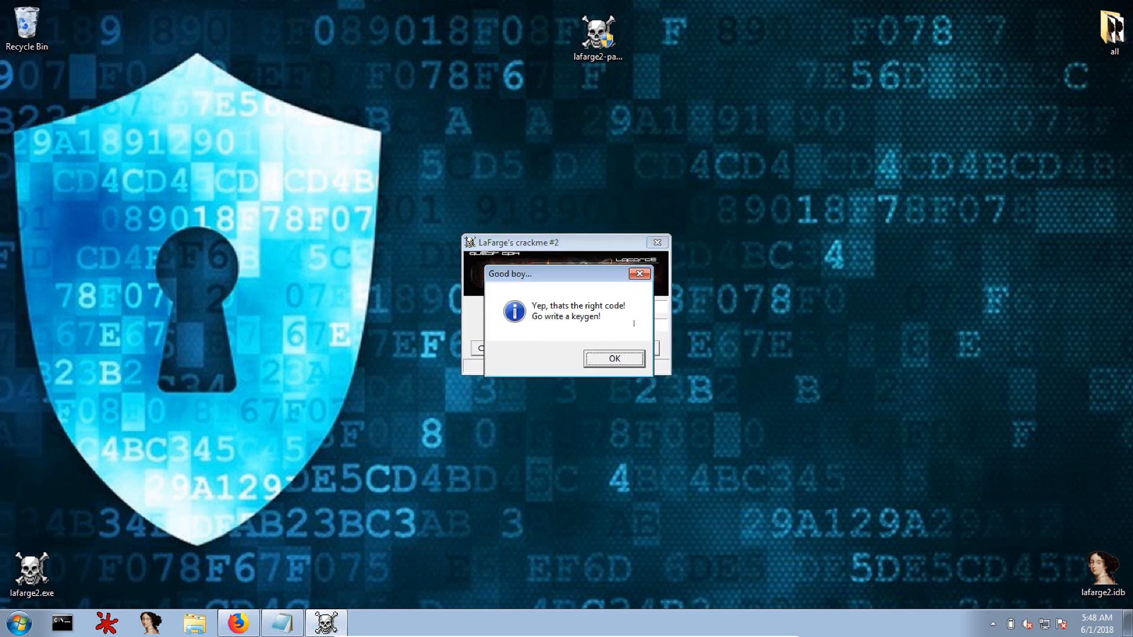
{"action": "left_click", "coordinate": [613, 359]}
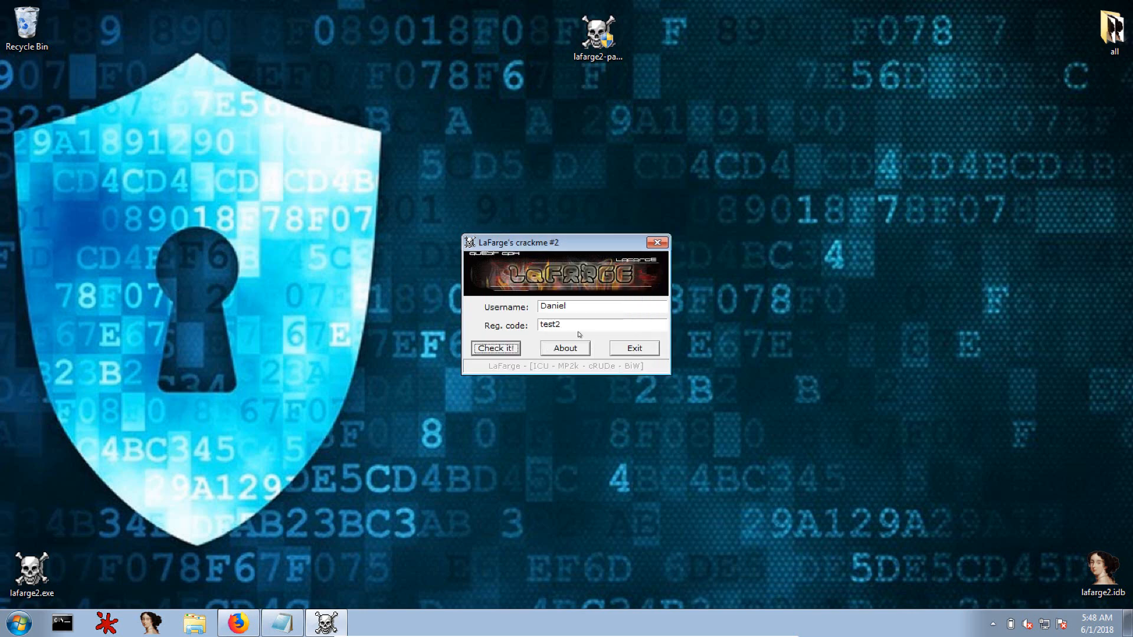
{"action": "left_click", "coordinate": [494, 347]}
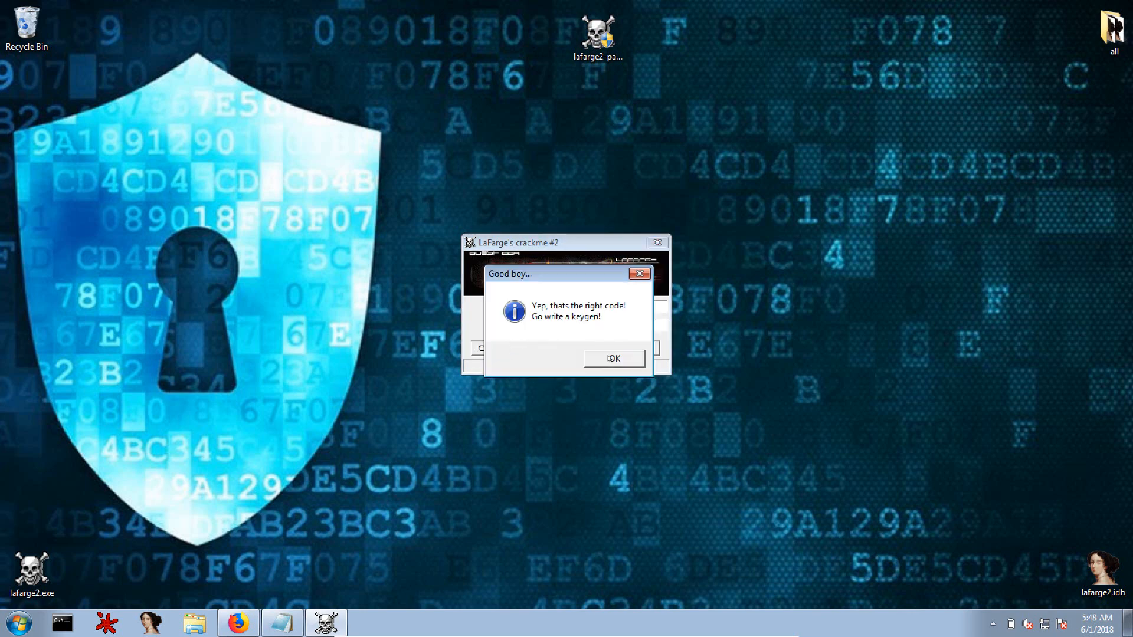
{"action": "left_click", "coordinate": [613, 359]}
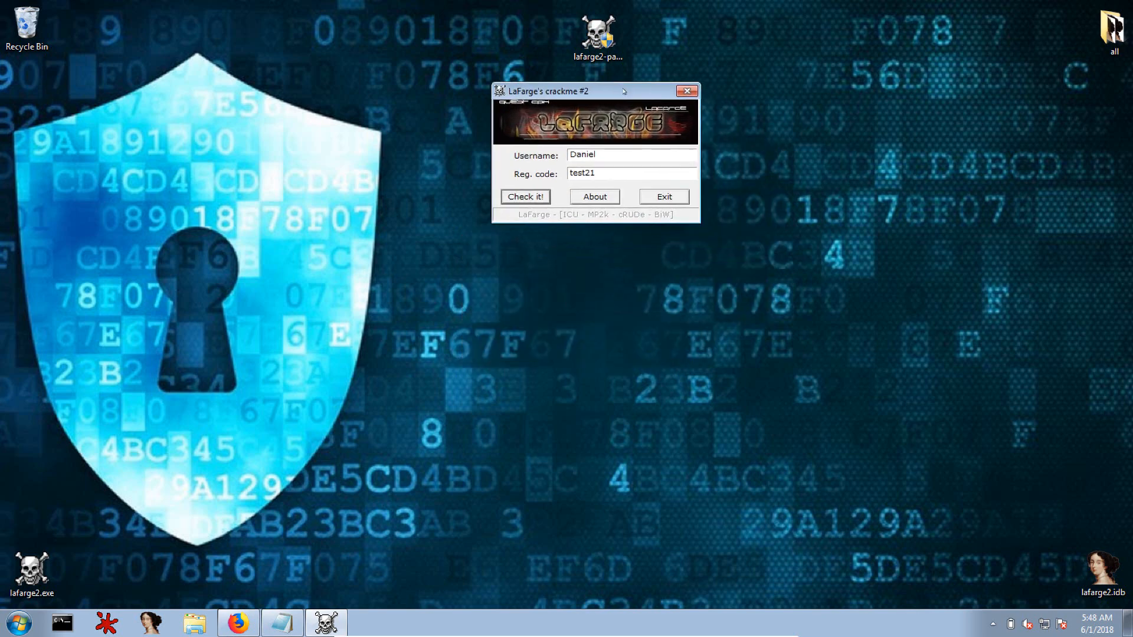
{"action": "left_click", "coordinate": [662, 197]}
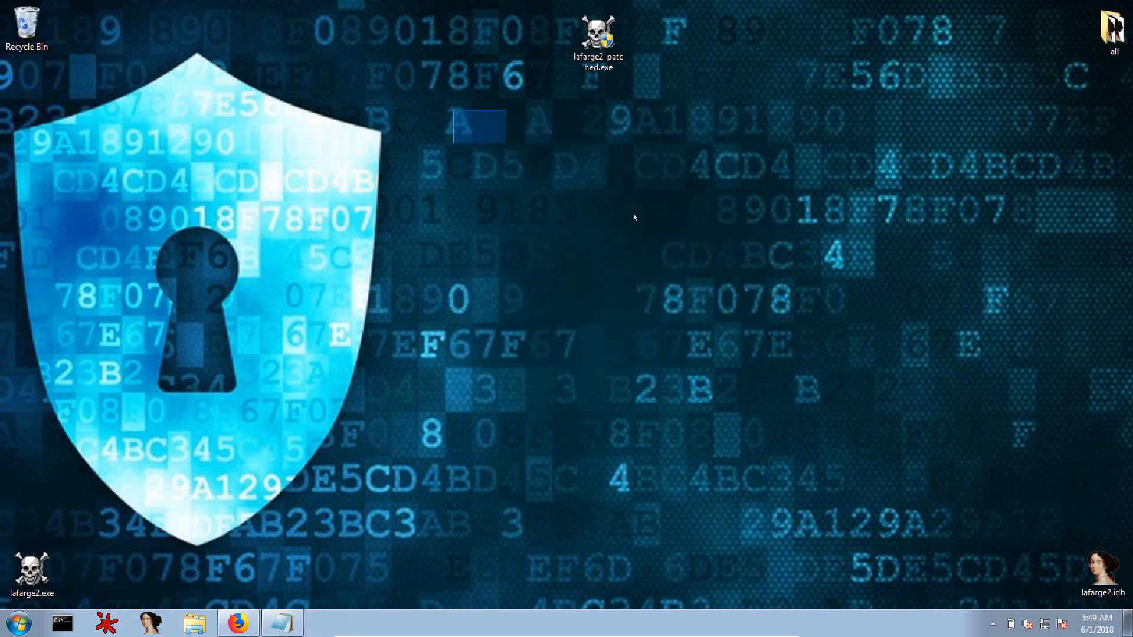
{"action": "left_click_drag", "start_coordinate": [452, 109], "coordinate": [748, 329]}
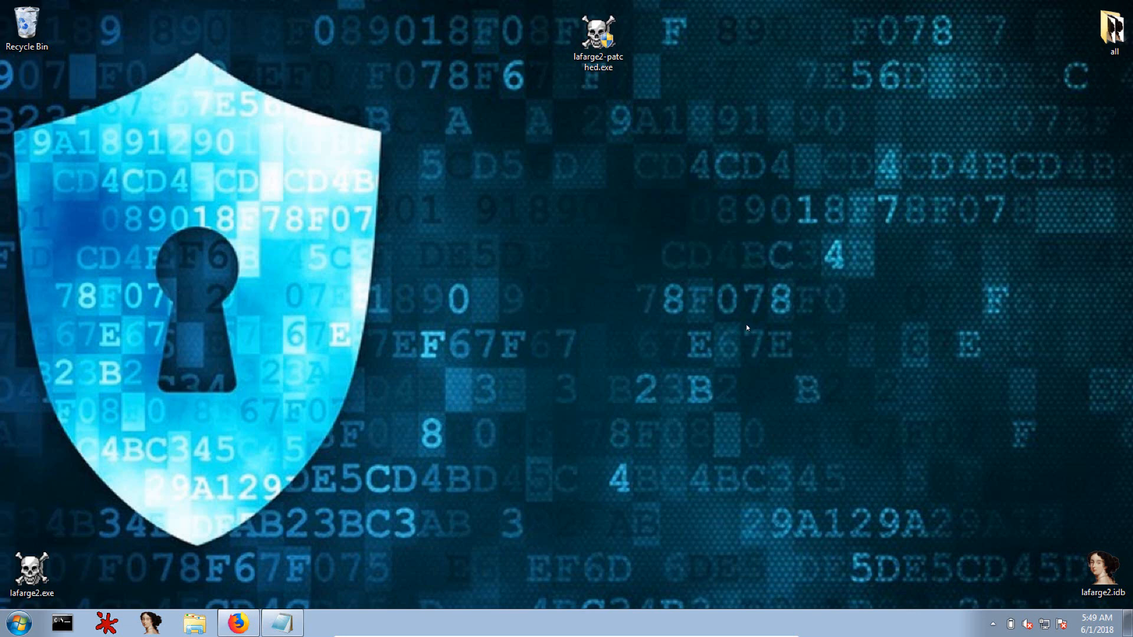
{"action": "mouse_move", "coordinate": [740, 323]}
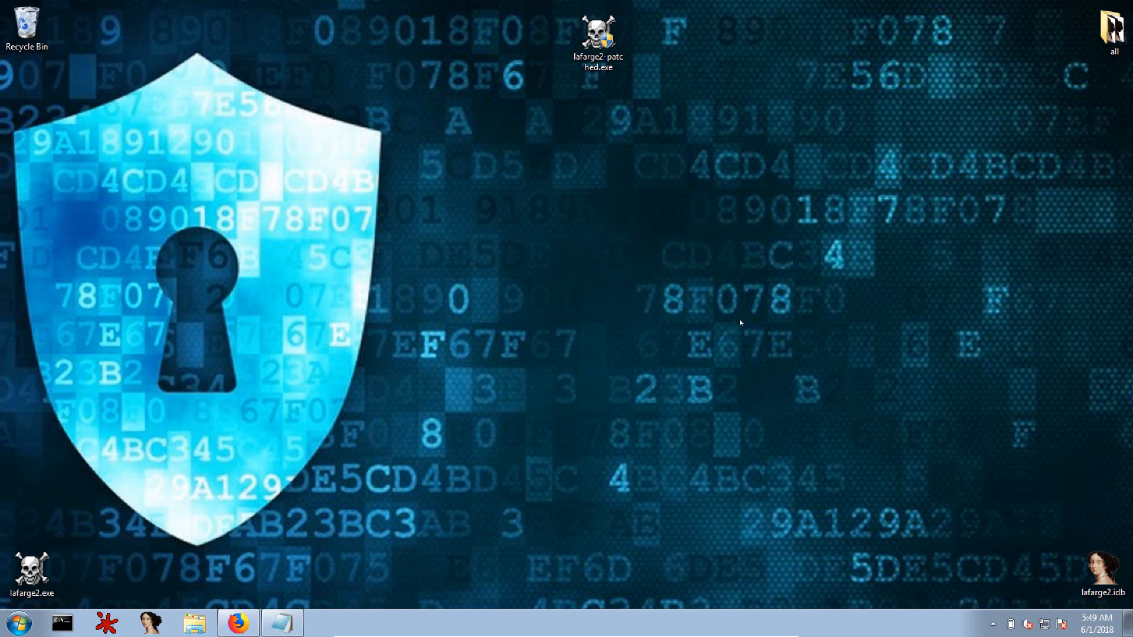
{"action": "mouse_move", "coordinate": [670, 230]}
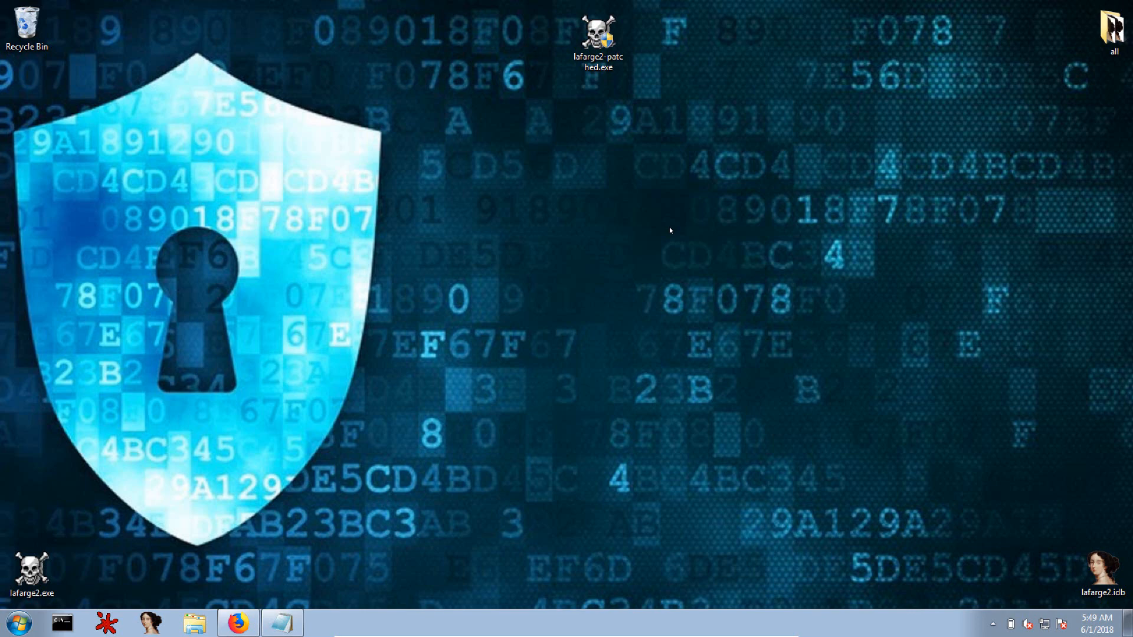
{"action": "mouse_move", "coordinate": [645, 201]}
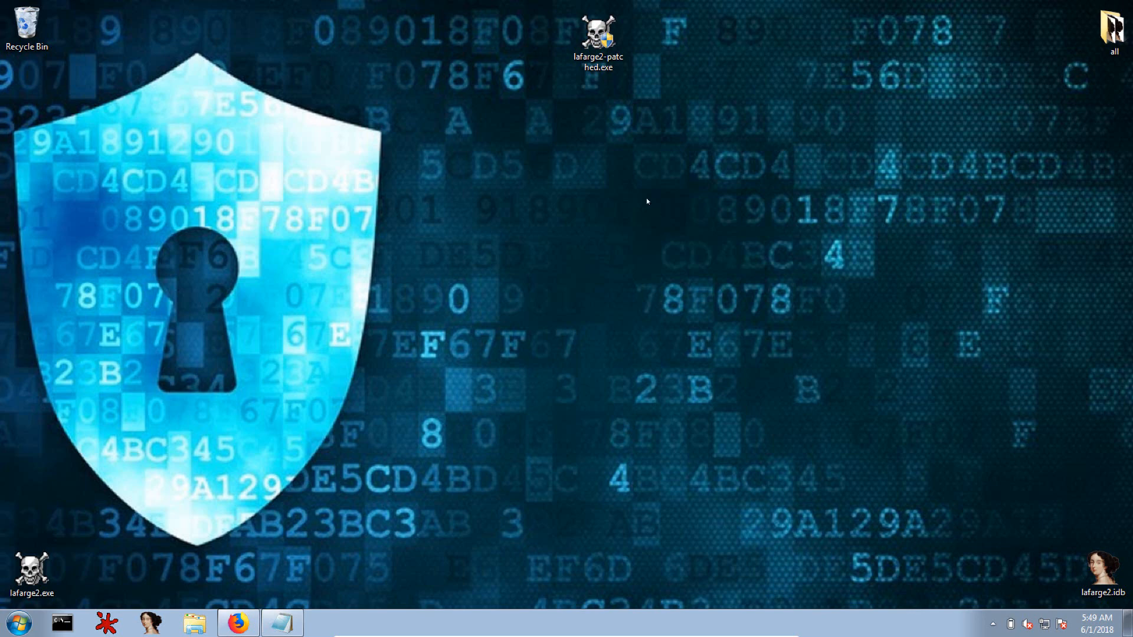
{"action": "mouse_move", "coordinate": [536, 96]}
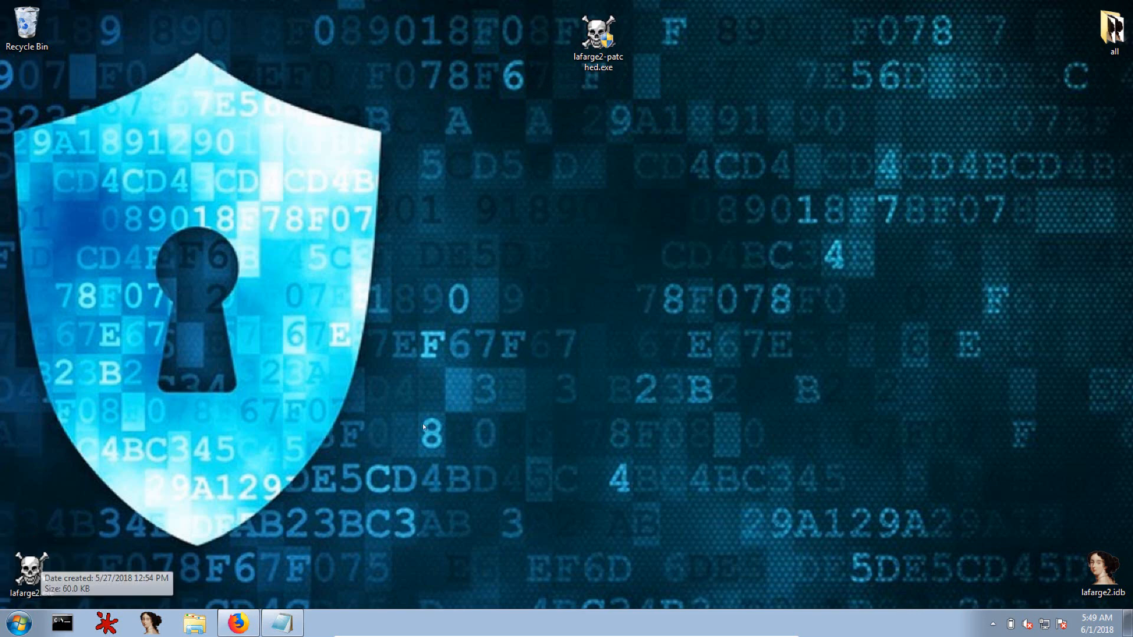
{"action": "mouse_move", "coordinate": [588, 281]}
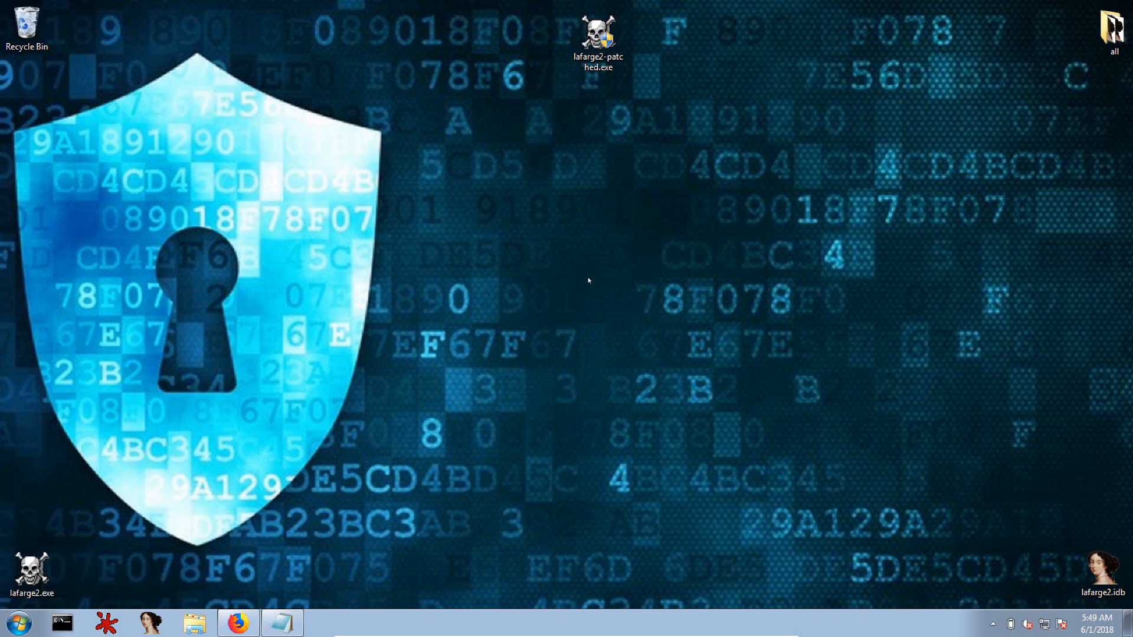
{"action": "mouse_move", "coordinate": [590, 249]}
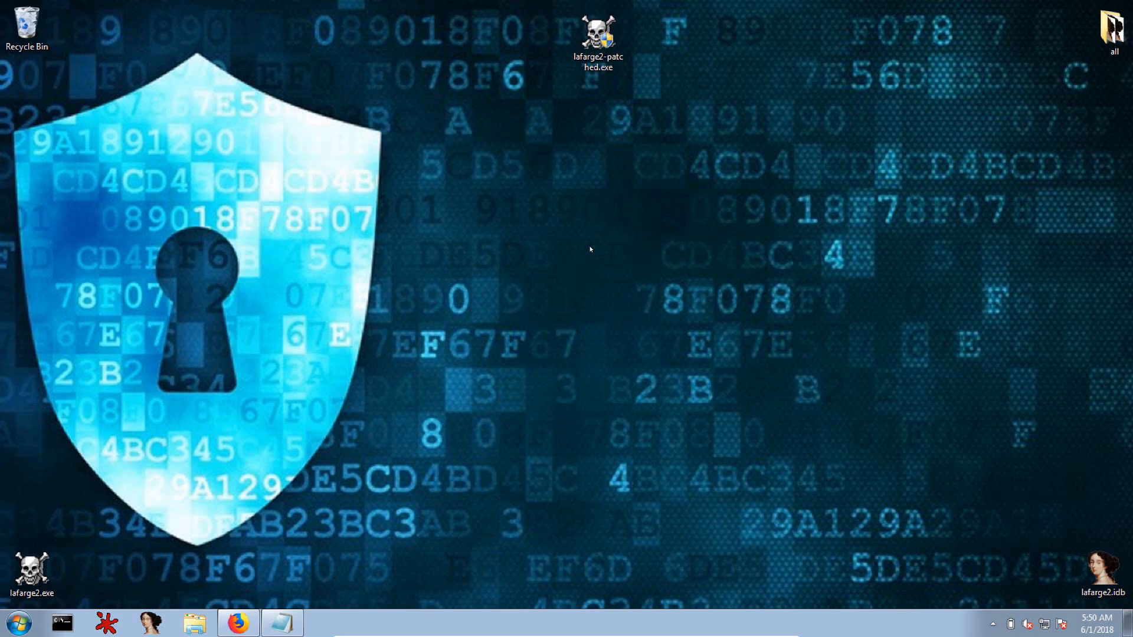
{"action": "mouse_move", "coordinate": [591, 231]}
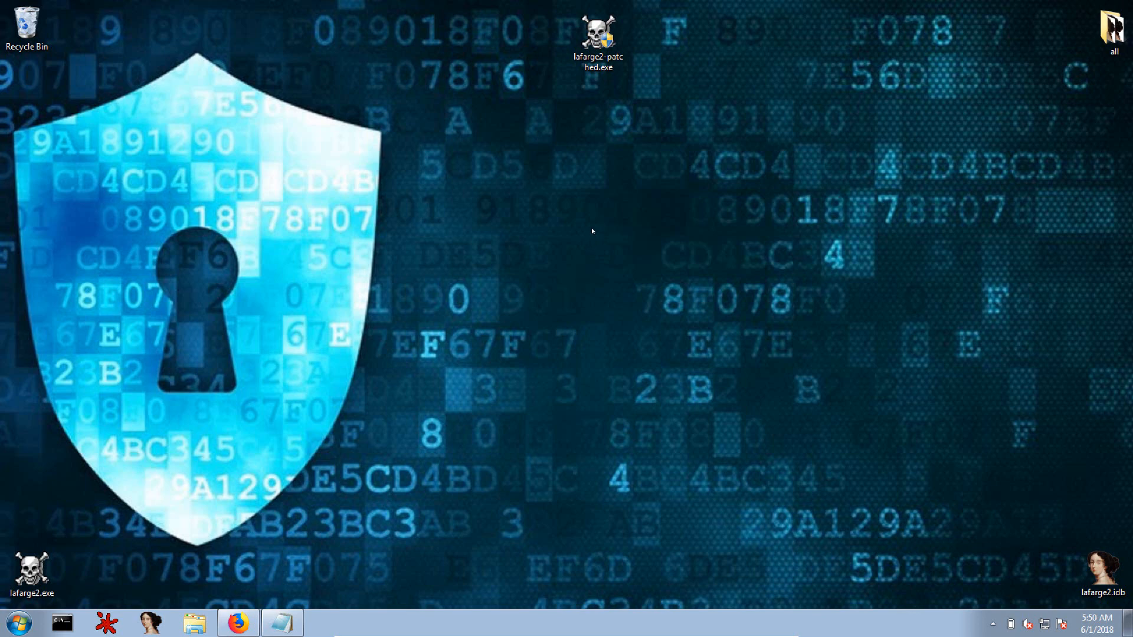
{"action": "mouse_move", "coordinate": [588, 229]}
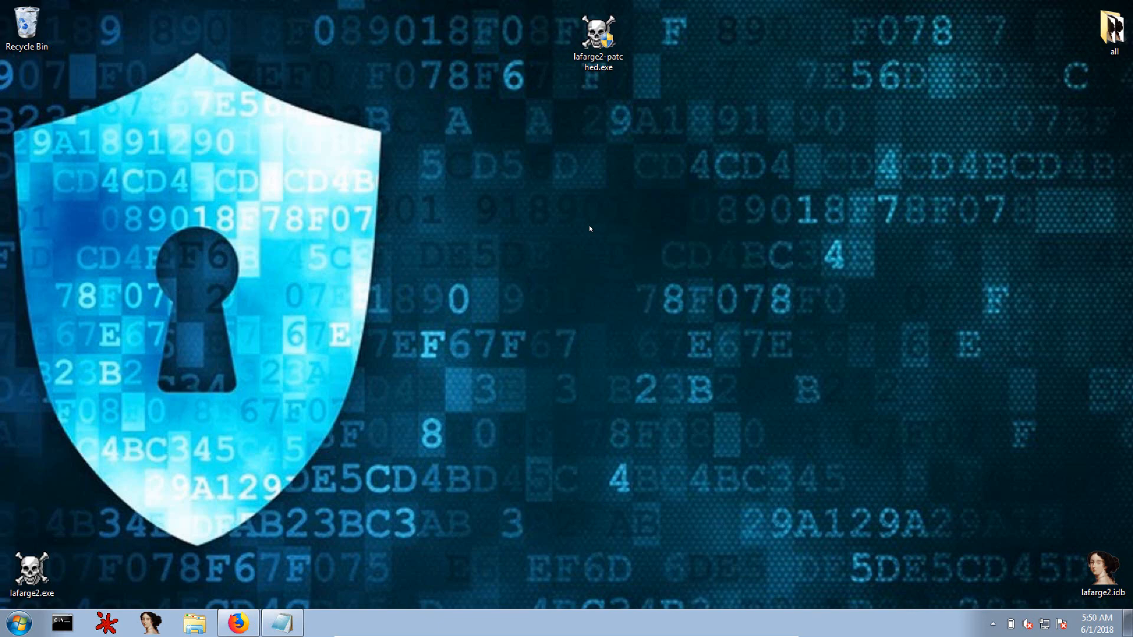